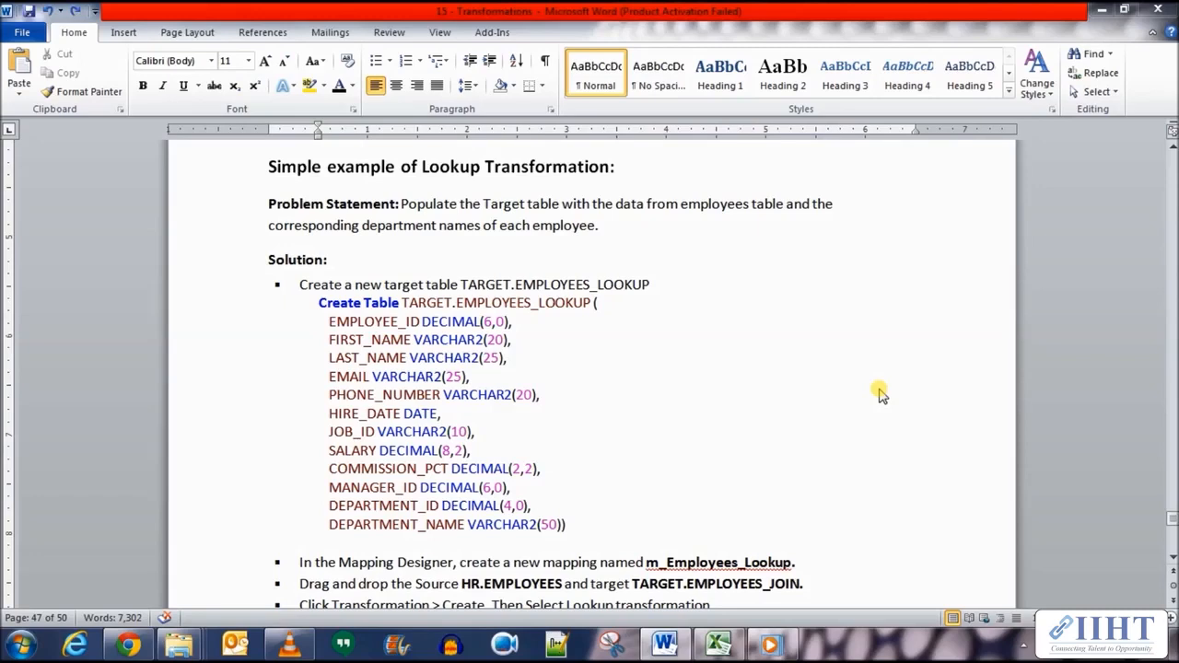
pyautogui.moveTo(769, 388)
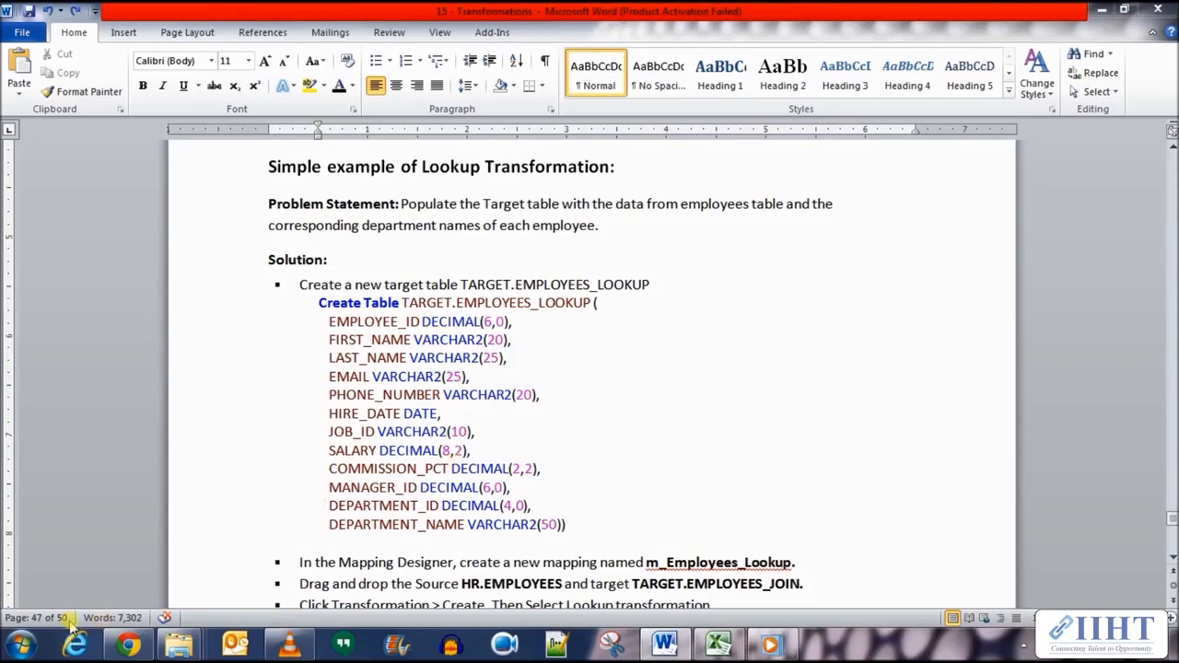
# Launch Teradata SQL Assistant and attempt an Oracle machine-data-source logon as target, which is denied
pyautogui.click(16, 644)
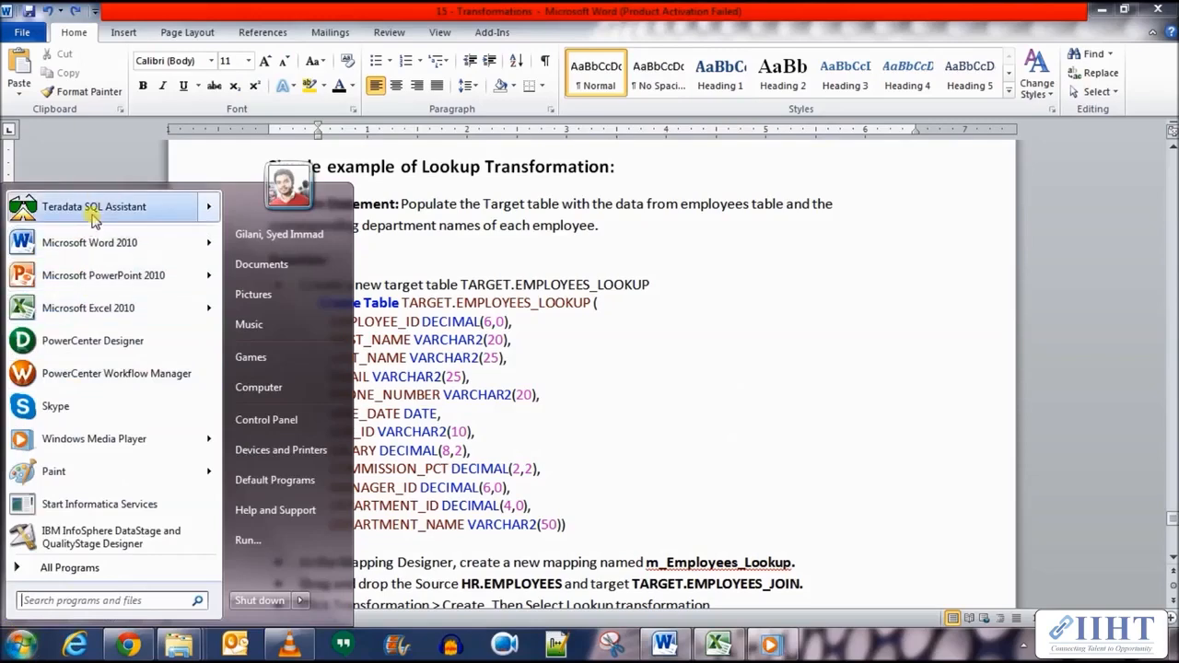
pyautogui.click(93, 206)
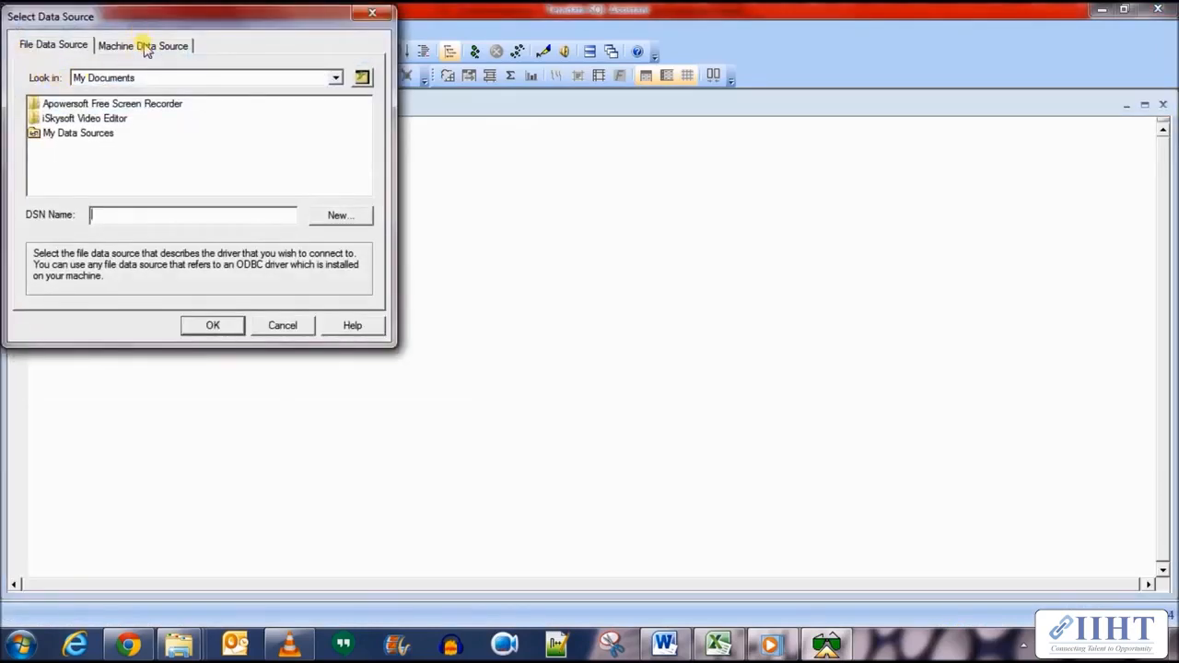
pyautogui.click(143, 45)
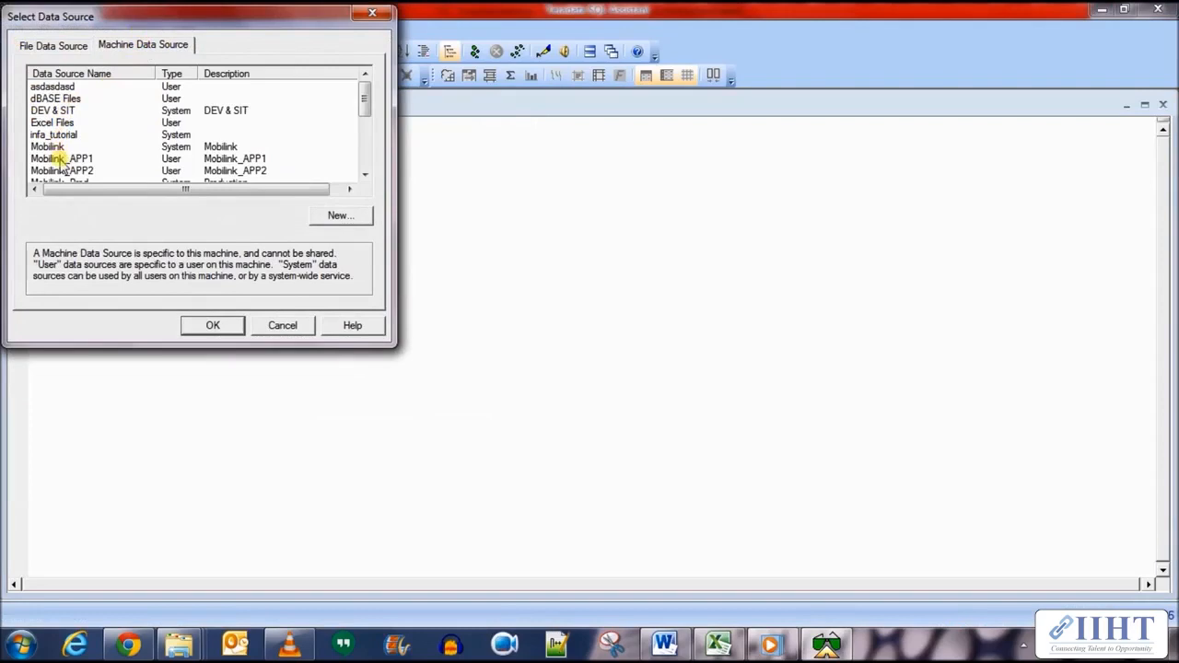
pyautogui.scroll(-3)
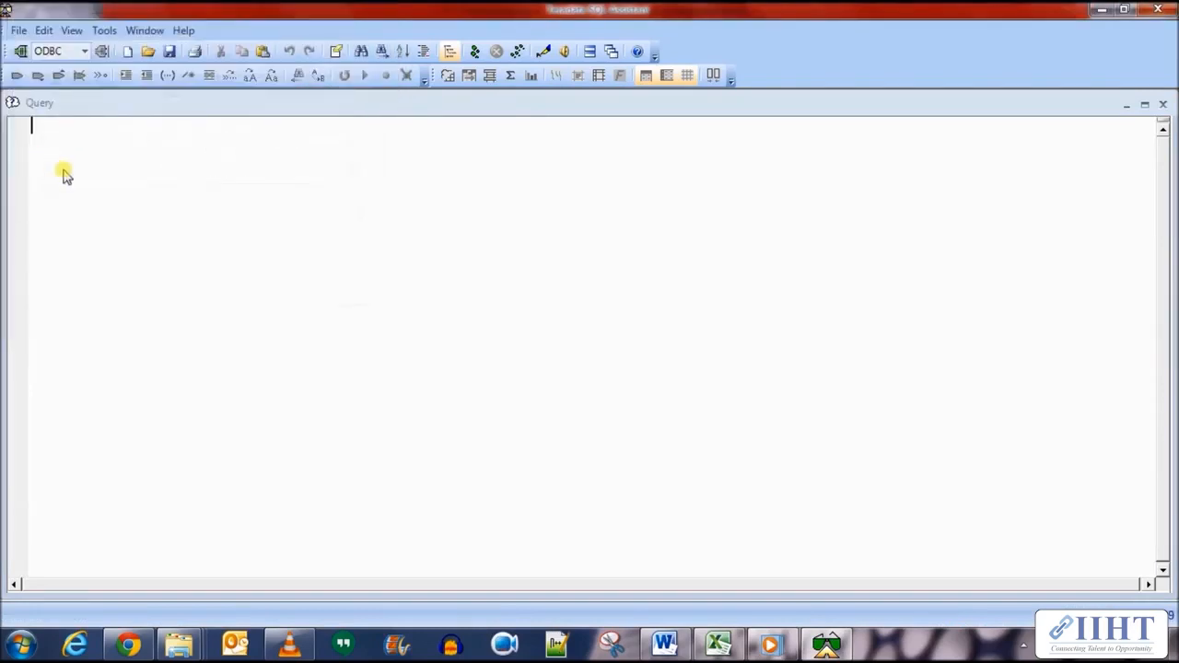
pyautogui.moveTo(101, 223)
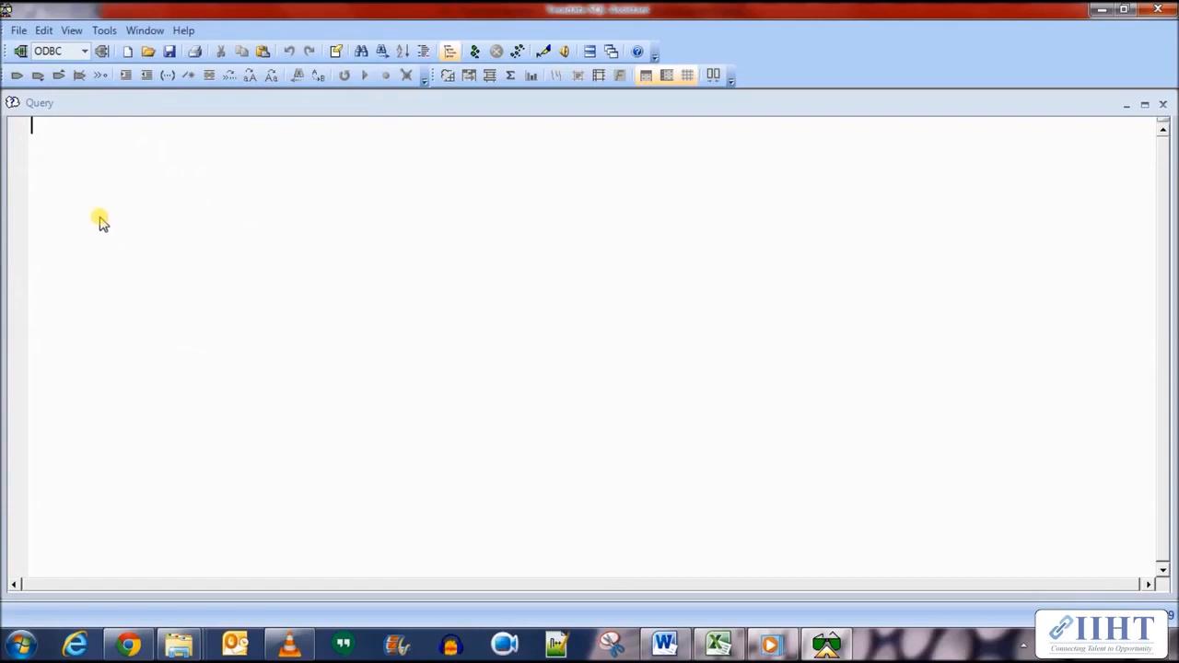
pyautogui.moveTo(465, 283)
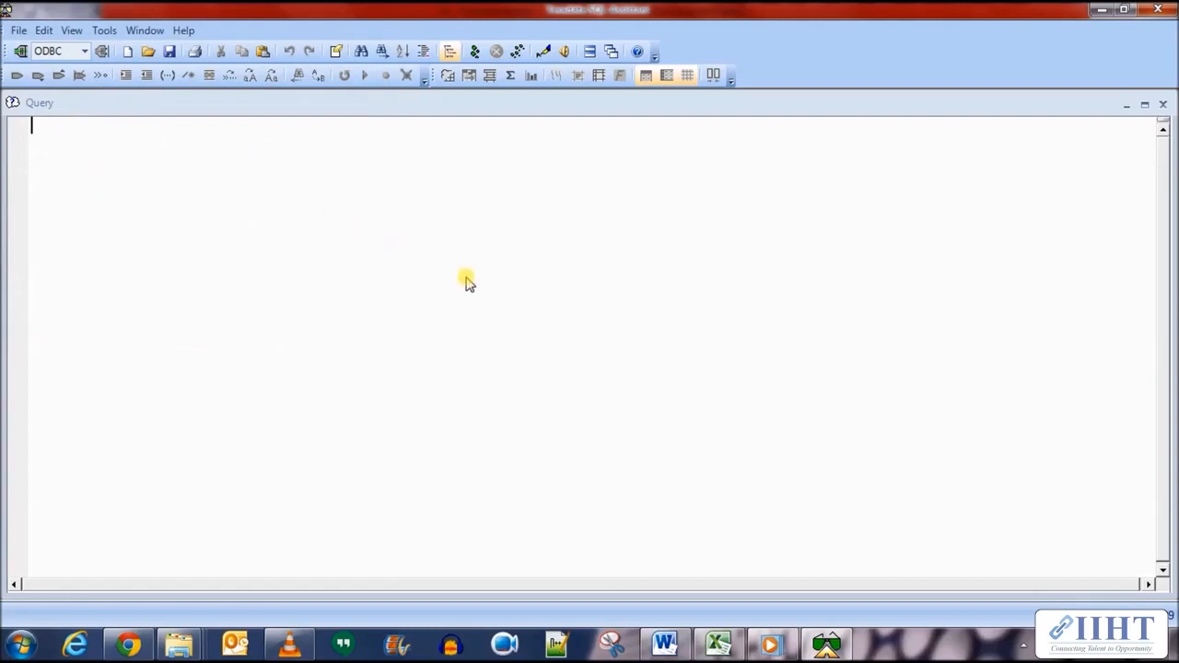
pyautogui.click(21, 50)
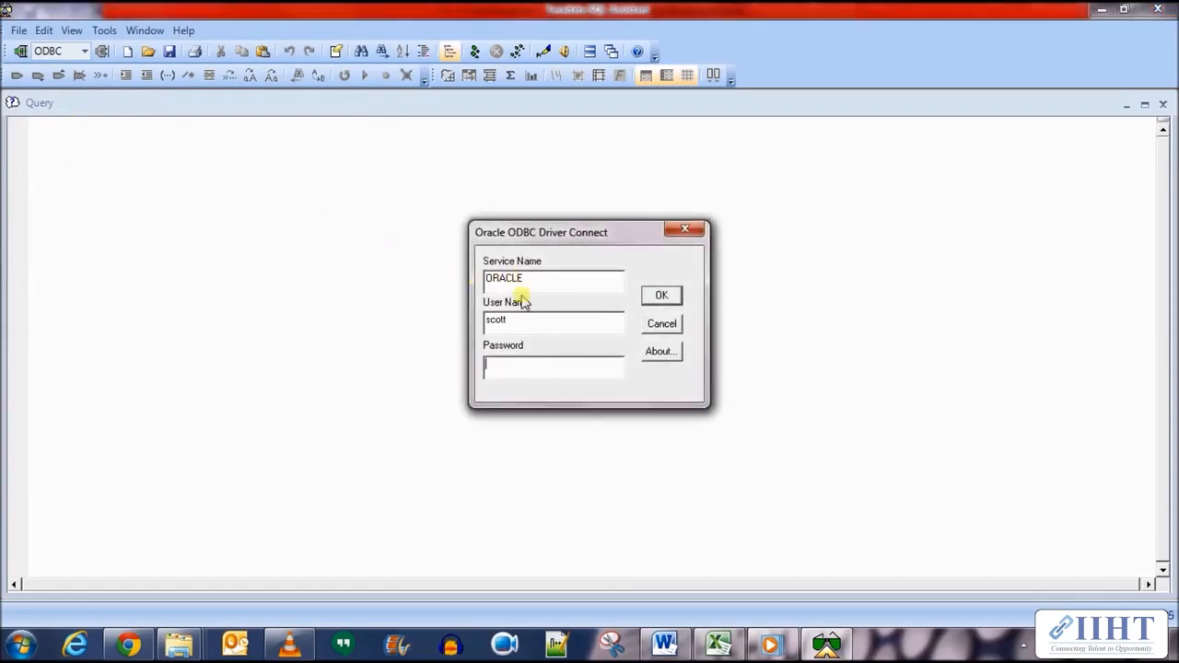
pyautogui.write('target')
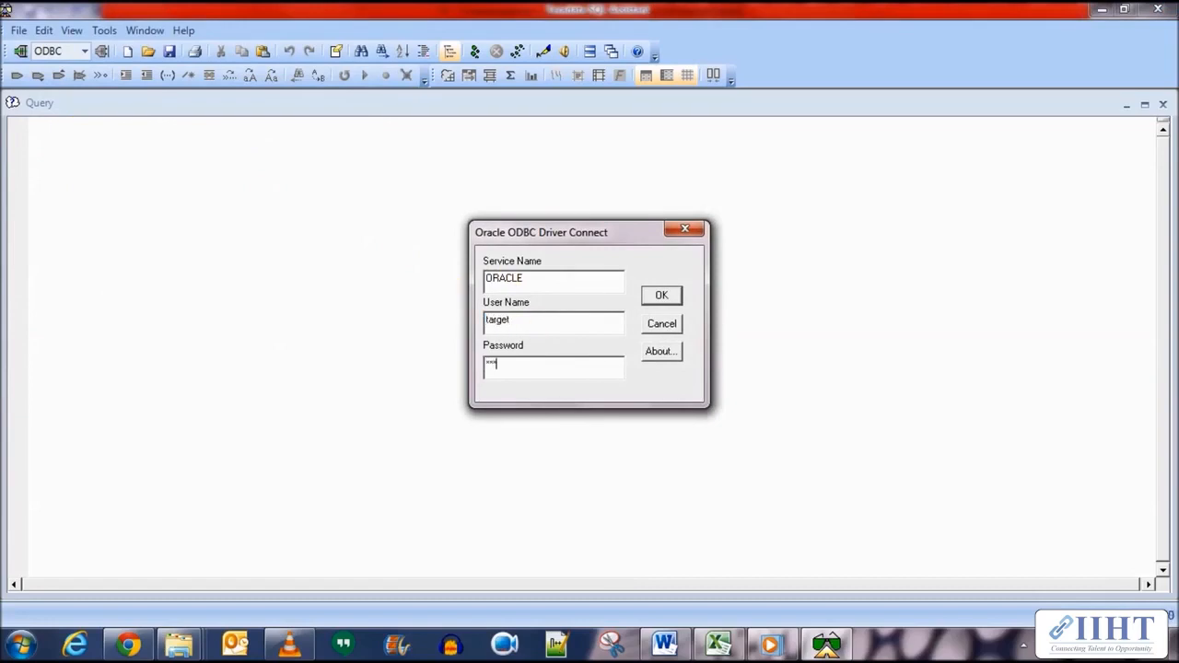
pyautogui.click(660, 295)
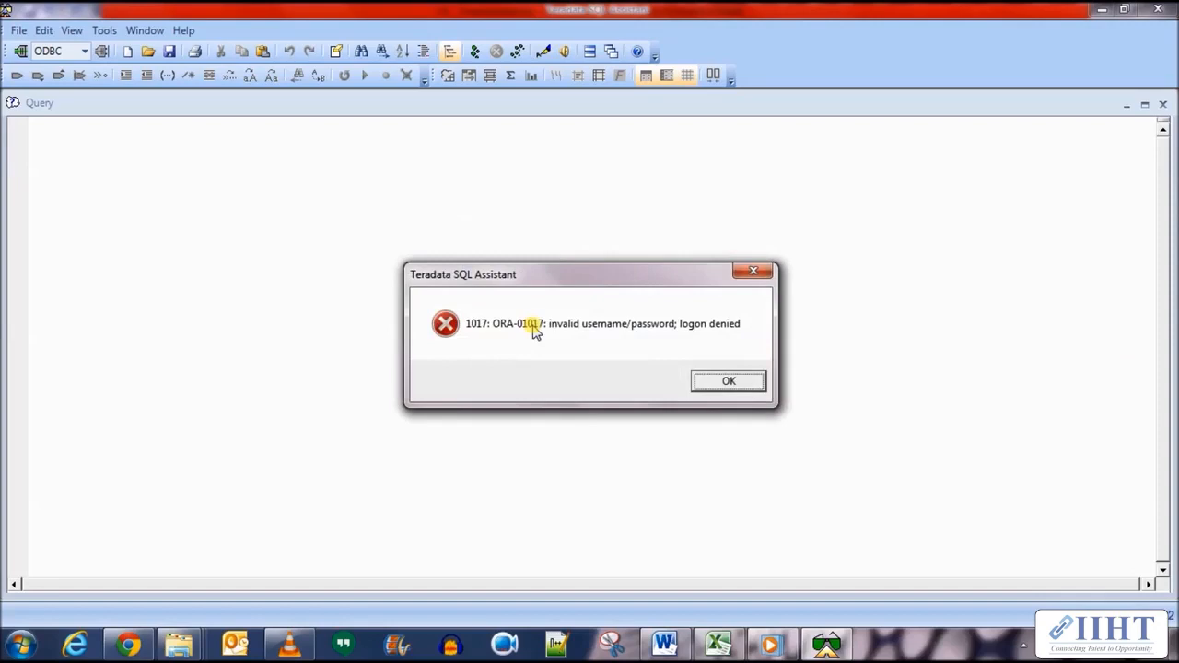
pyautogui.click(727, 381)
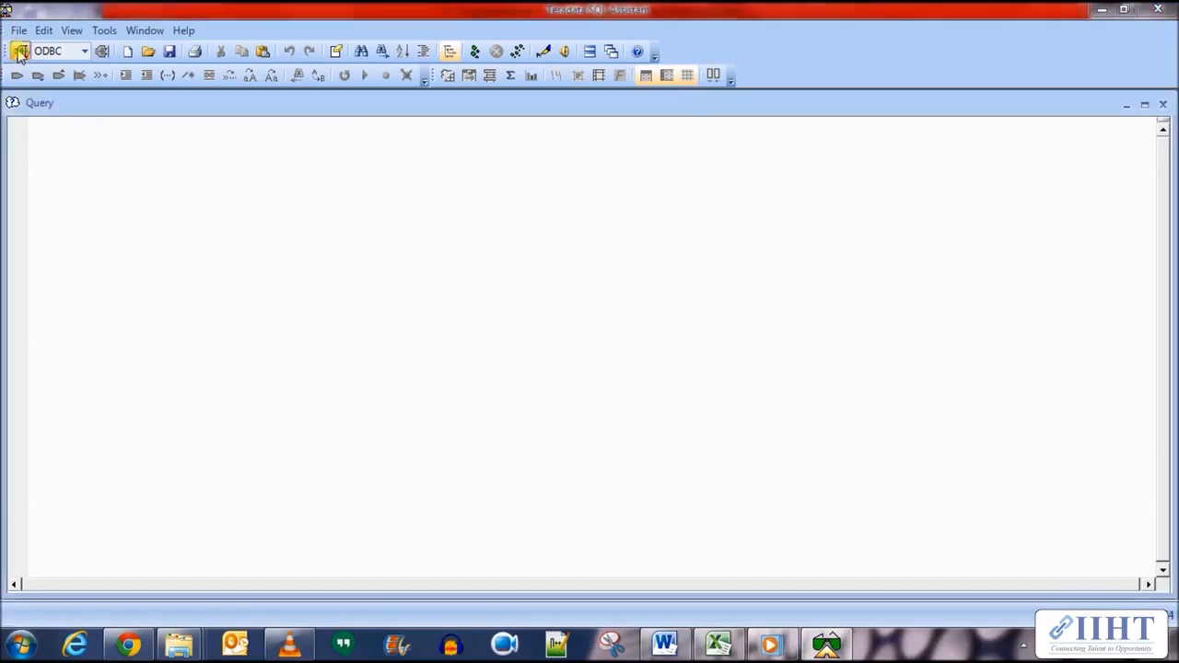
# Log on to Oracle source test1 as target and expand TARGET's Tables folder
pyautogui.click(20, 50)
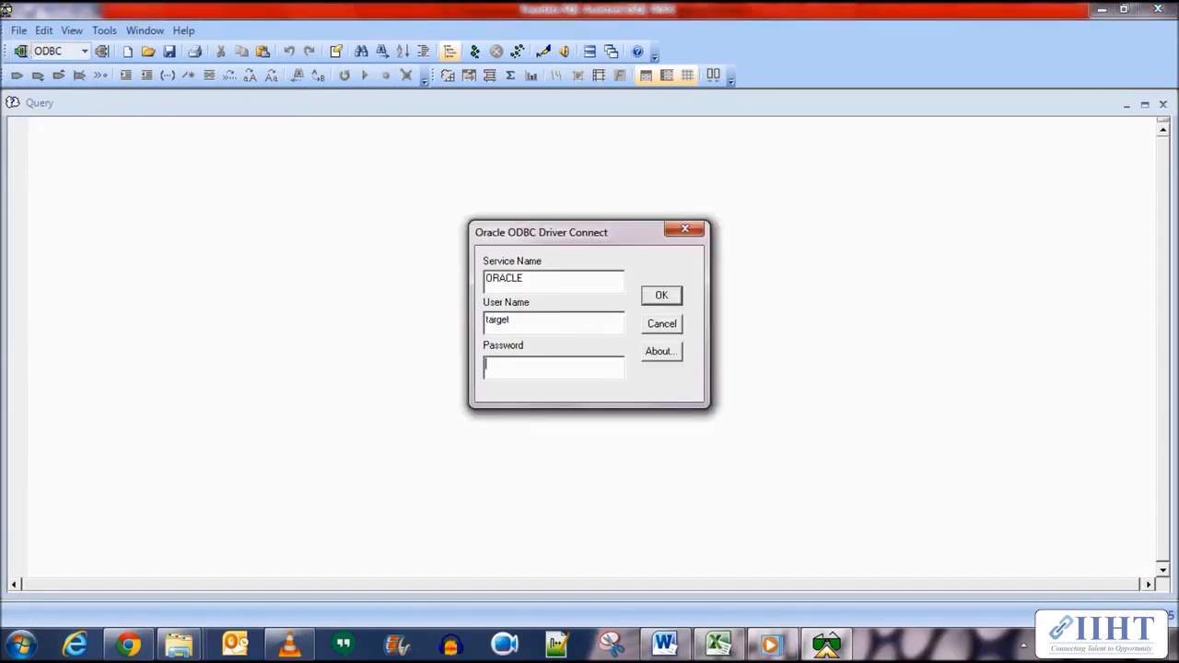
pyautogui.write('******')
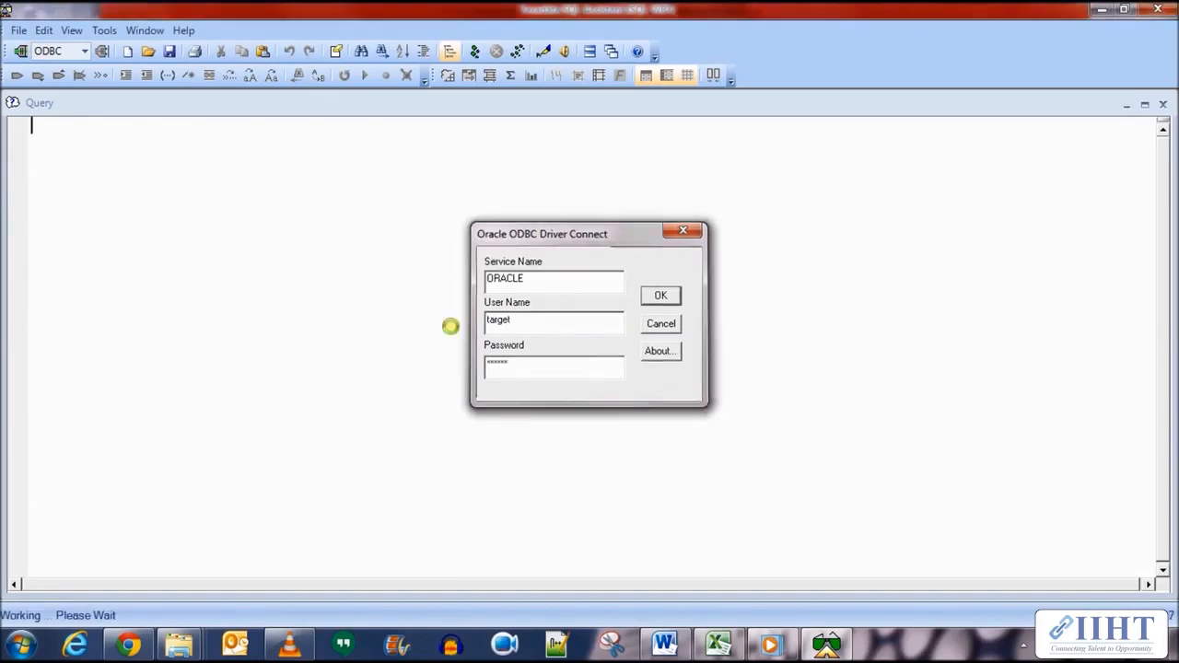
pyautogui.click(660, 294)
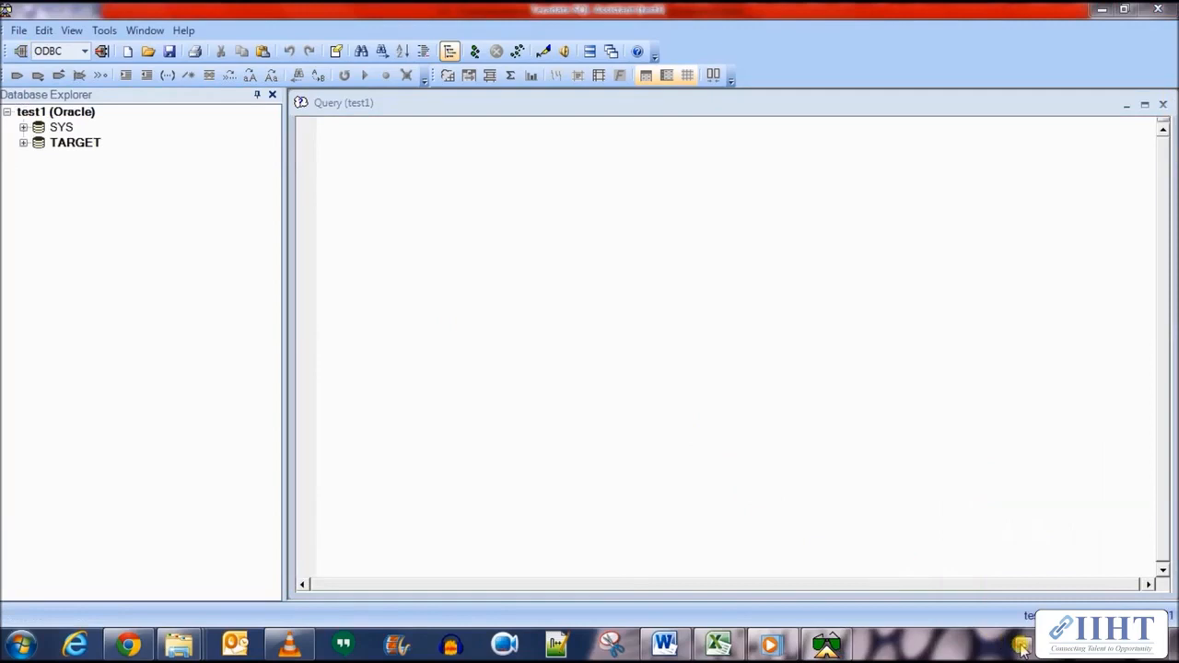
pyautogui.click(23, 143)
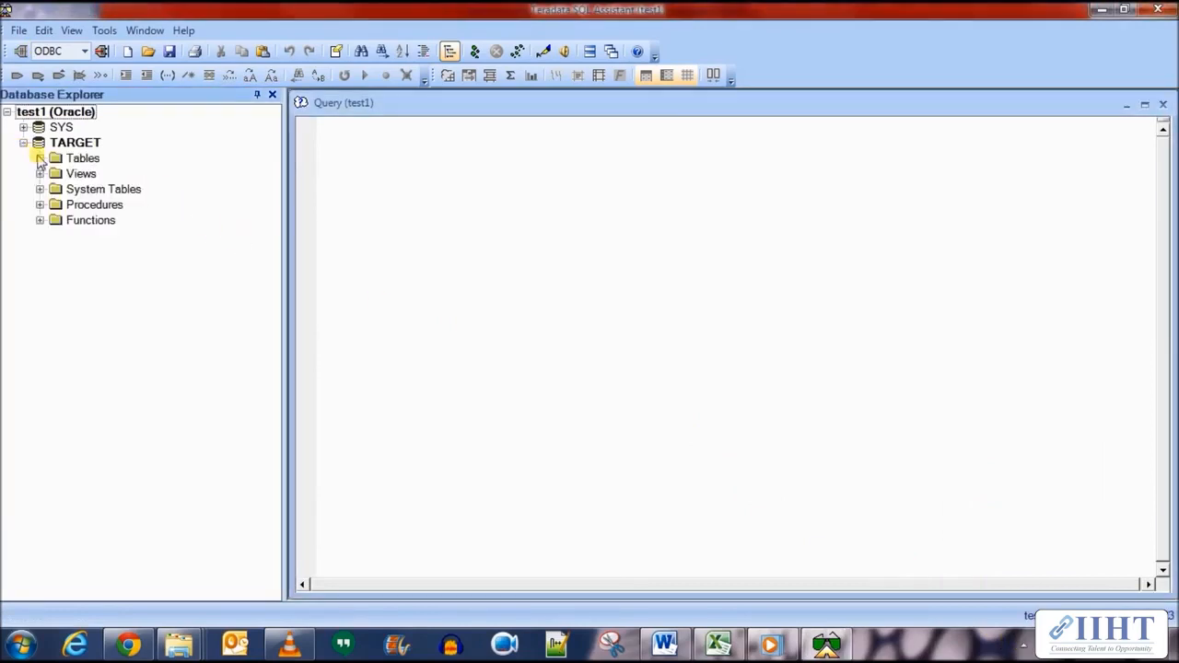
pyautogui.click(40, 158)
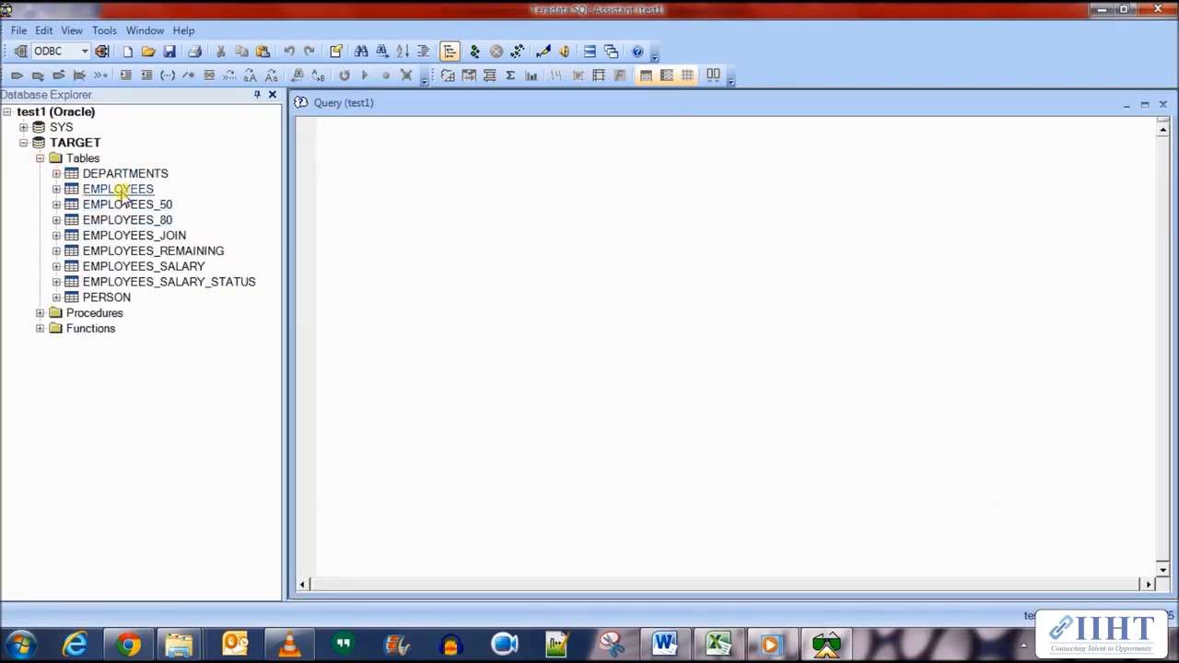
# Generate the EMPLOYEES create script, rename it to EMPLOYEES_LOOKUP, and delete its Not Null constraints
pyautogui.rightClick(117, 188)
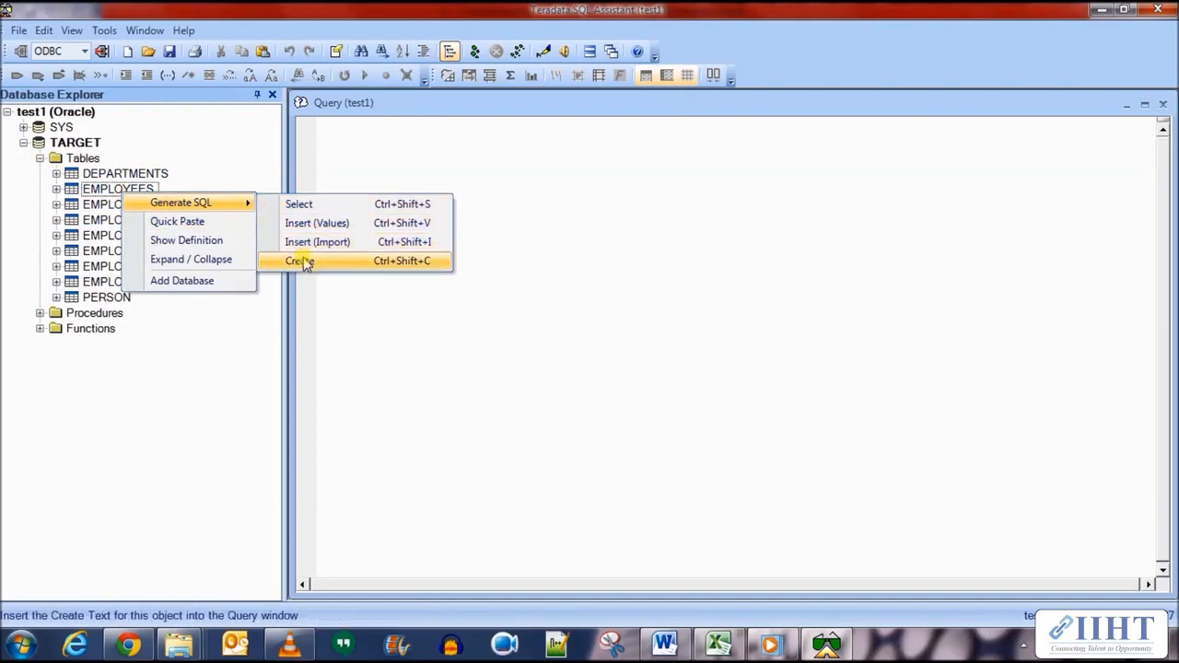
pyautogui.click(297, 261)
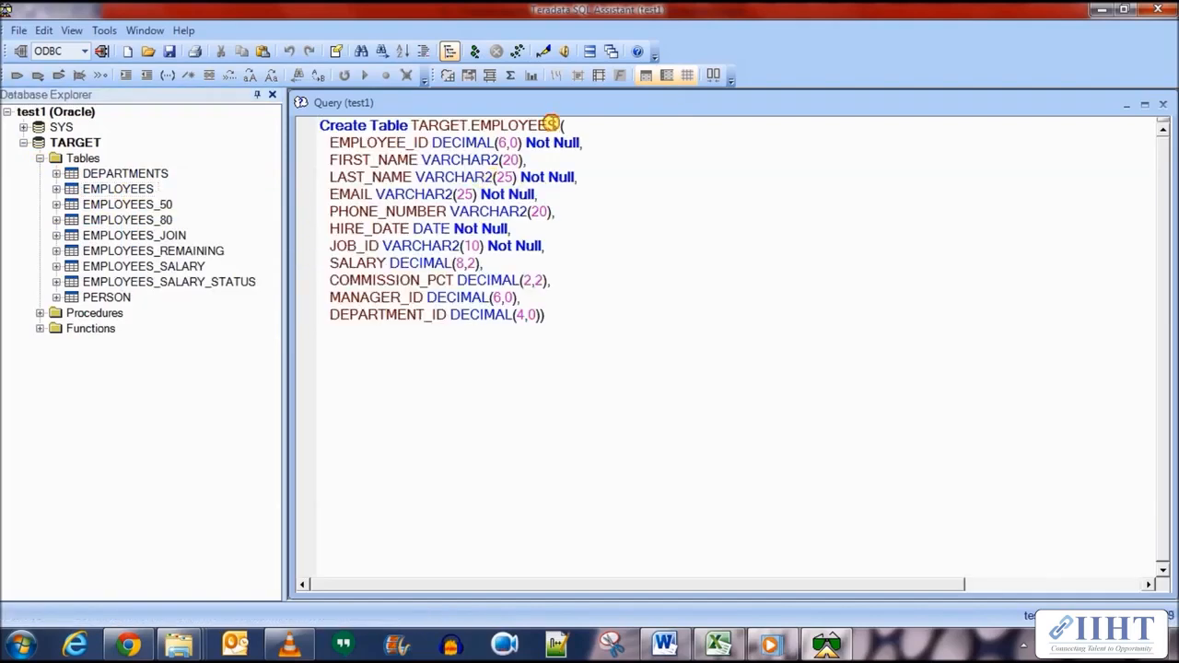
pyautogui.write('_LOOKUP')
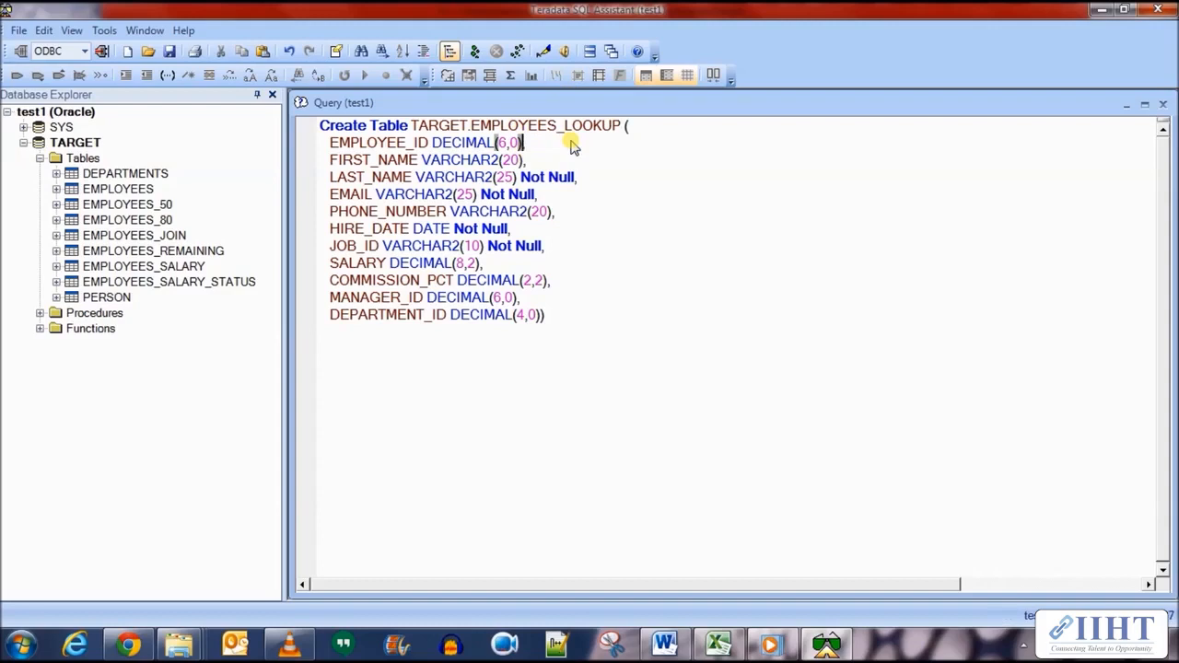
pyautogui.doubleClick(532, 176)
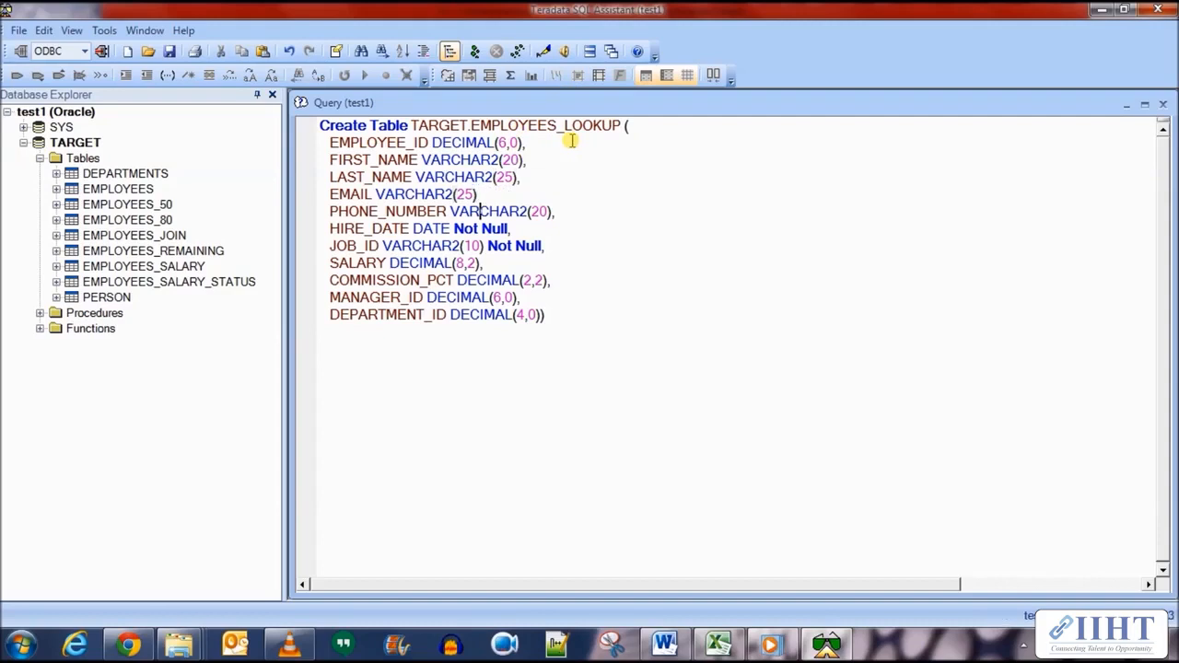
pyautogui.doubleClick(480, 228)
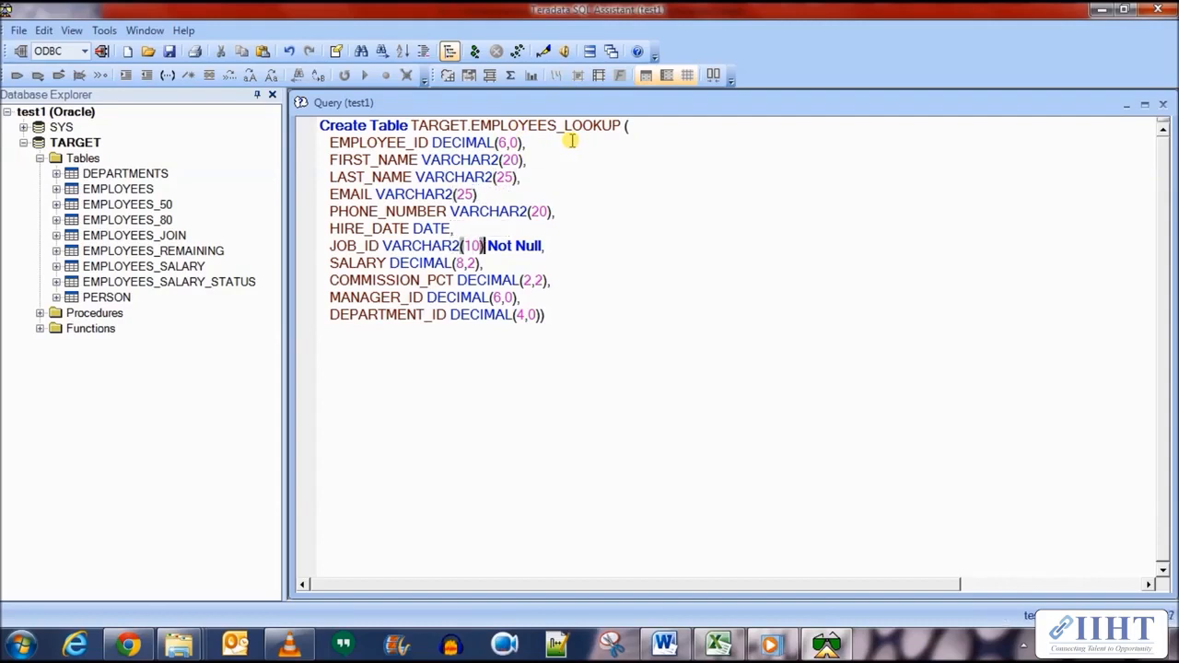
pyautogui.press('BackSpace')
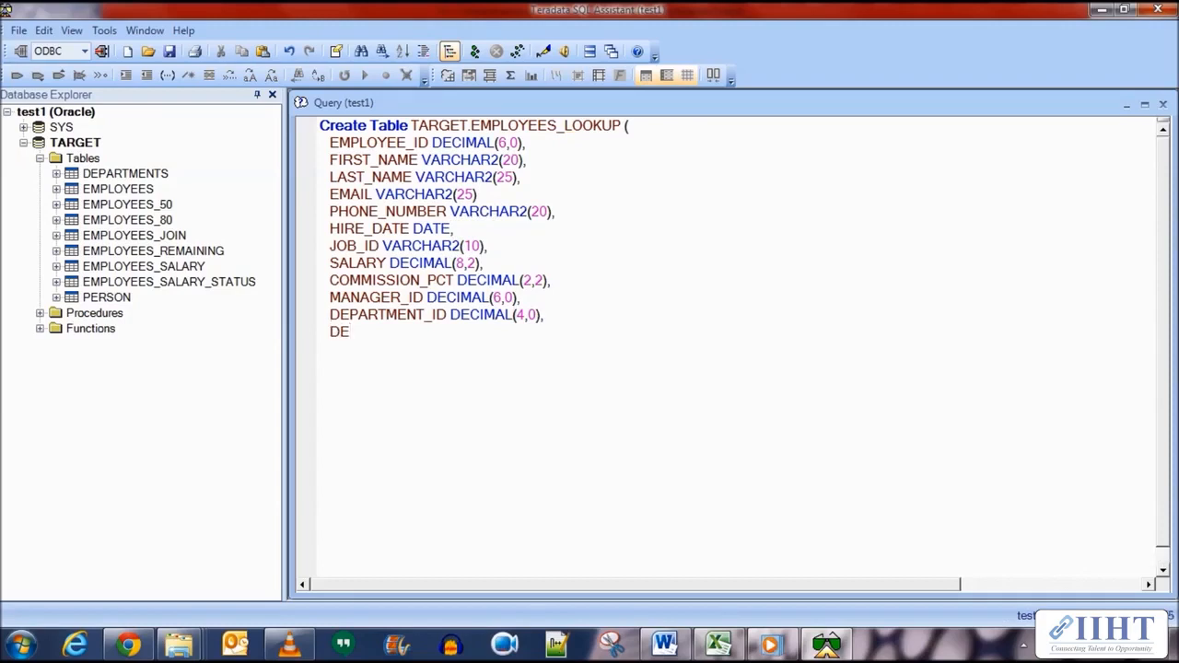
# Append a DEPARTMENT_NAME VARCHAR(50) column and remove the partly typed LOCATION line
pyautogui.write('PARTMENT_')
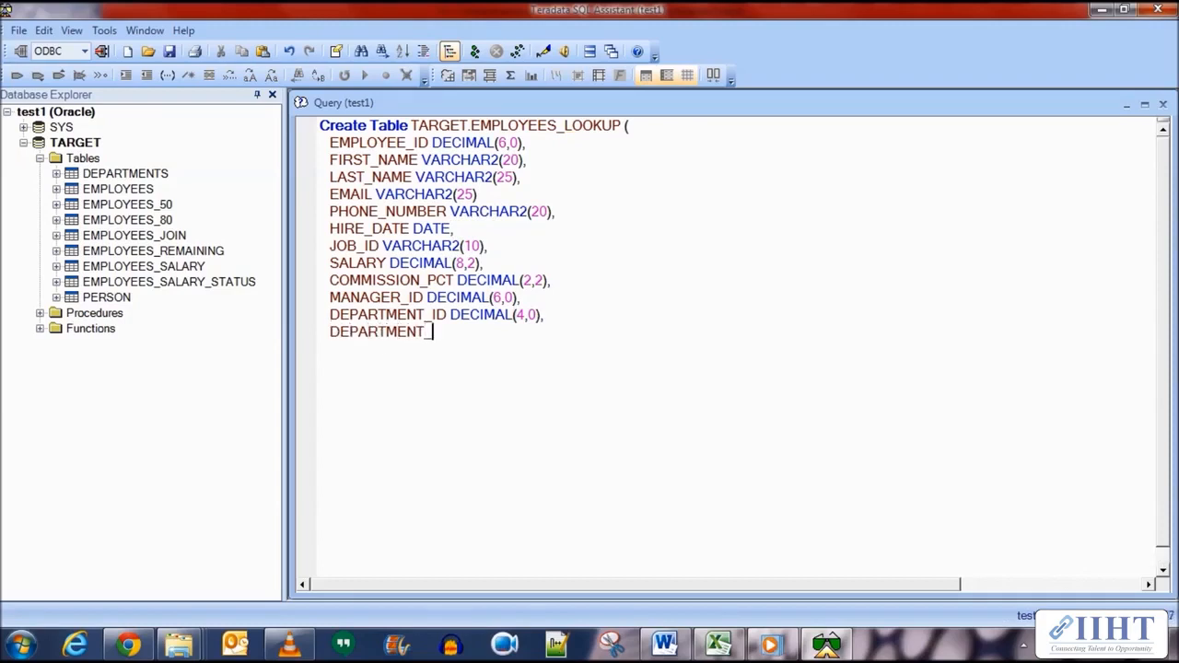
pyautogui.write('NAME VA')
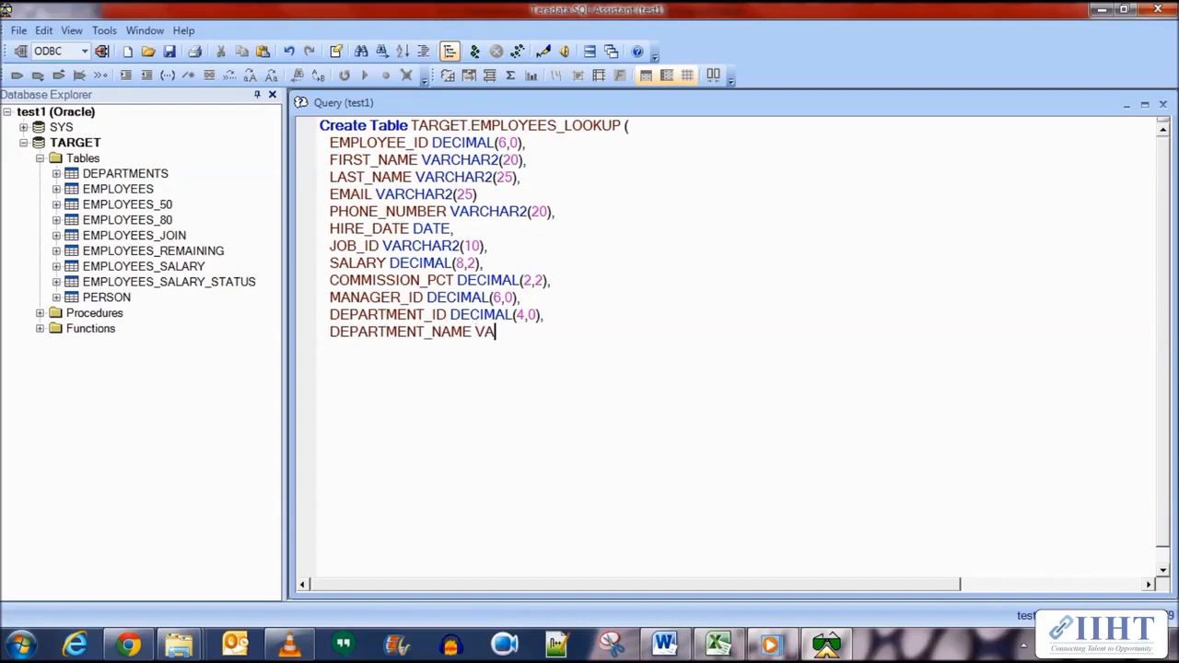
pyautogui.write('RCHAR')
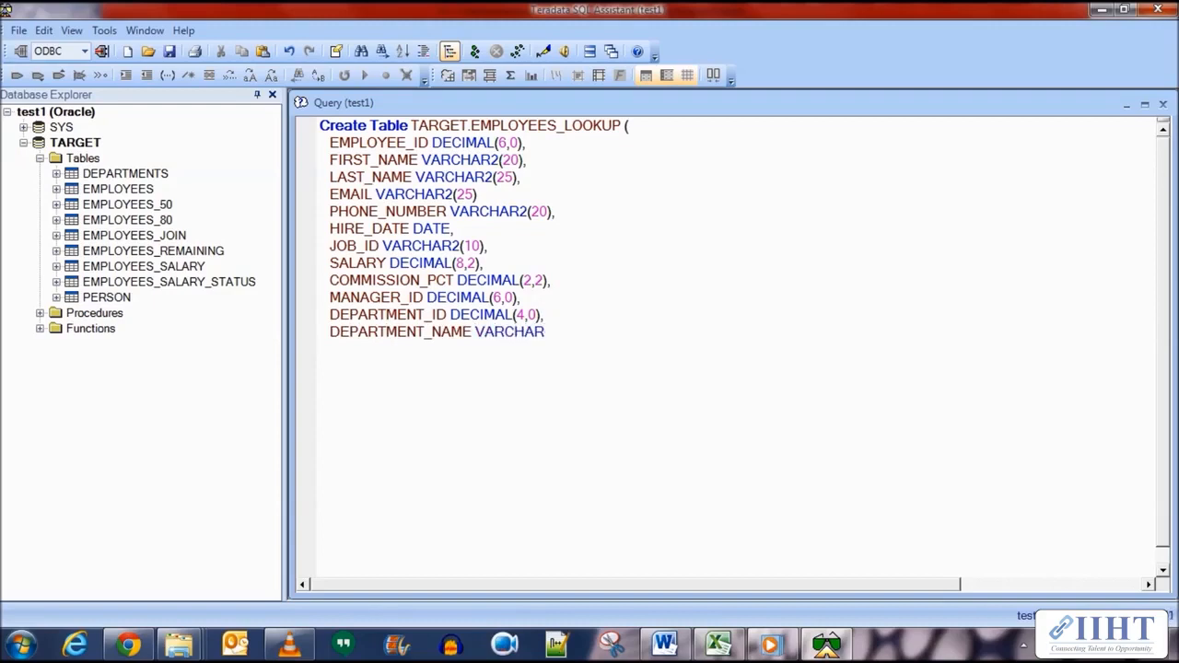
pyautogui.write('(50),')
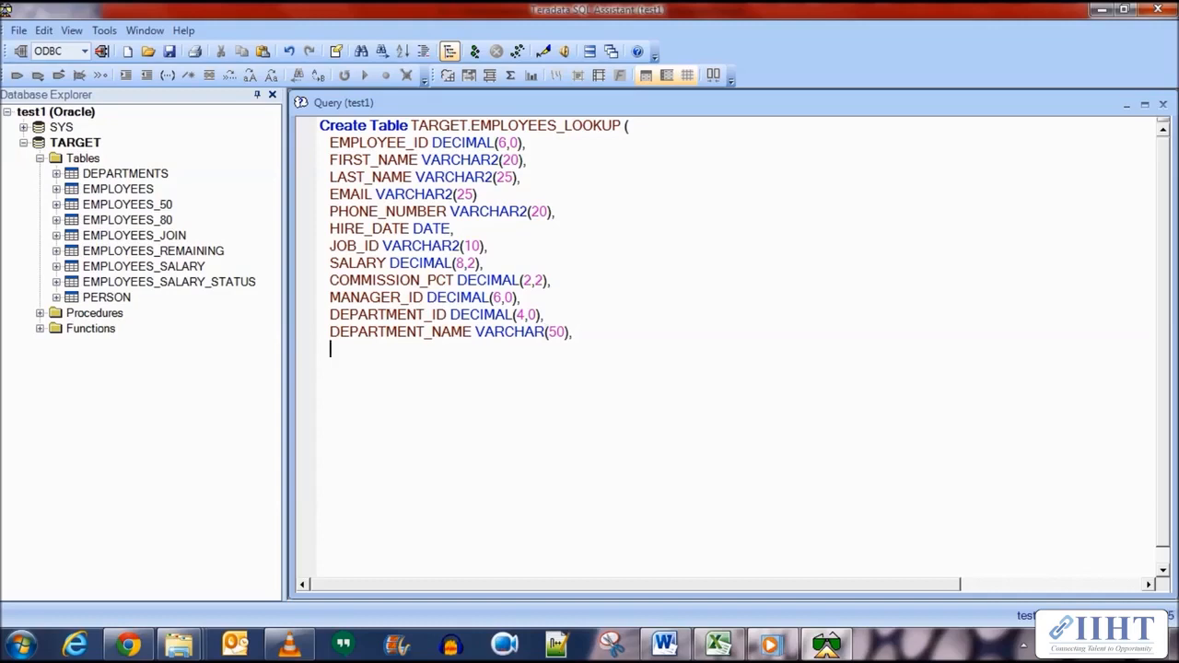
pyautogui.write('lOCATION')
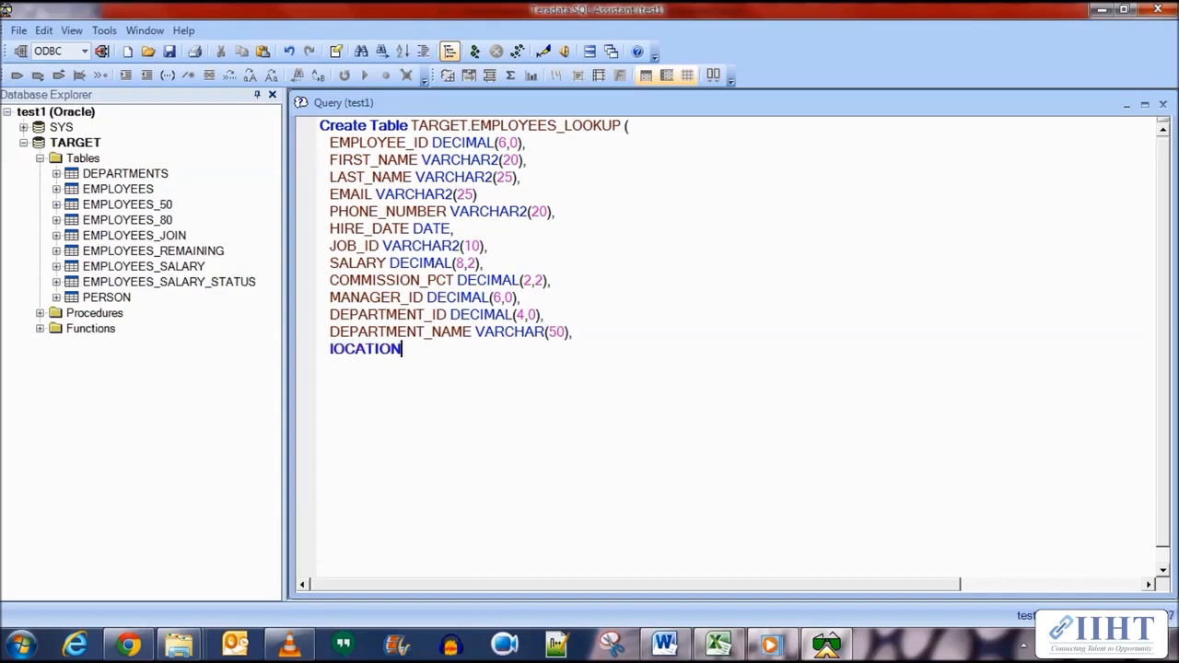
pyautogui.press('Backspace')
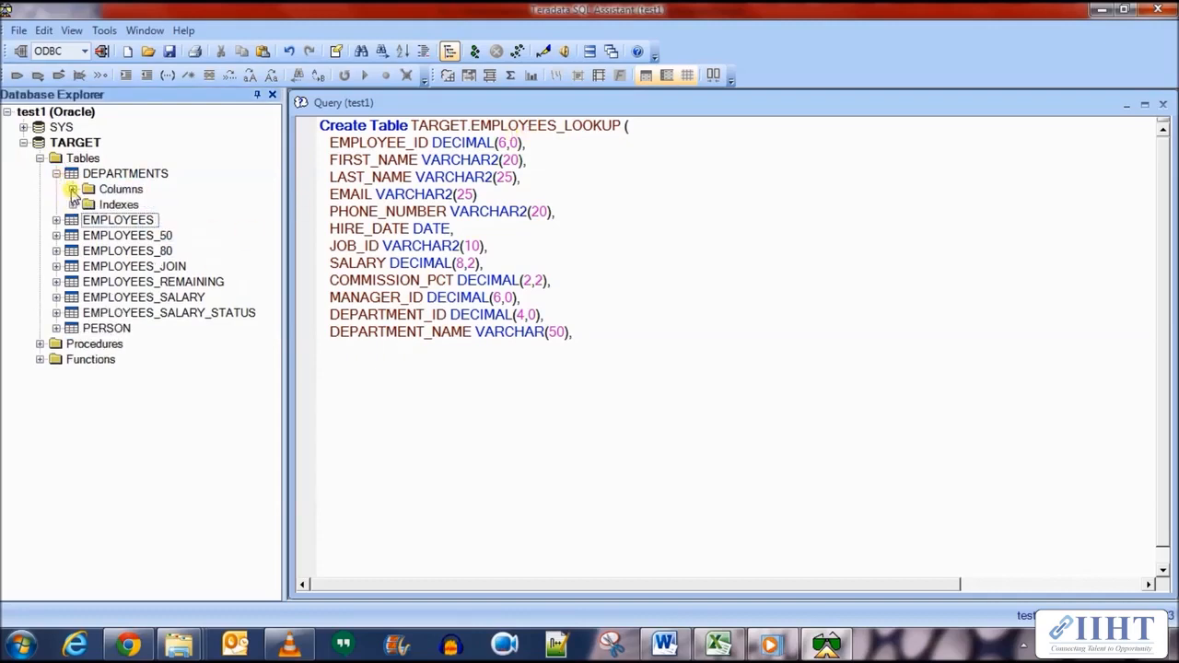
# Add a LOCATION_ID DECIMAL(4,0) column, close the statement, and execute the CREATE TABLE
pyautogui.click(73, 189)
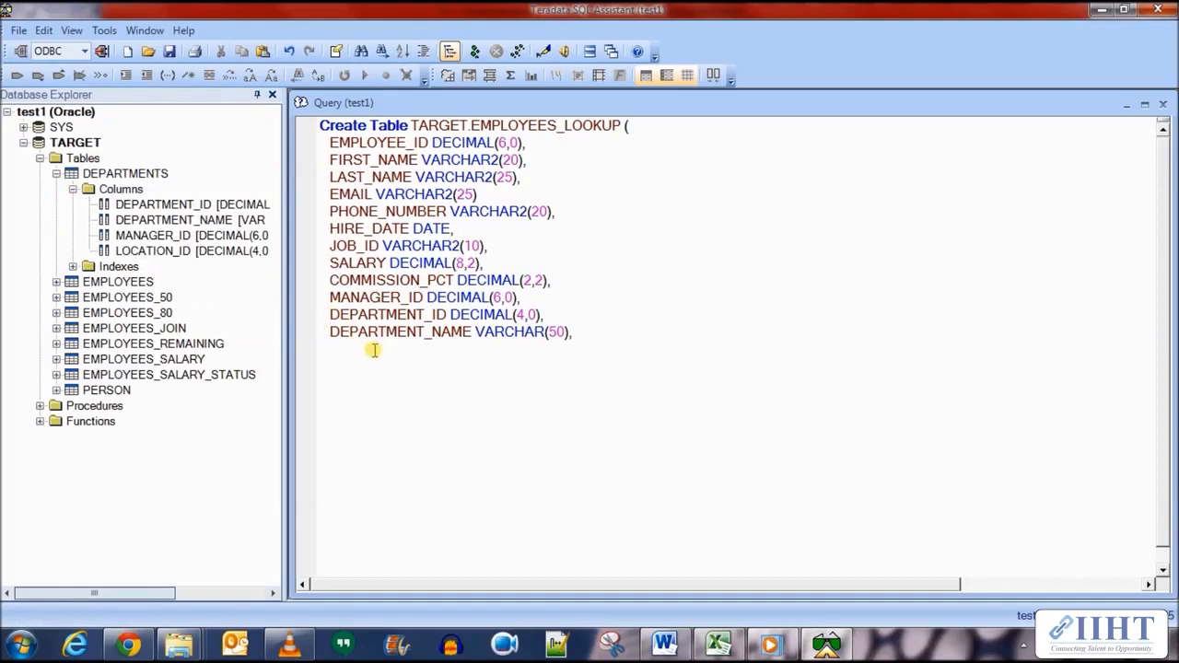
pyautogui.write('L')
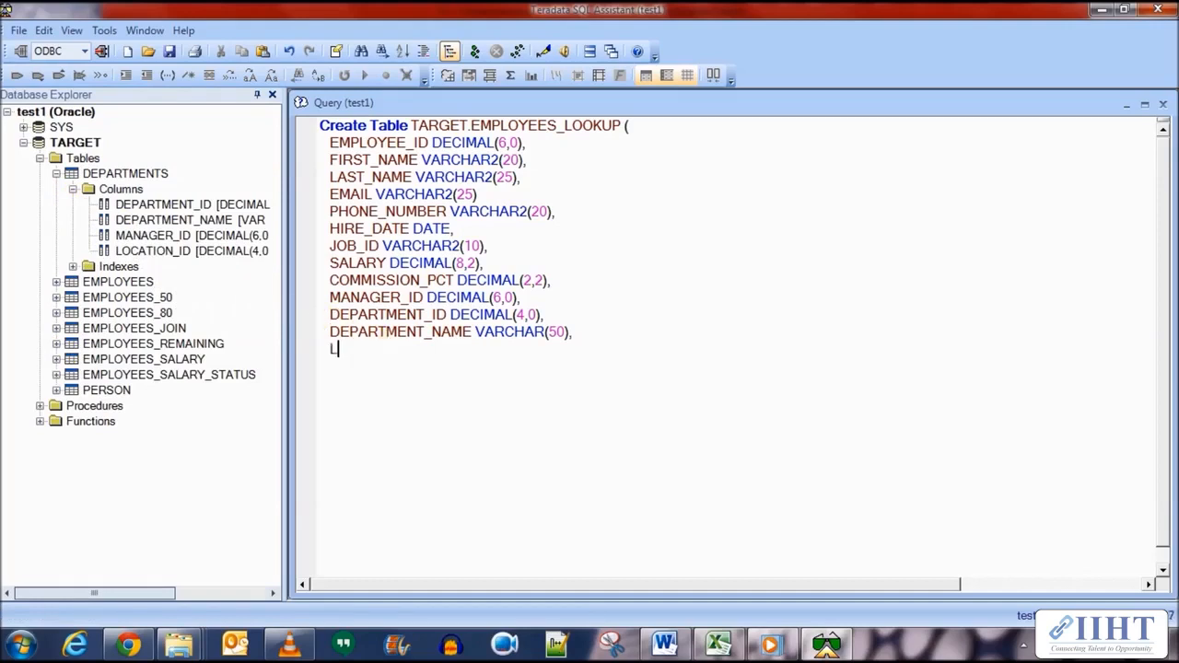
pyautogui.write('OCATION')
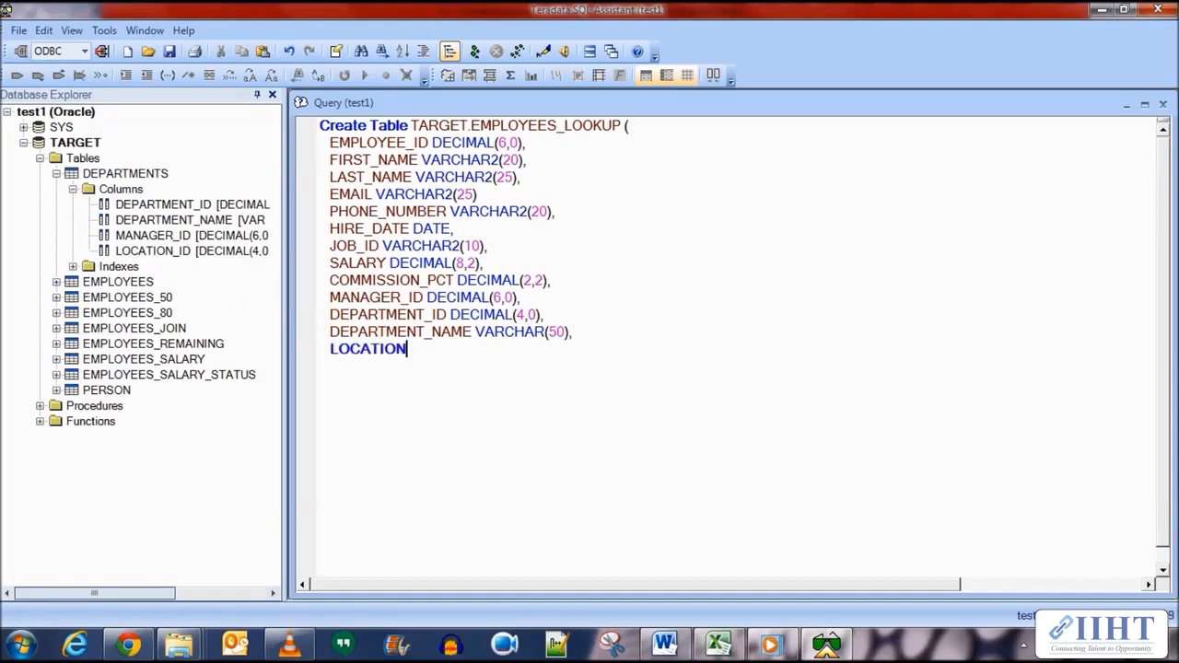
pyautogui.write('_ID')
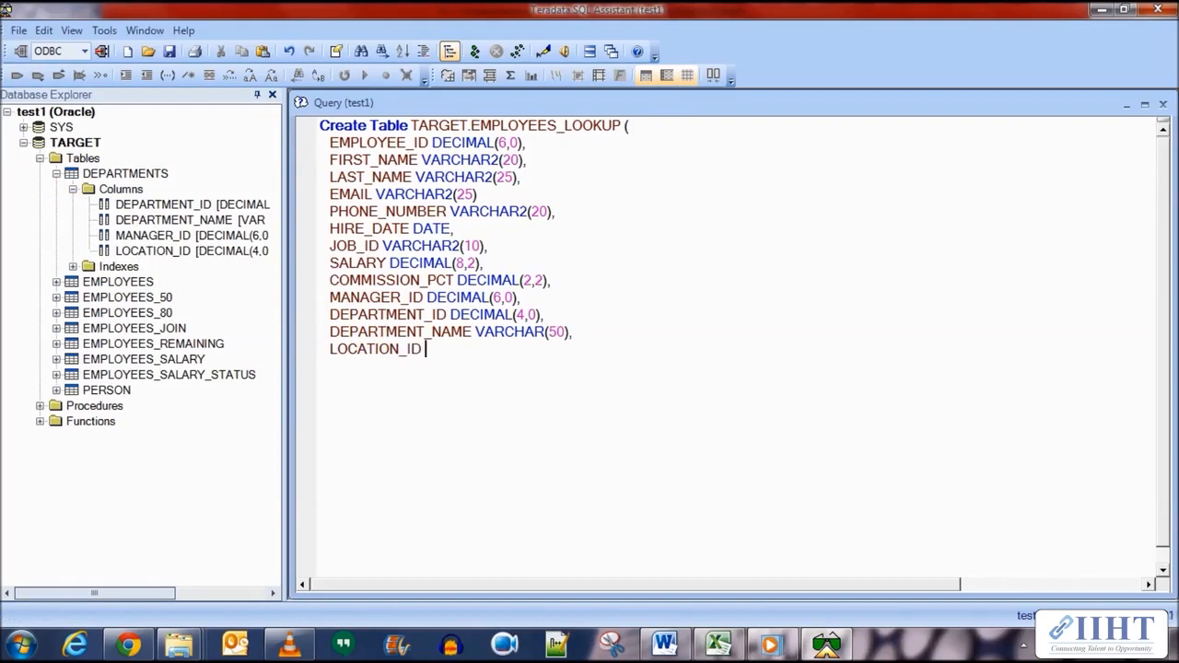
pyautogui.write('DECI')
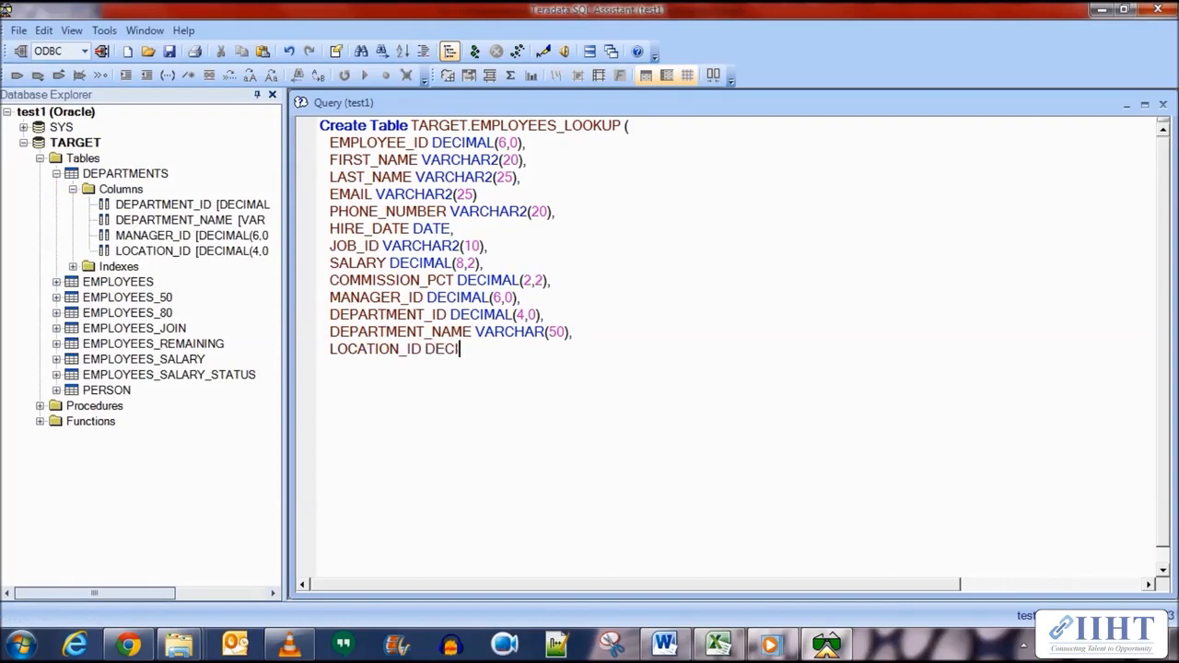
pyautogui.write('MAL(')
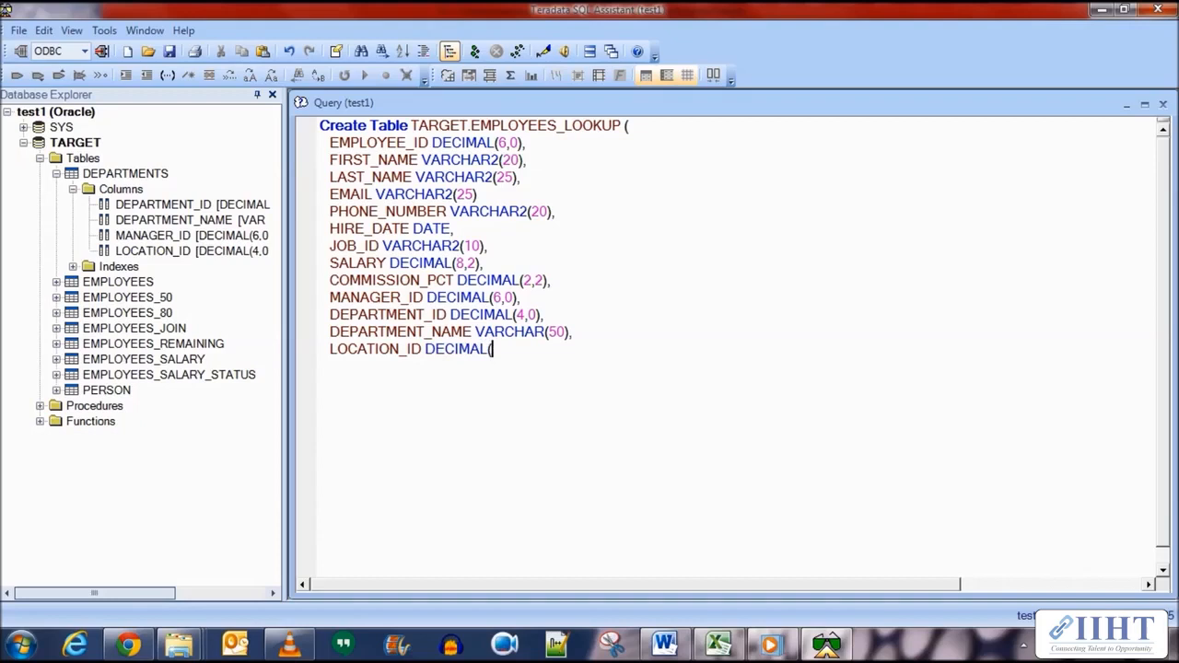
pyautogui.write('4,0)')
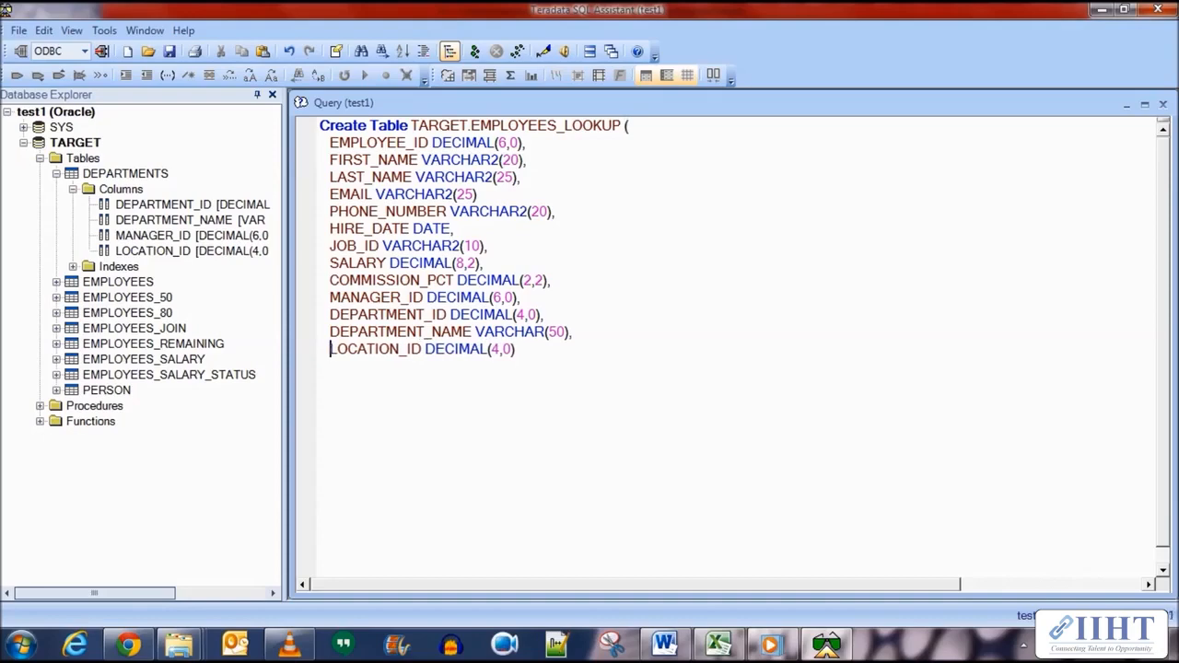
pyautogui.write(')')
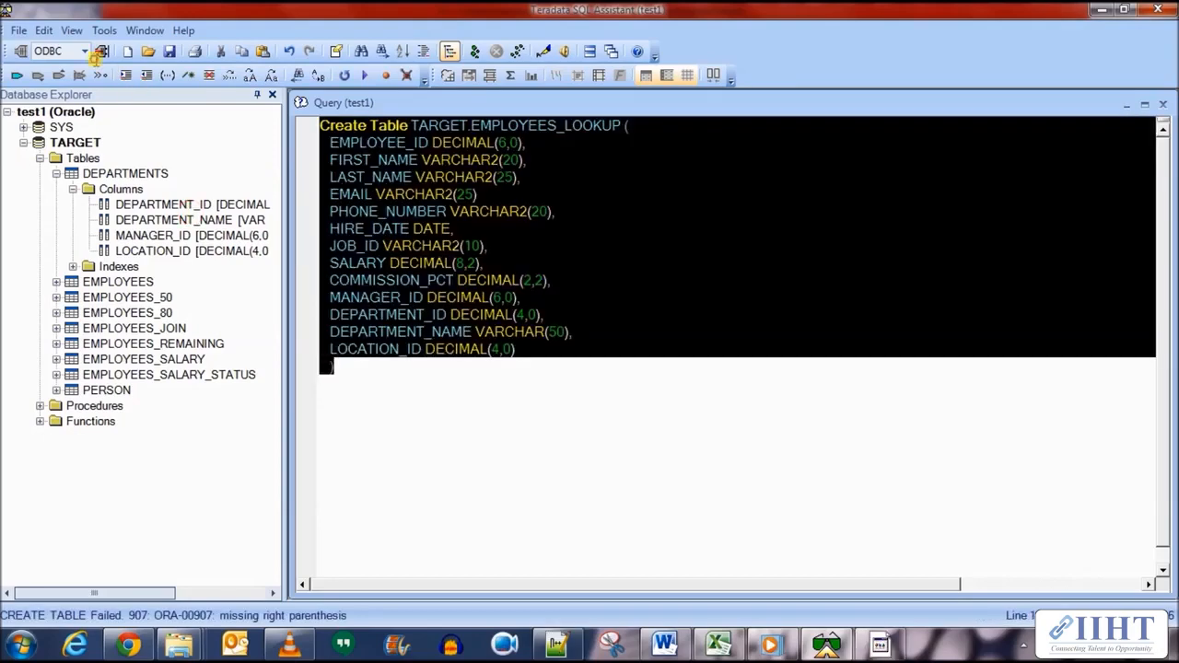
pyautogui.click(558, 156)
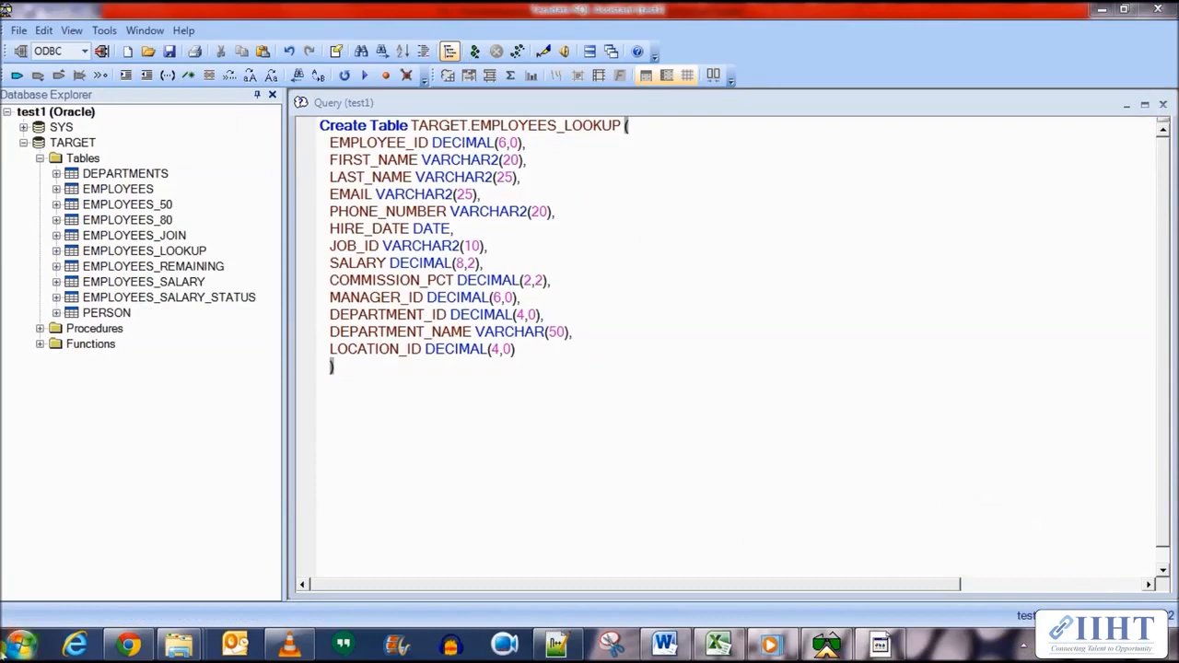
# Launch Informatica PowerCenter Designer from the Start menu
pyautogui.click(14, 644)
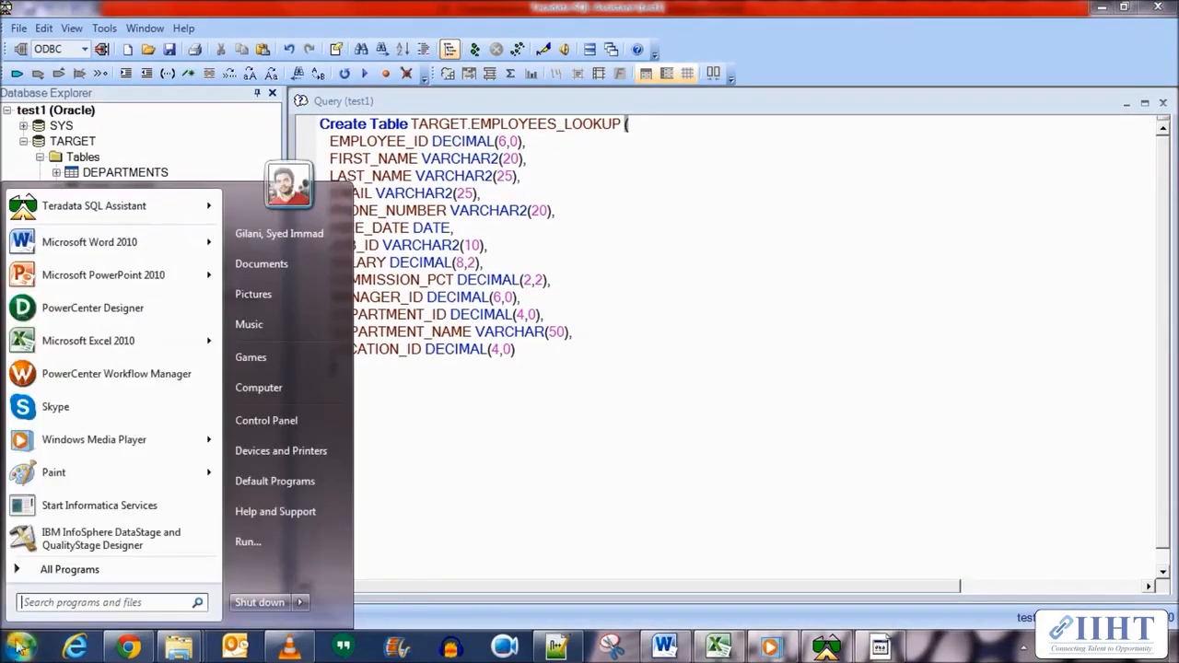
pyautogui.click(92, 308)
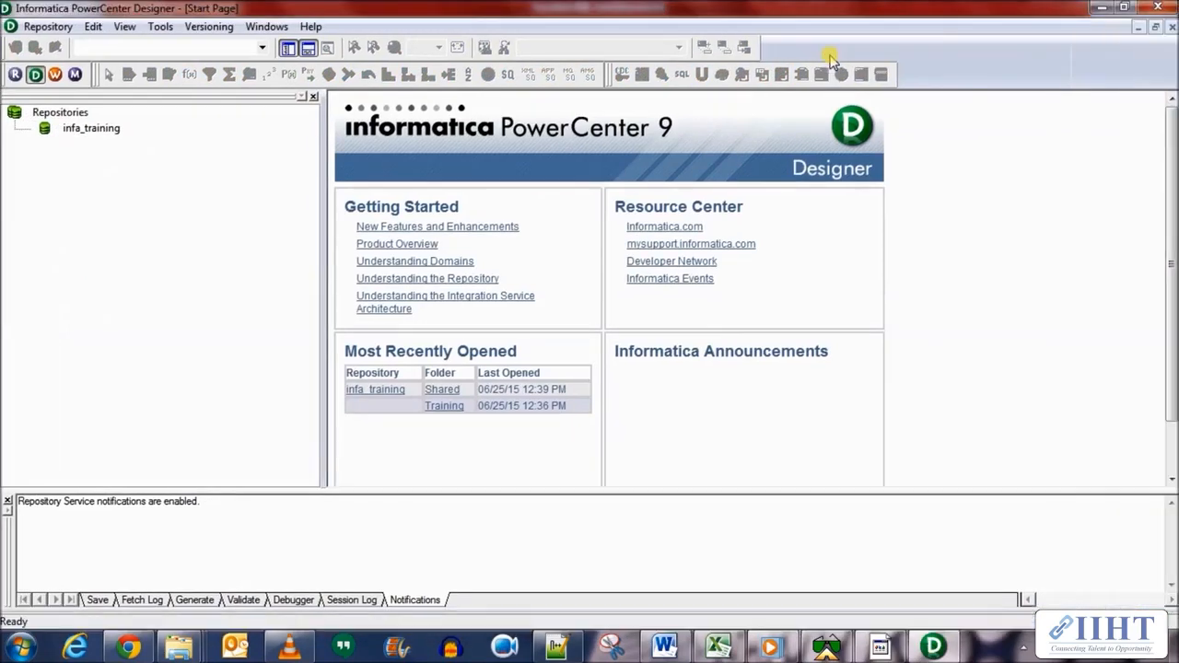
# Connect to the infa_training repository
pyautogui.click(90, 128)
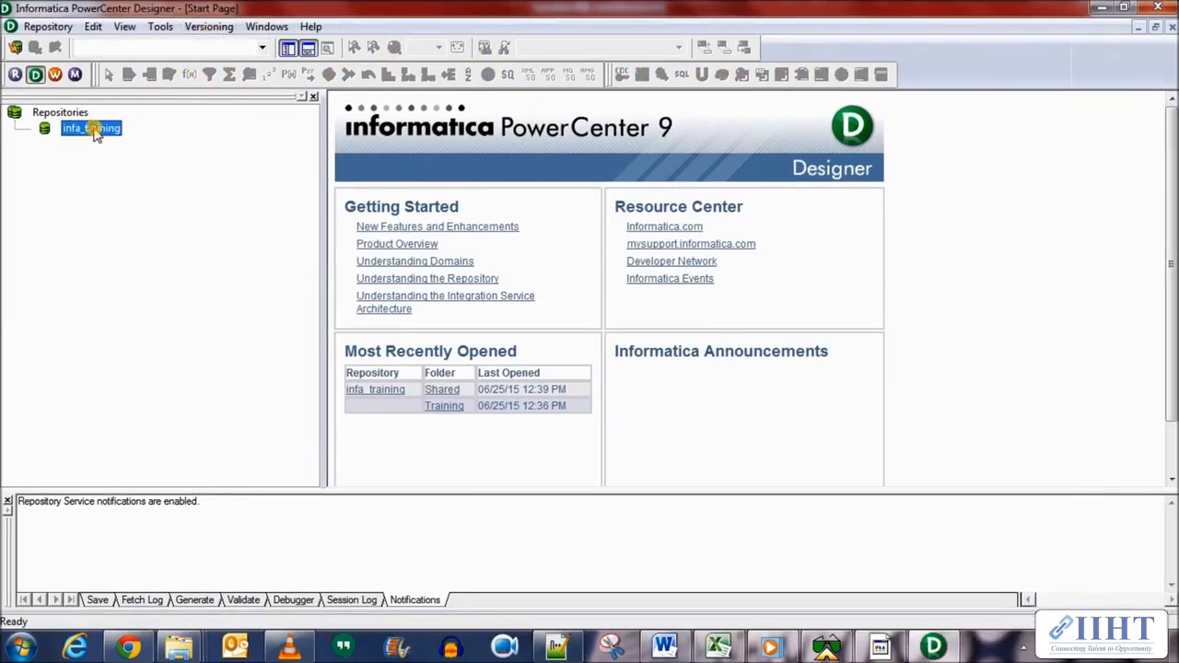
pyautogui.doubleClick(90, 128)
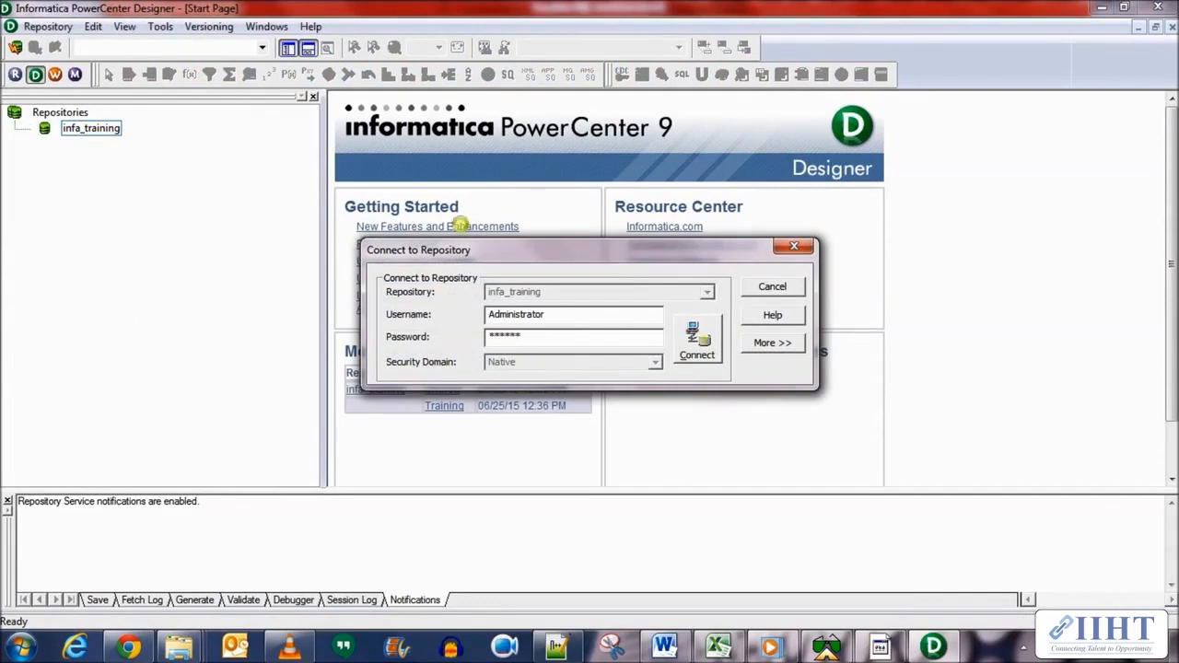
pyautogui.click(696, 355)
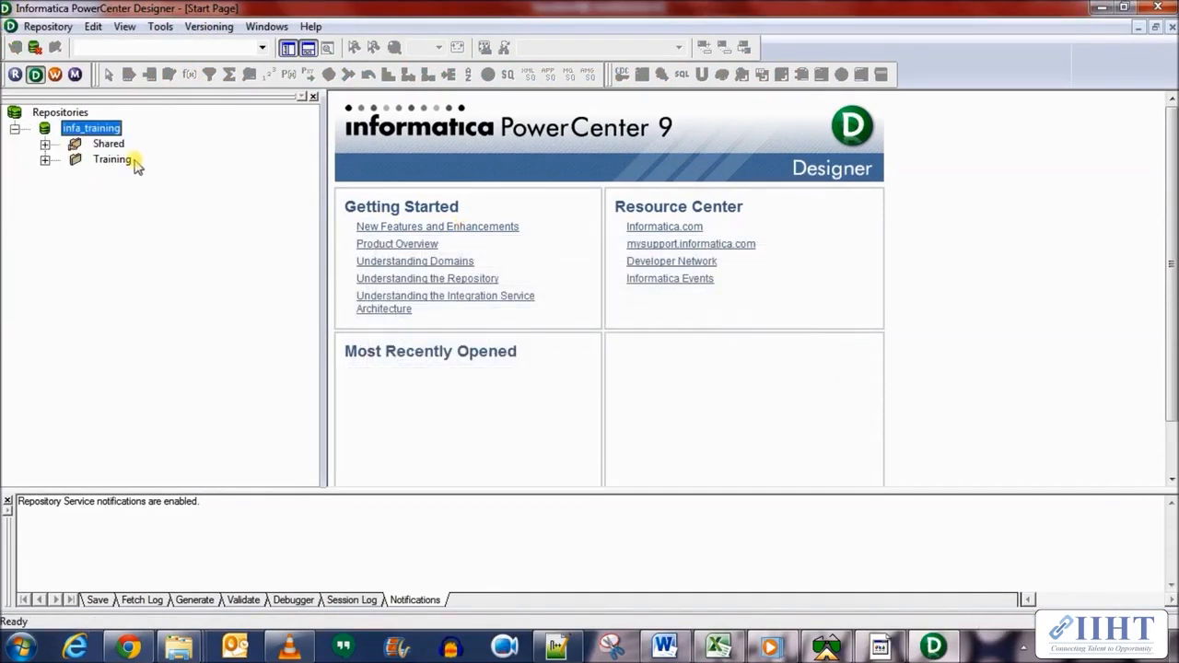
# Create a new mapping named m_Employees_Lookup
pyautogui.click(311, 25)
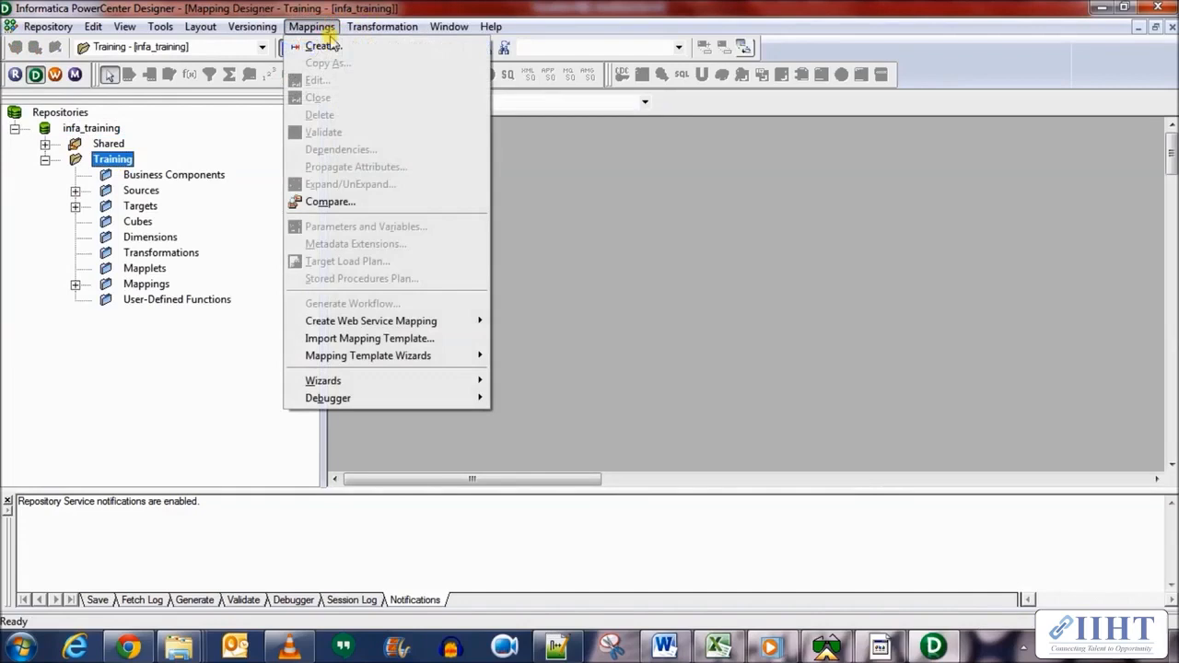
pyautogui.click(322, 45)
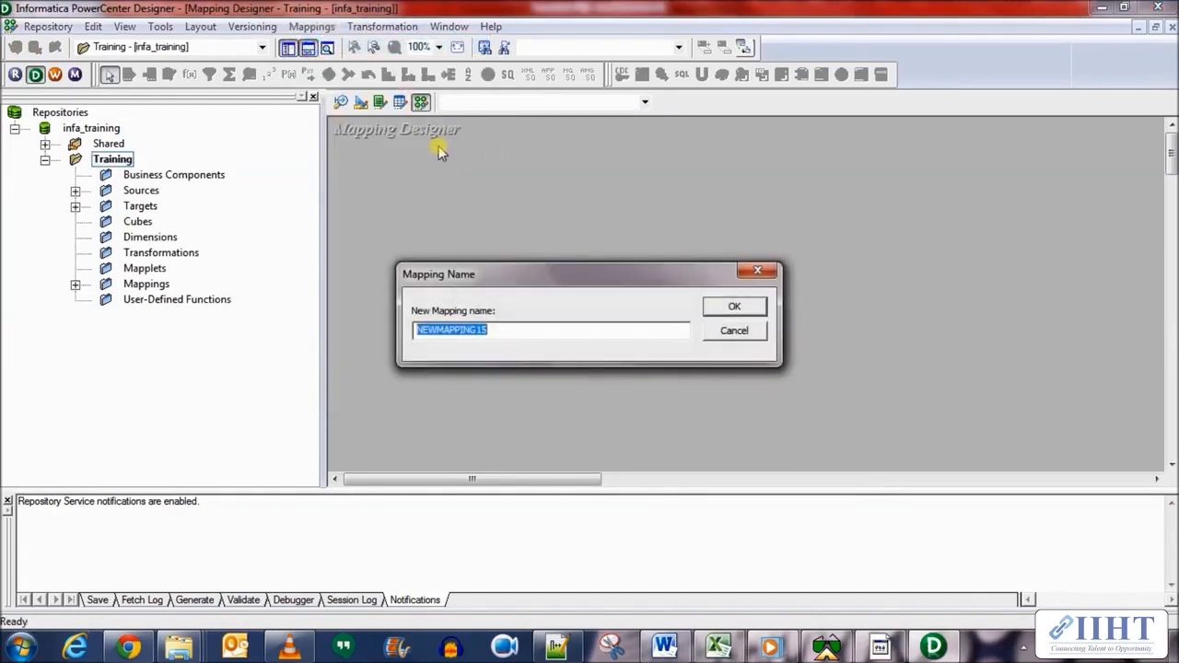
pyautogui.write('m_E')
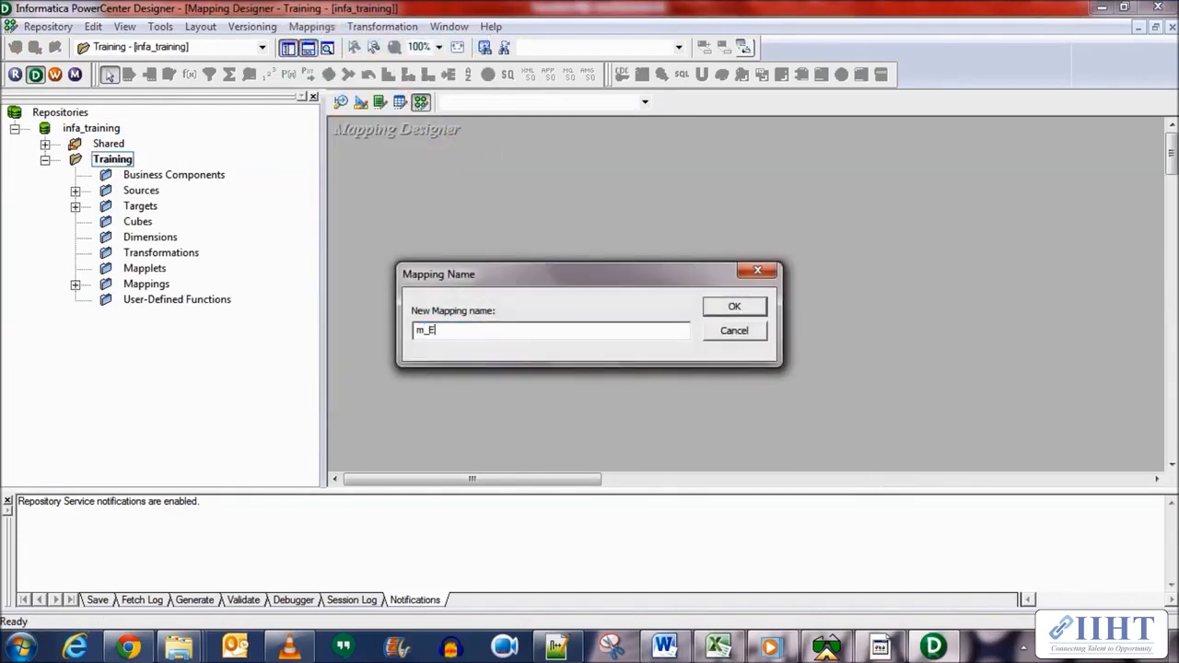
pyautogui.write('mployees')
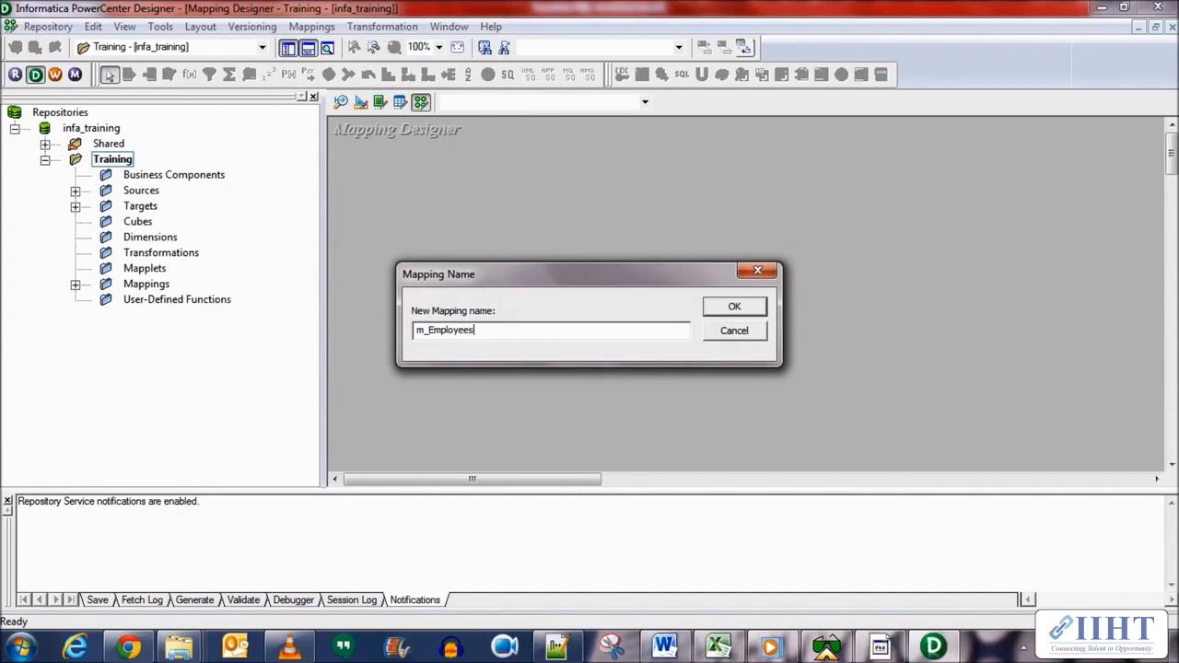
pyautogui.write('_')
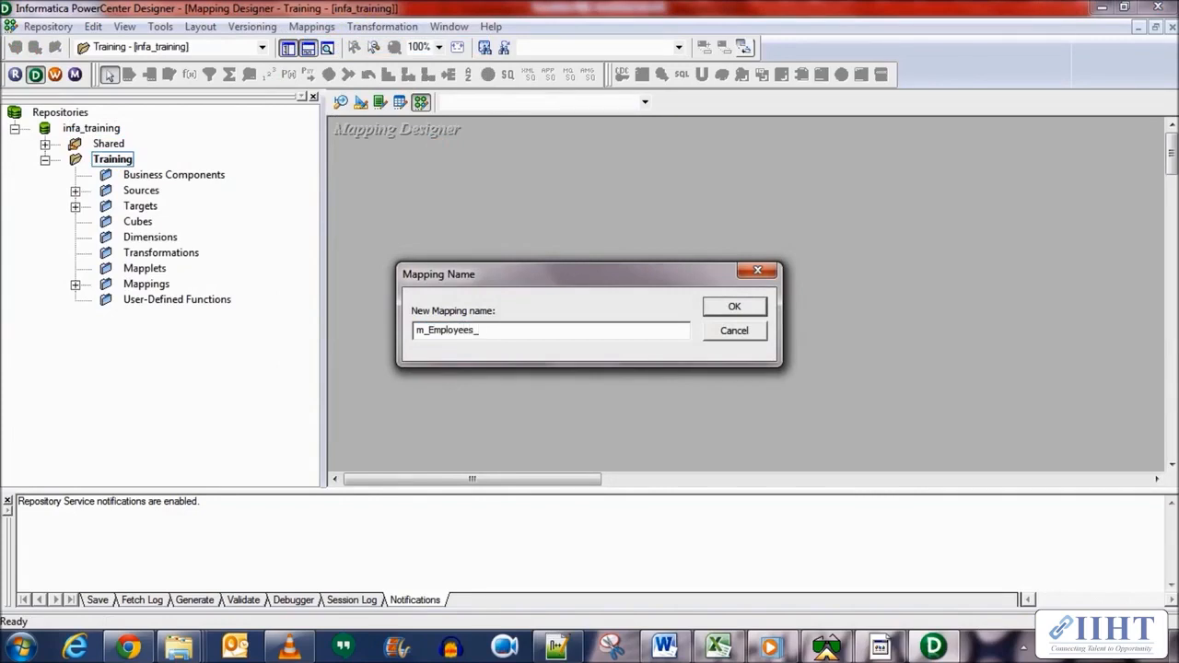
pyautogui.click(734, 306)
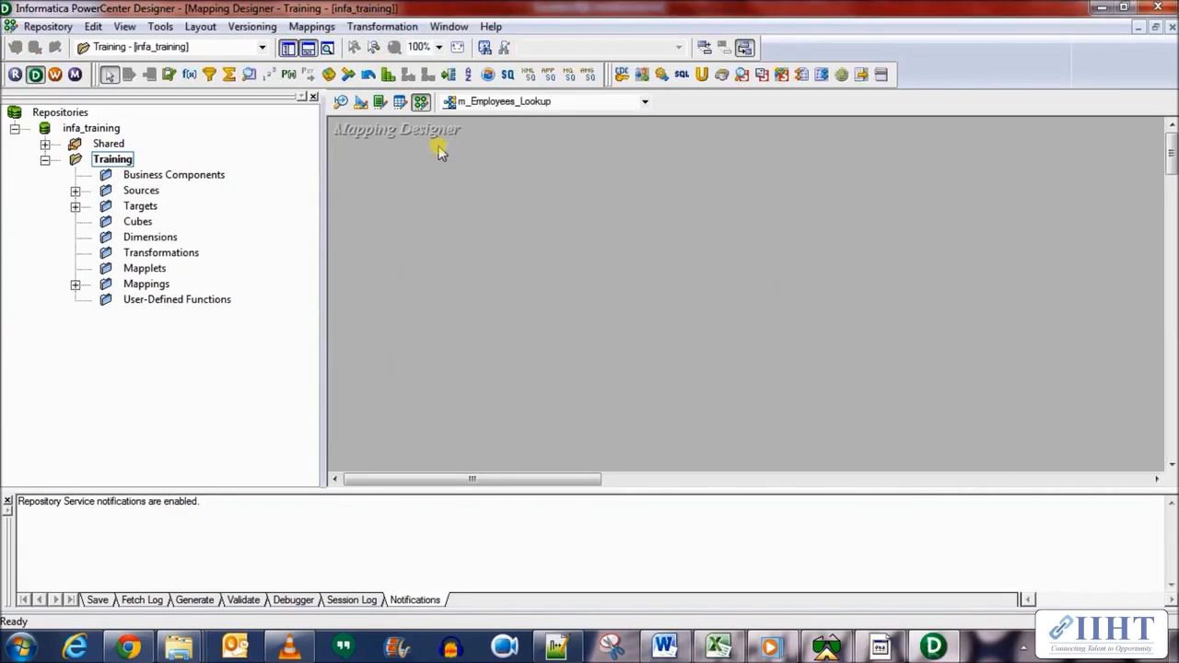
pyautogui.moveTo(46, 237)
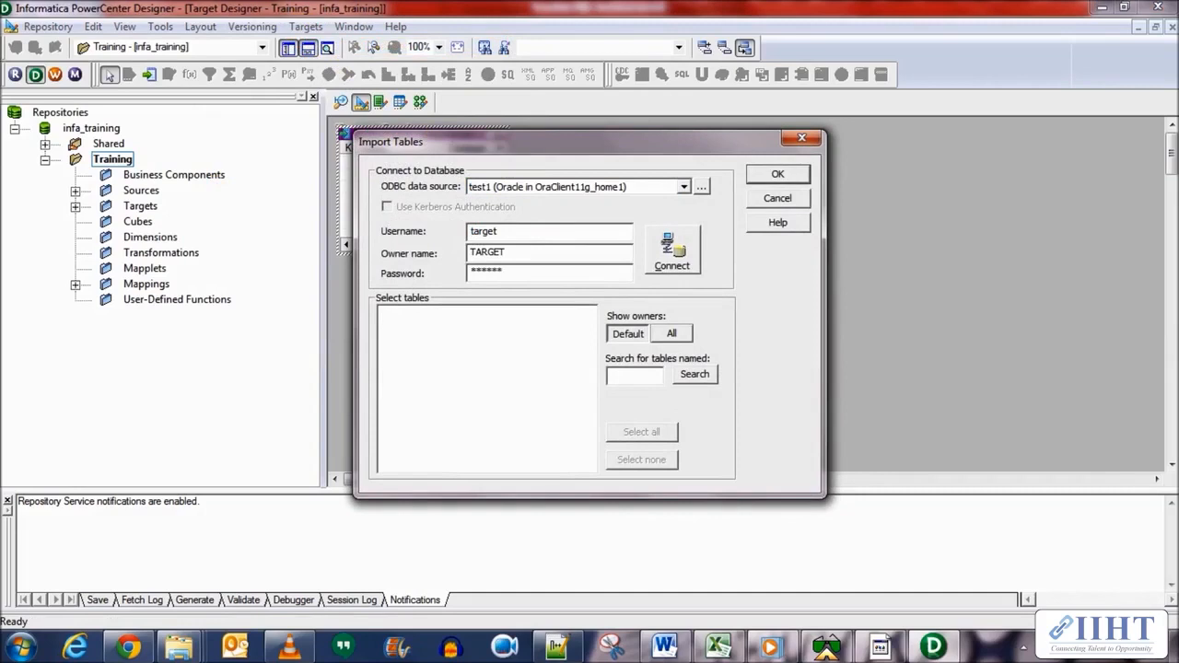
# Import TARGET's EMPLOYEES_LOOKUP table from the database as a target definition
pyautogui.click(671, 253)
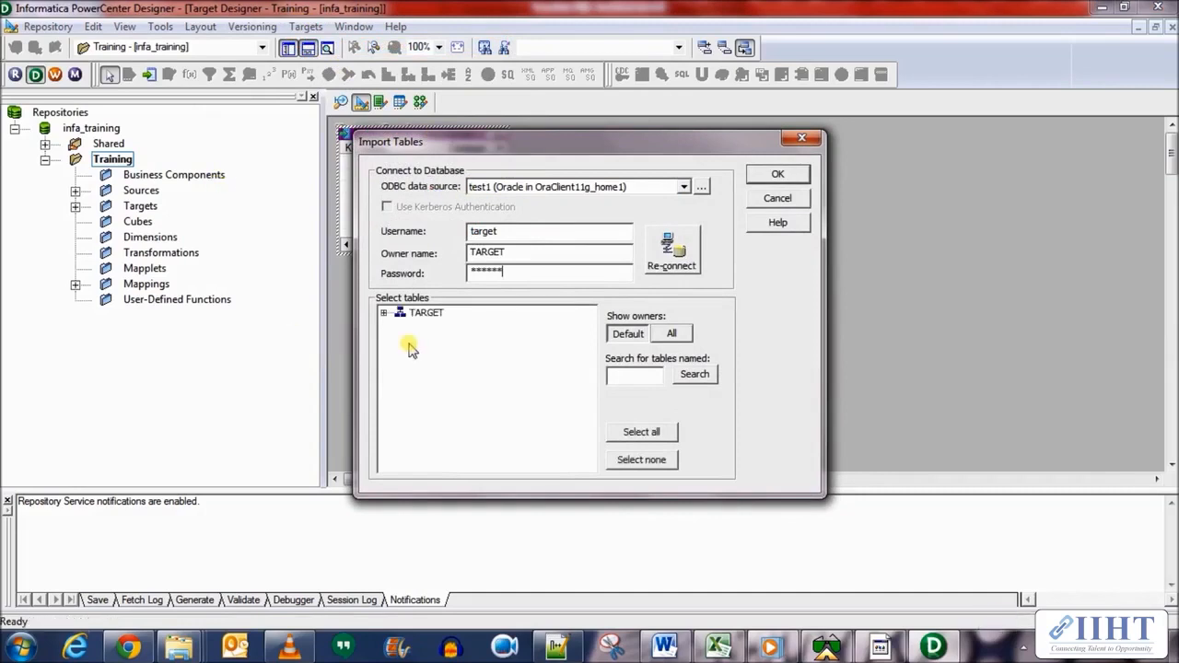
pyautogui.click(383, 312)
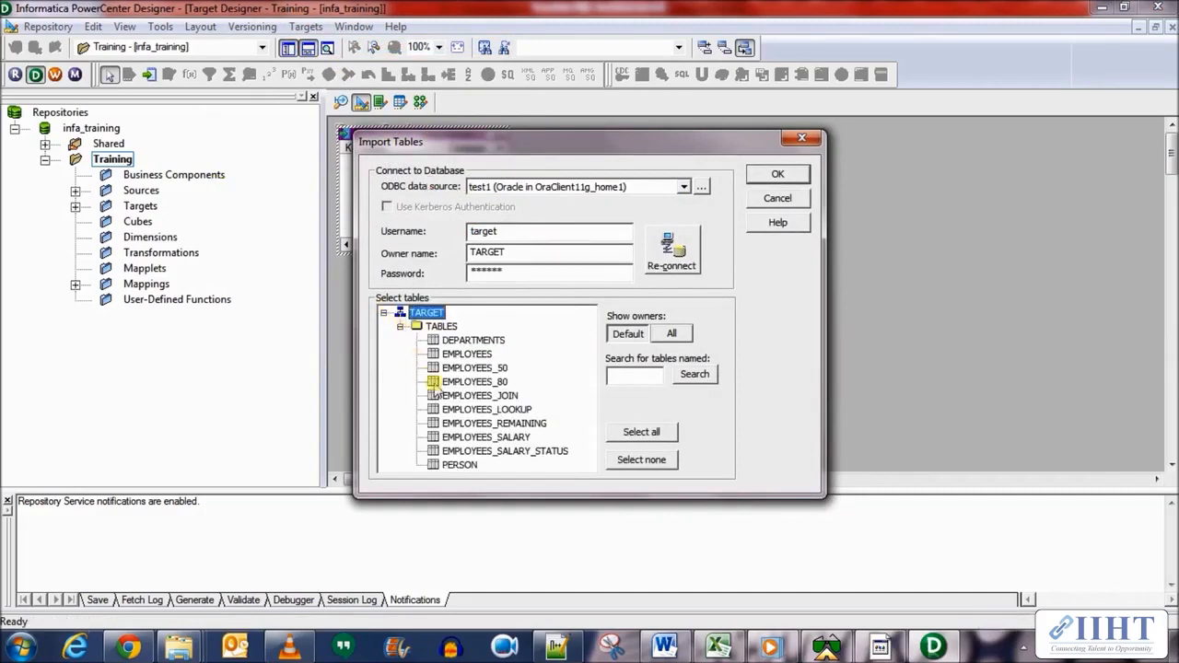
pyautogui.click(486, 409)
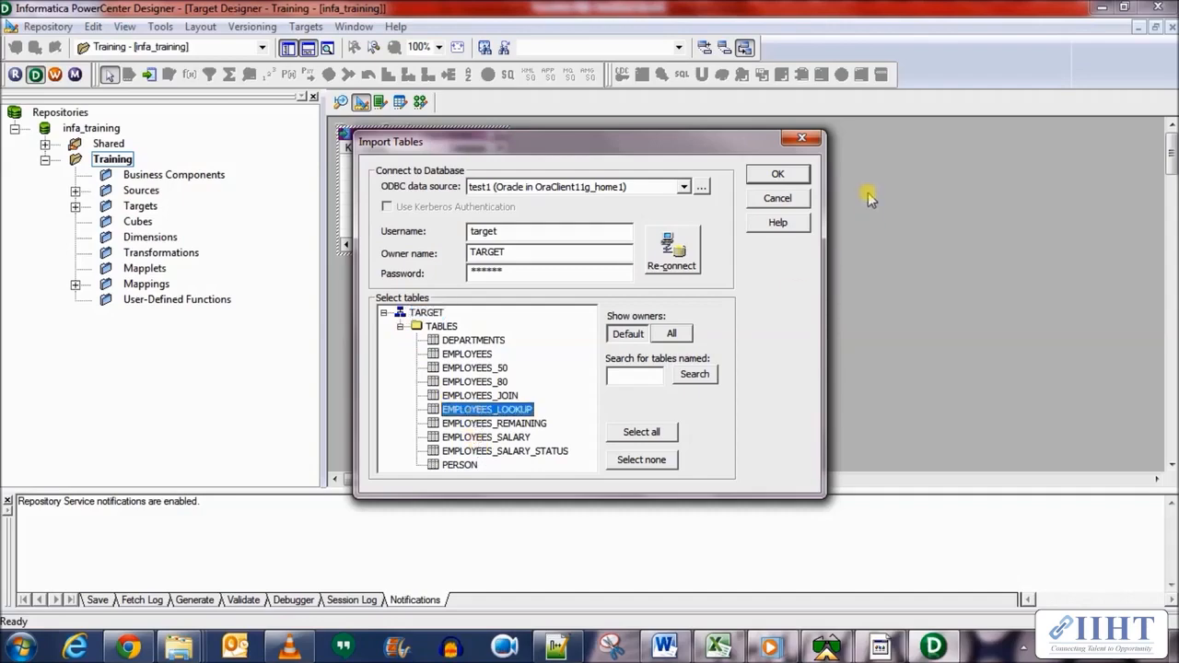
pyautogui.click(776, 174)
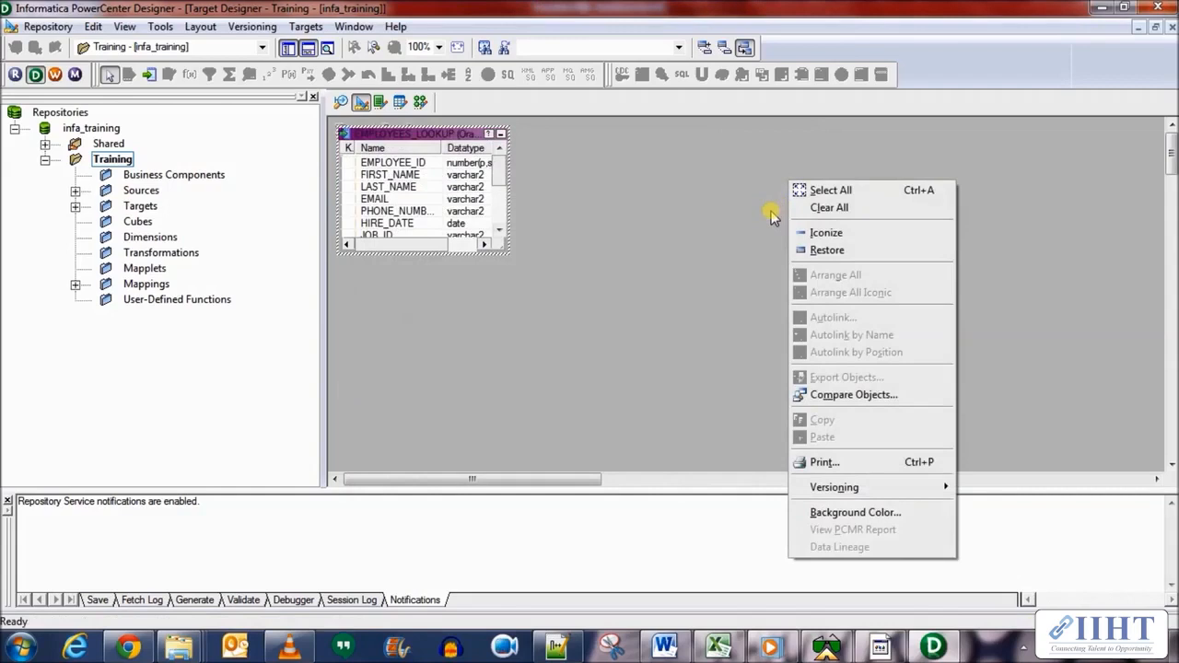
pyautogui.moveTo(573, 272)
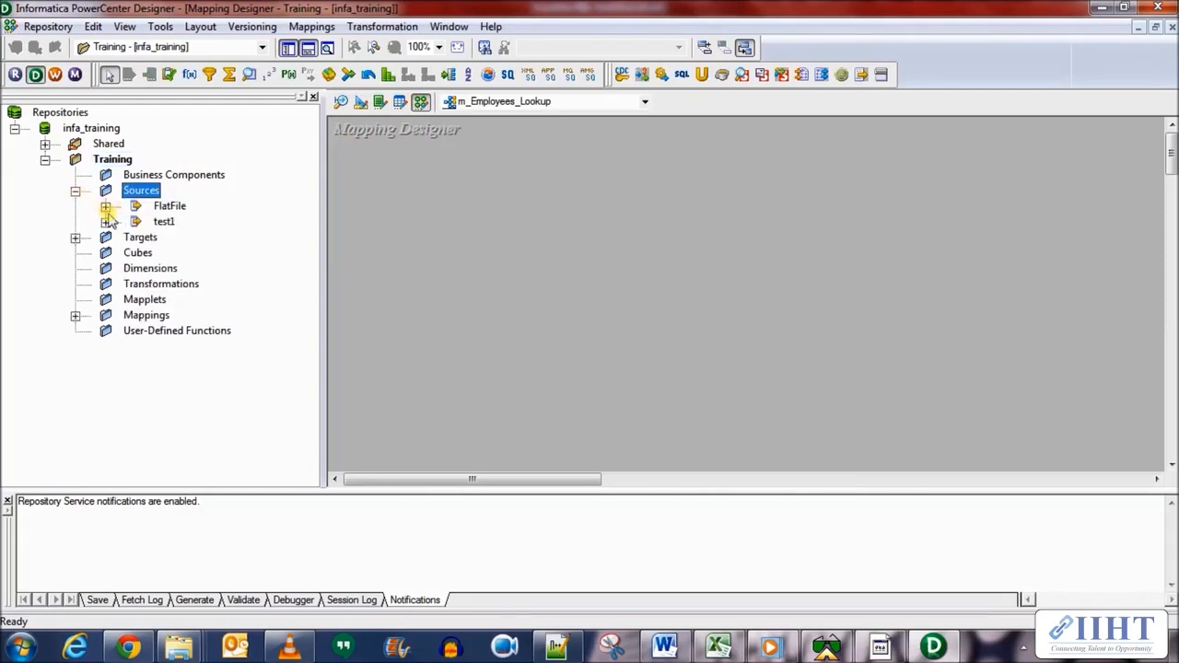
# Place the EMPLOYEES source with SQ_EMPLOYEES and the EMPLOYEES_LOOKUP target on the canvas
pyautogui.click(135, 221)
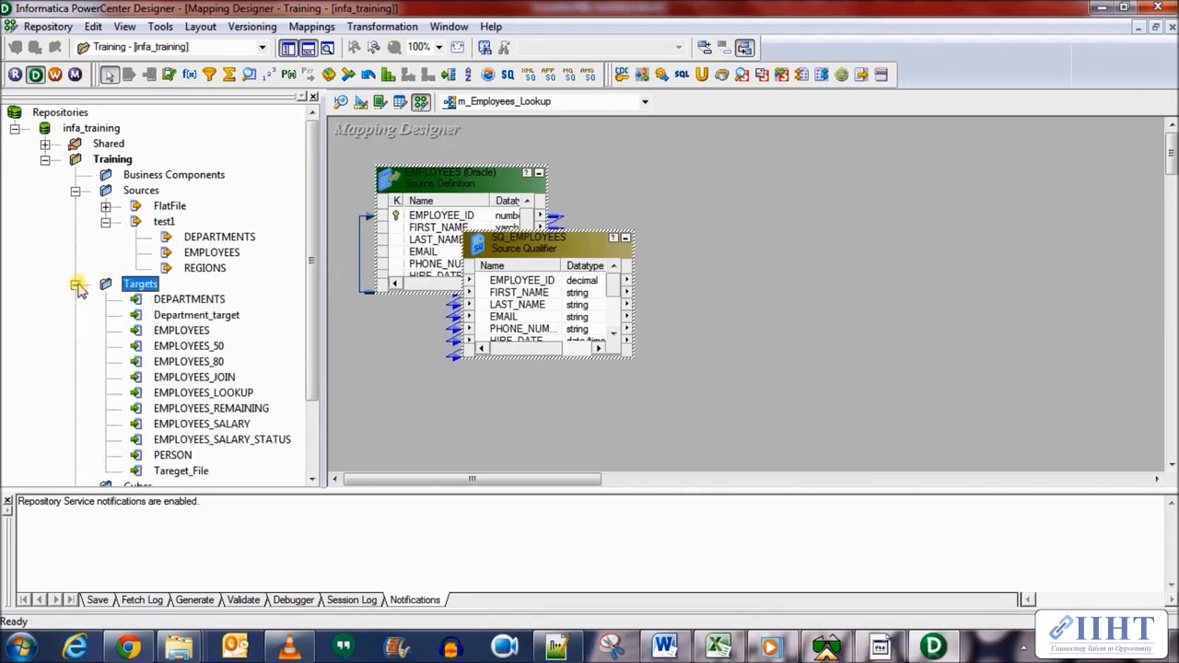
pyautogui.click(203, 392)
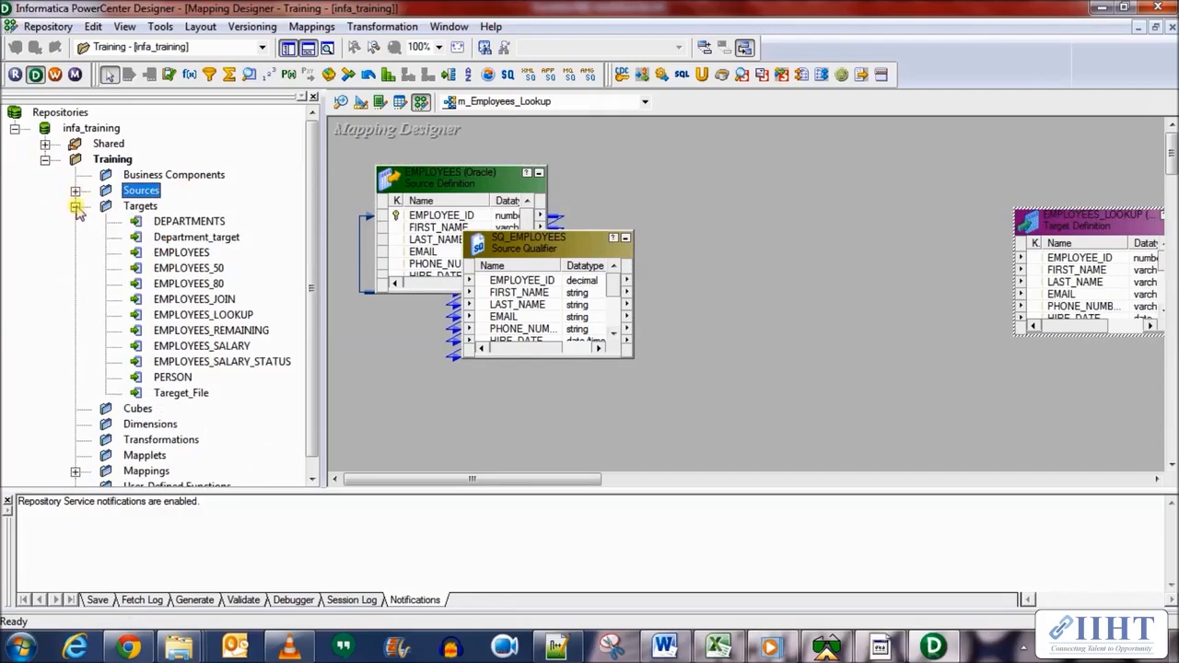
pyautogui.click(77, 191)
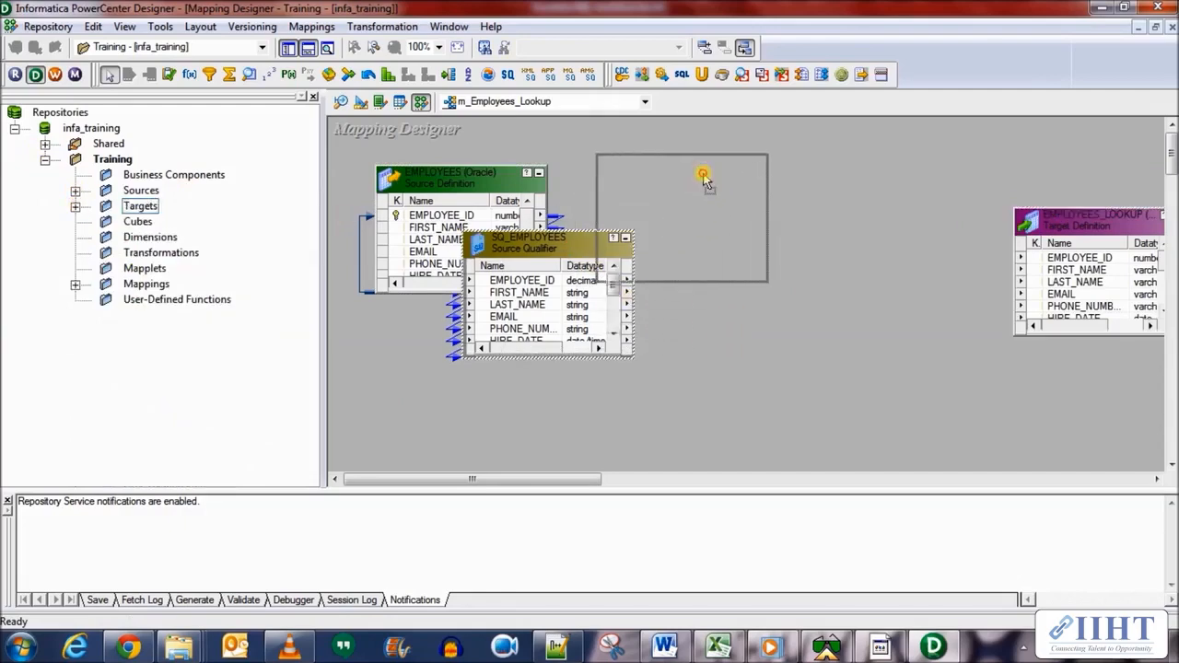
pyautogui.moveTo(471, 478); pyautogui.dragTo(557, 478)
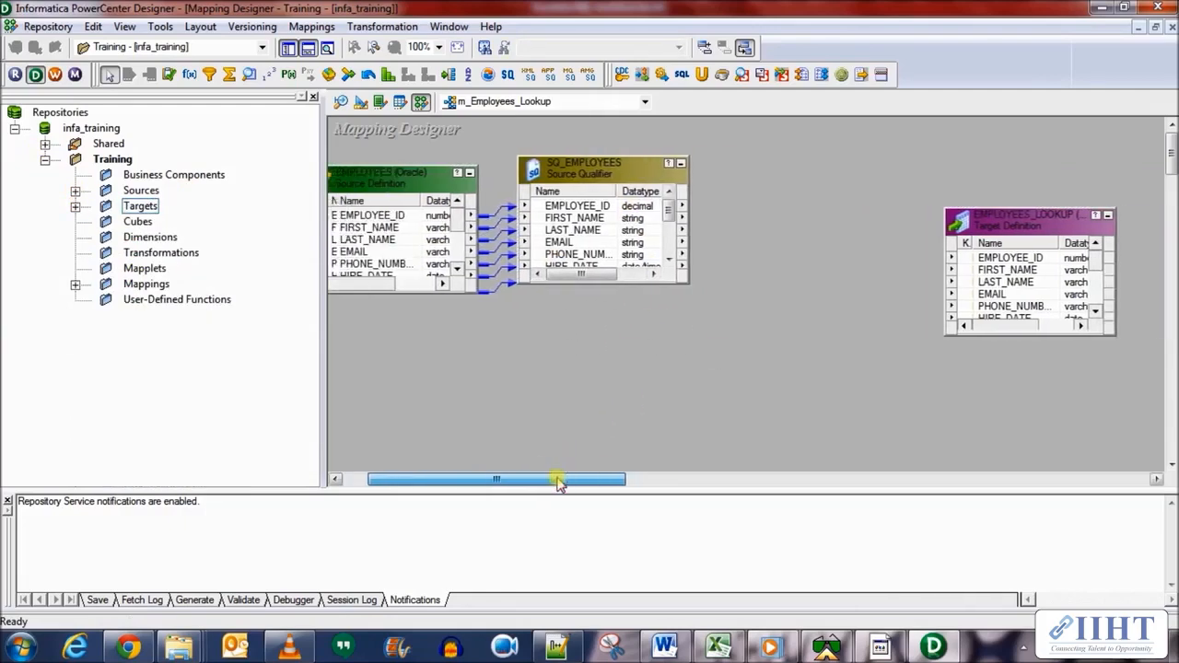
pyautogui.click(314, 96)
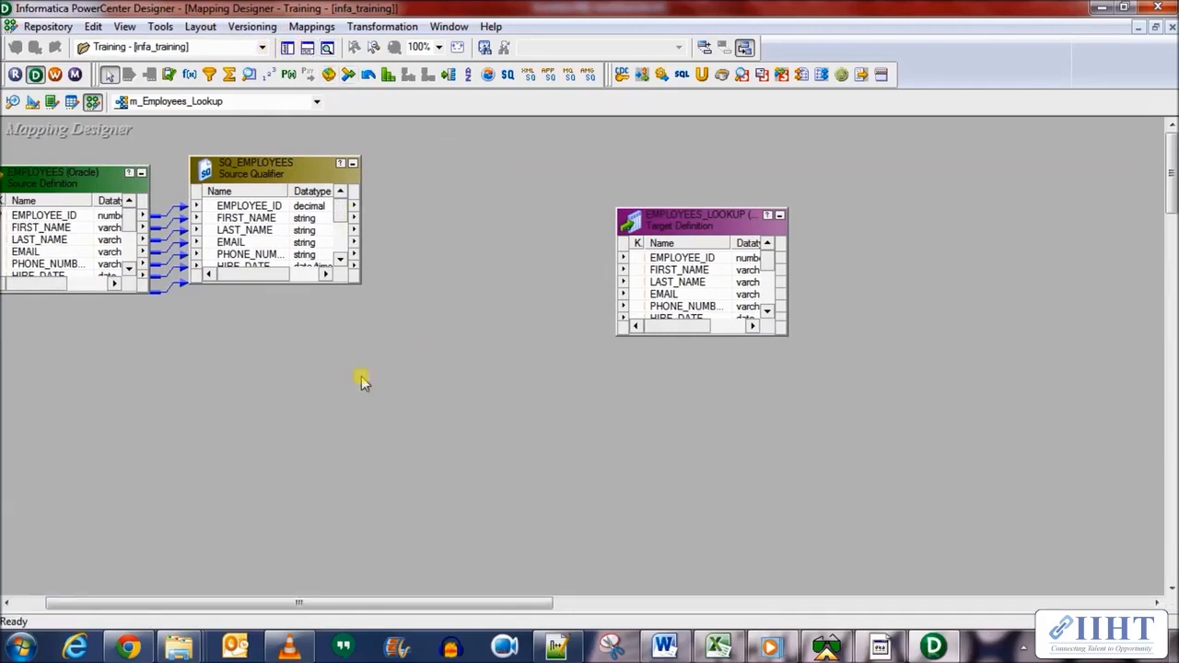
pyautogui.click(251, 74)
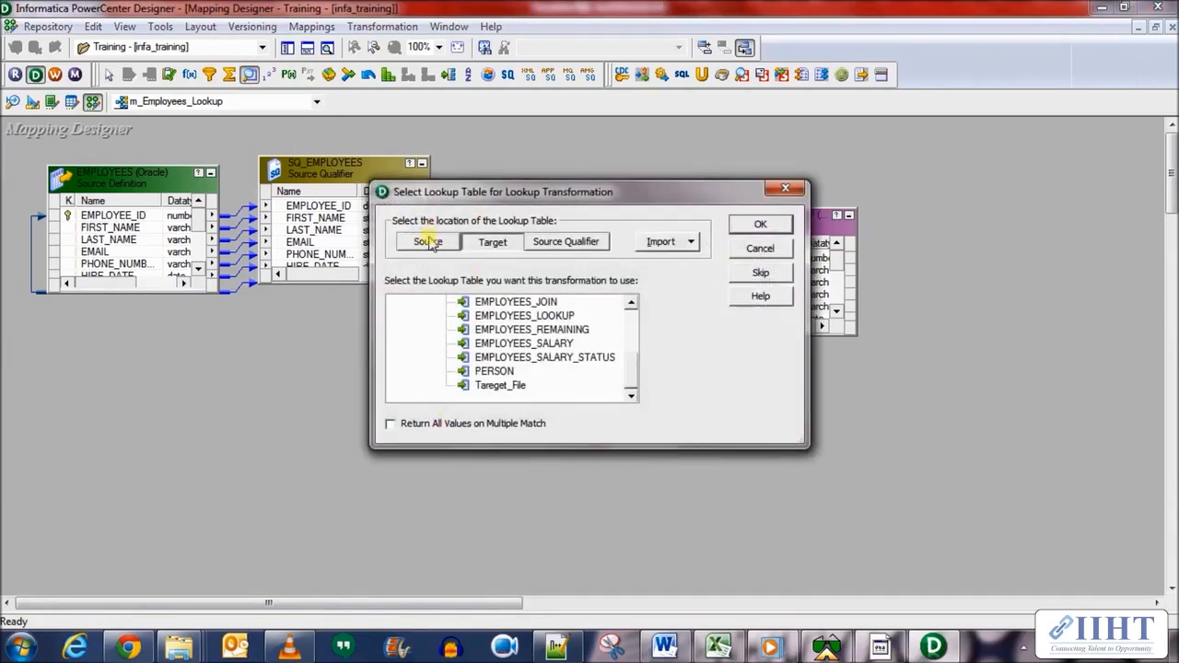
# Build a Lookup transformation on HR.DEPARTMENTS, importing it from relational source test1 as hr
pyautogui.click(427, 242)
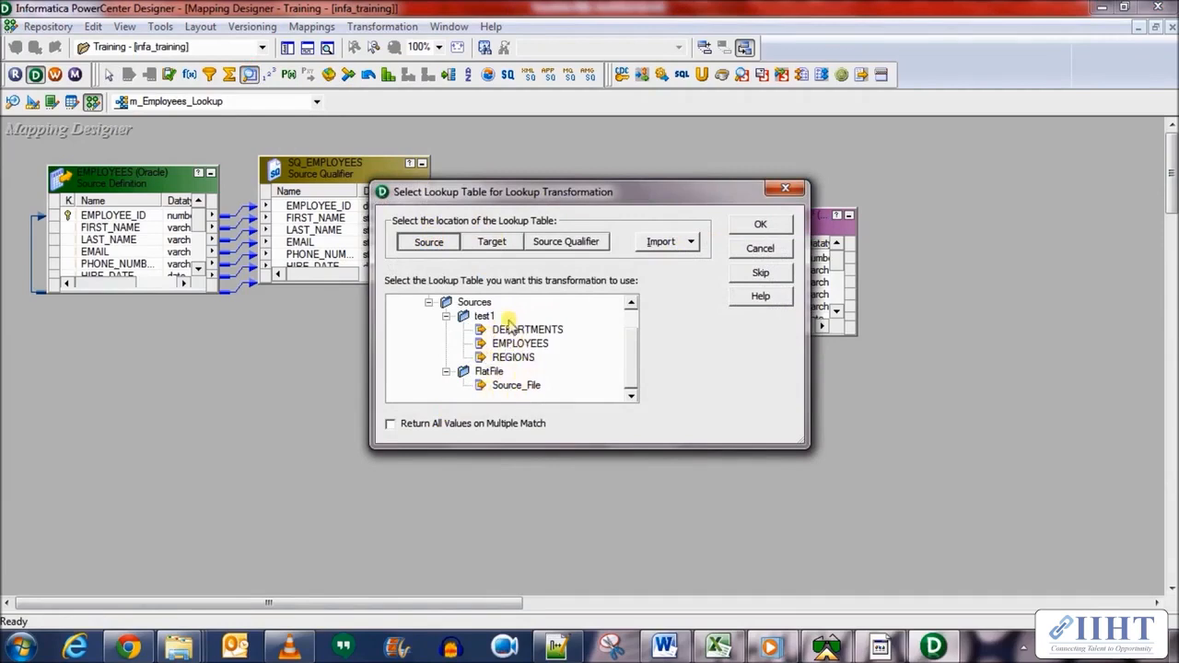
pyautogui.click(660, 241)
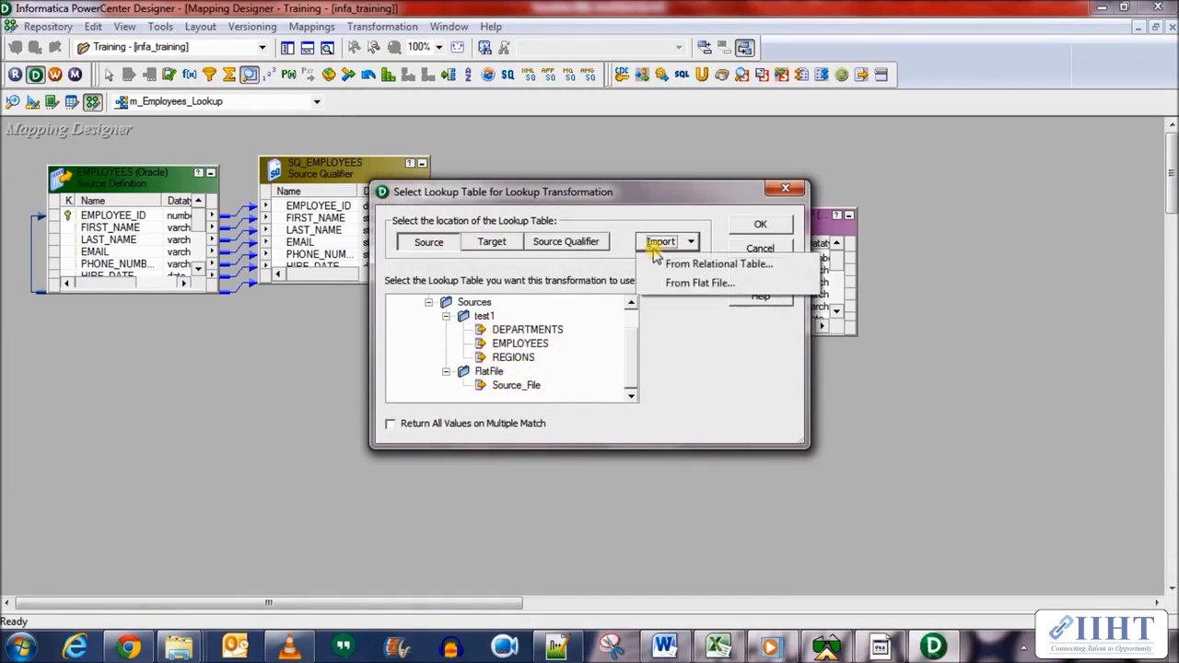
pyautogui.moveTo(700, 283)
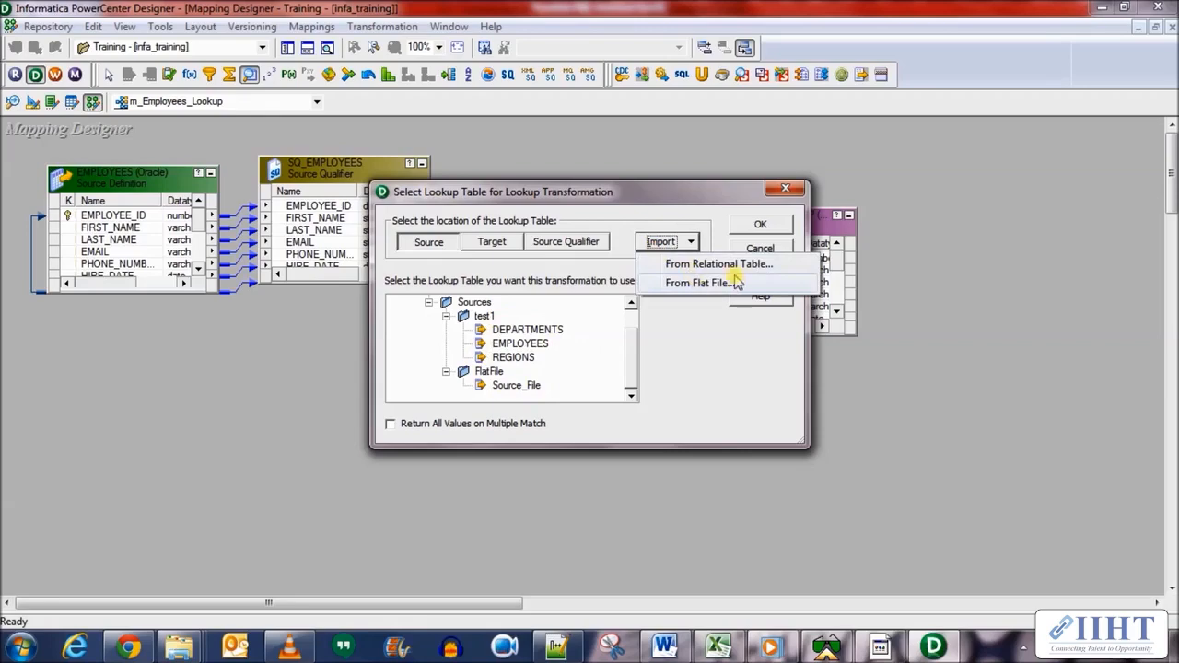
pyautogui.click(719, 263)
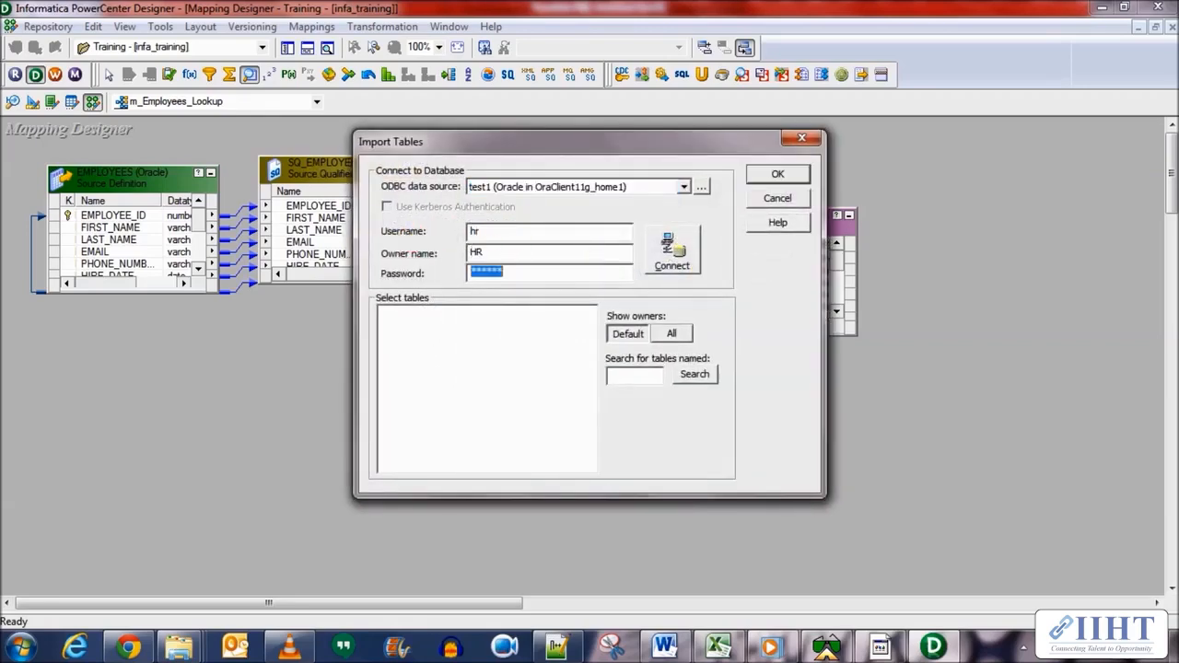
pyautogui.click(671, 265)
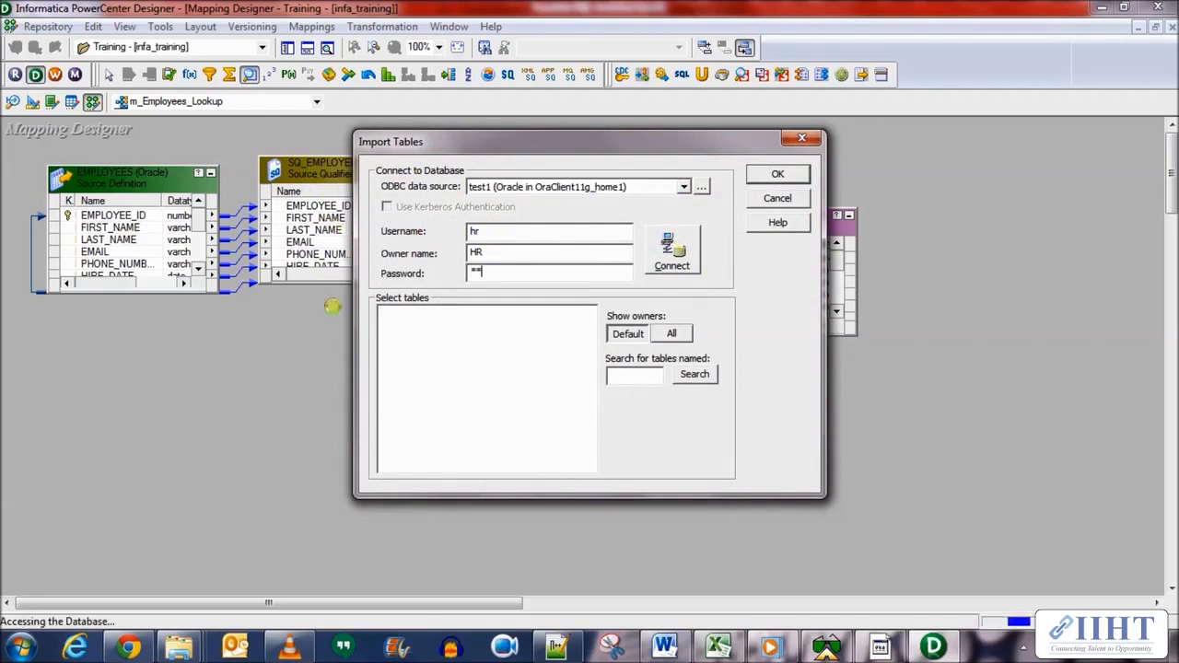
pyautogui.click(671, 253)
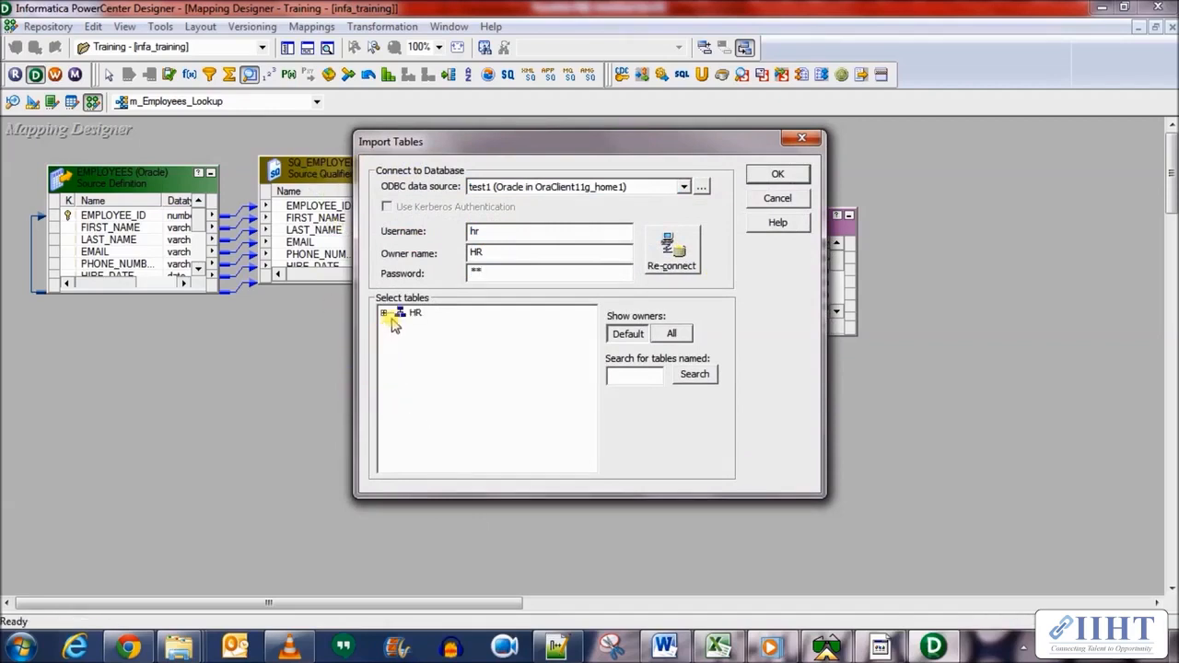
pyautogui.click(384, 312)
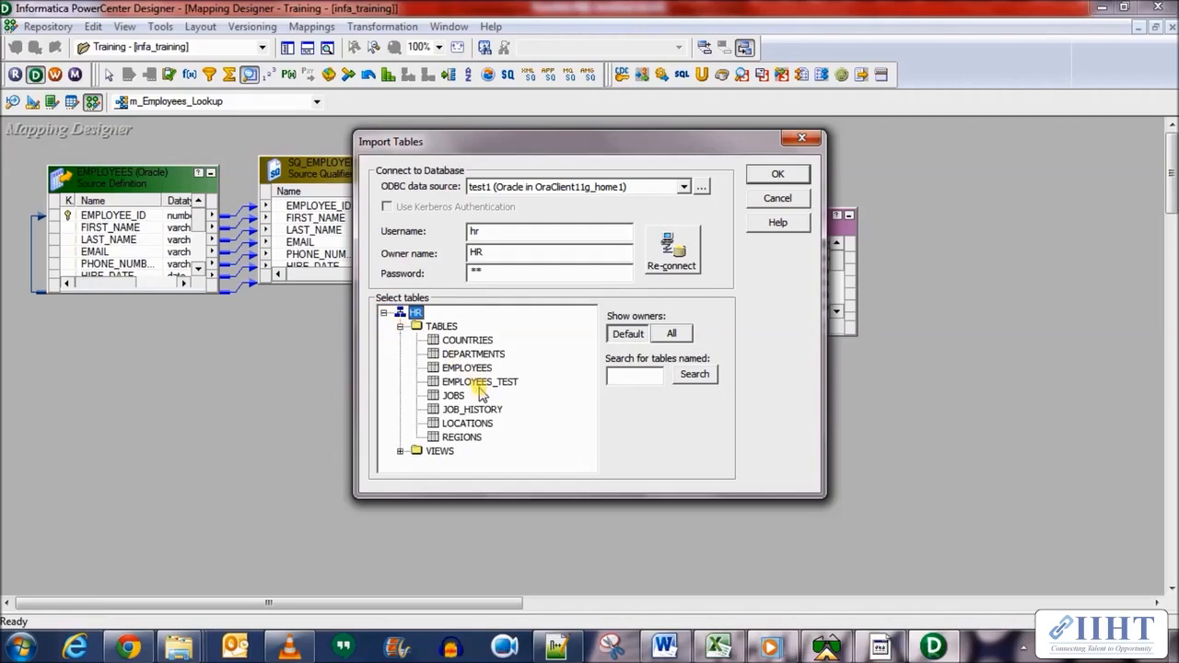
pyautogui.click(776, 174)
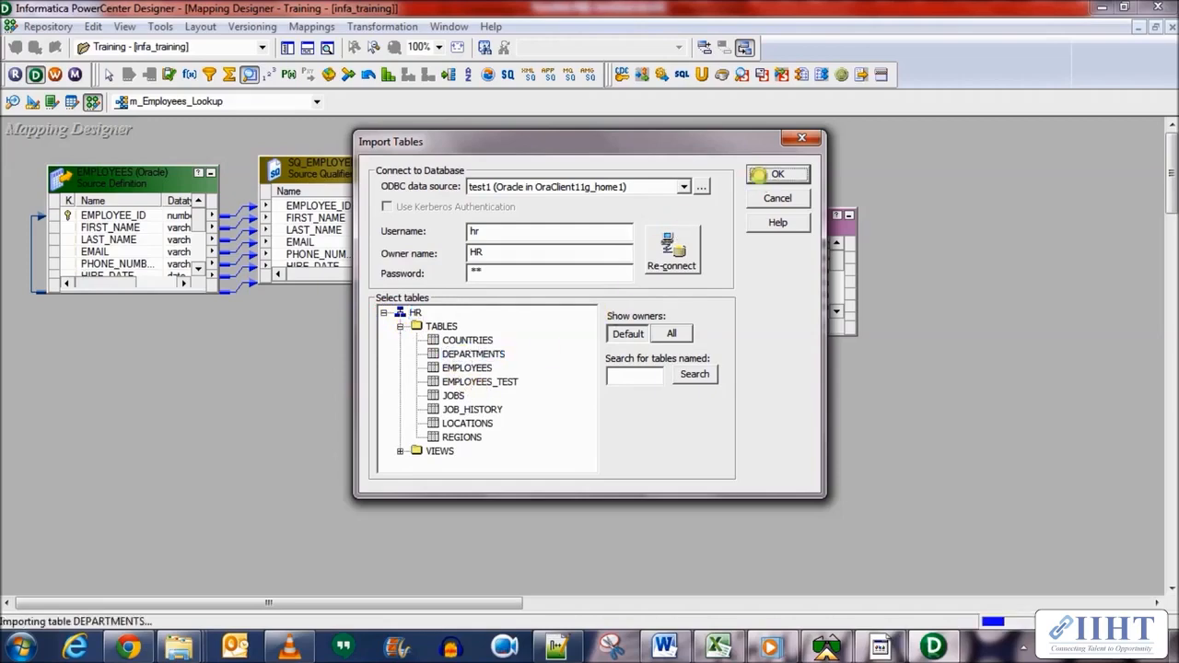
pyautogui.click(776, 174)
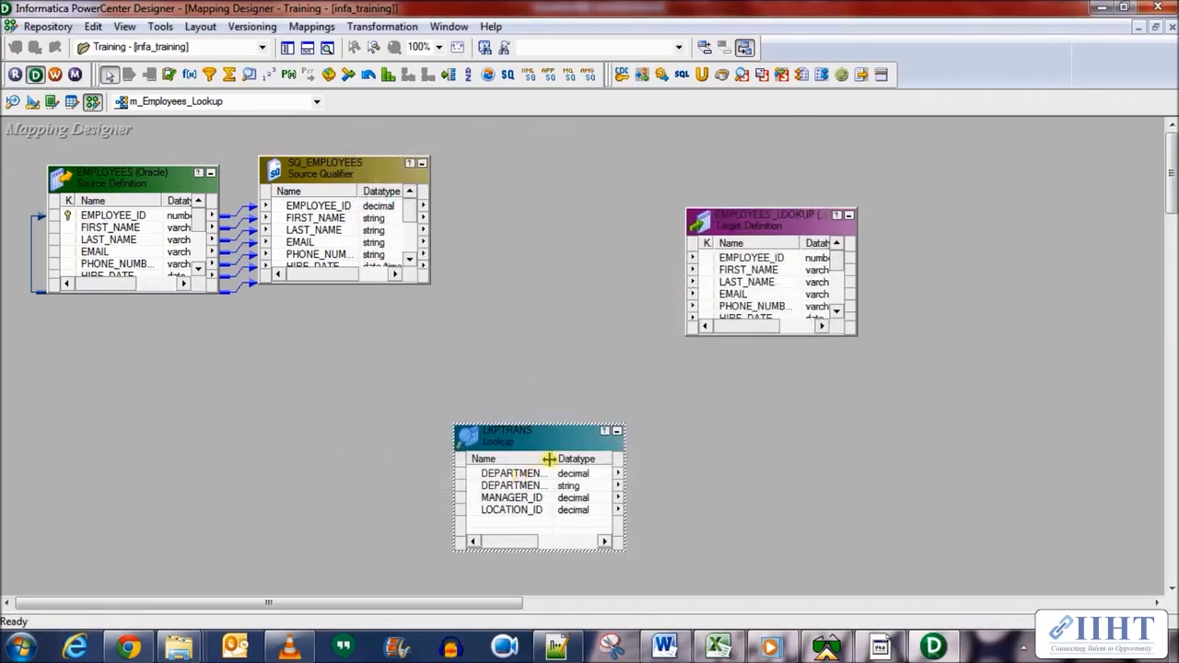
# Link DEPARTMENT_ID from SQ_EMPLOYEES into the lookup and rename it lkp_Employees
pyautogui.click(507, 472)
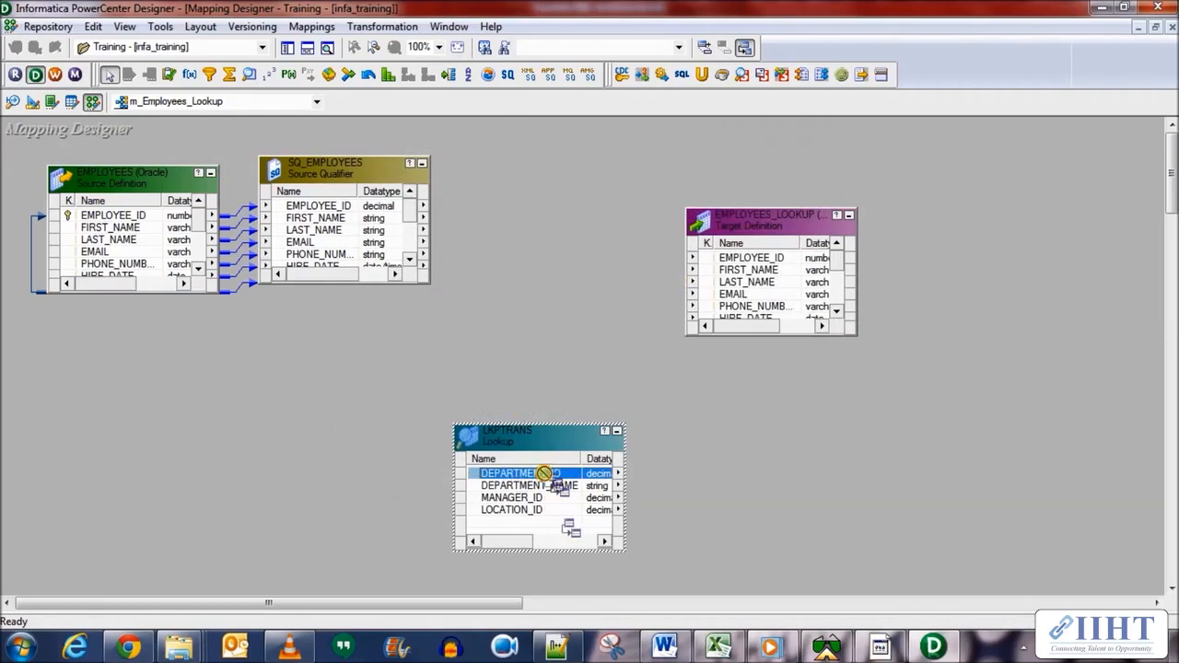
pyautogui.moveTo(497, 511)
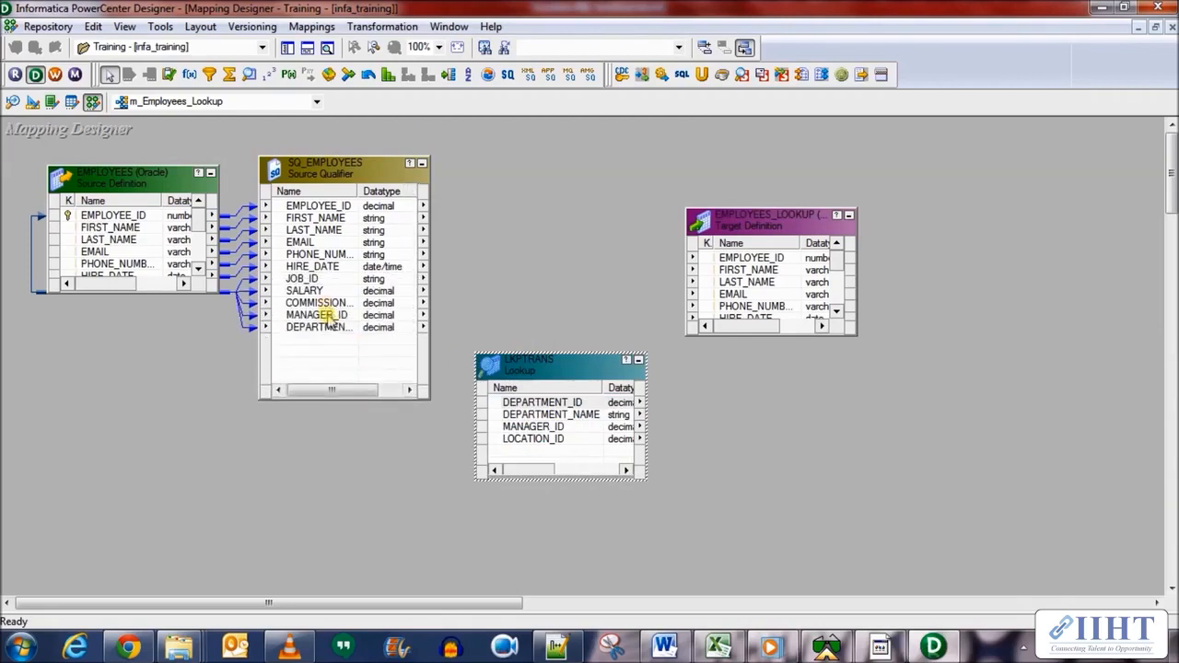
pyautogui.click(315, 327)
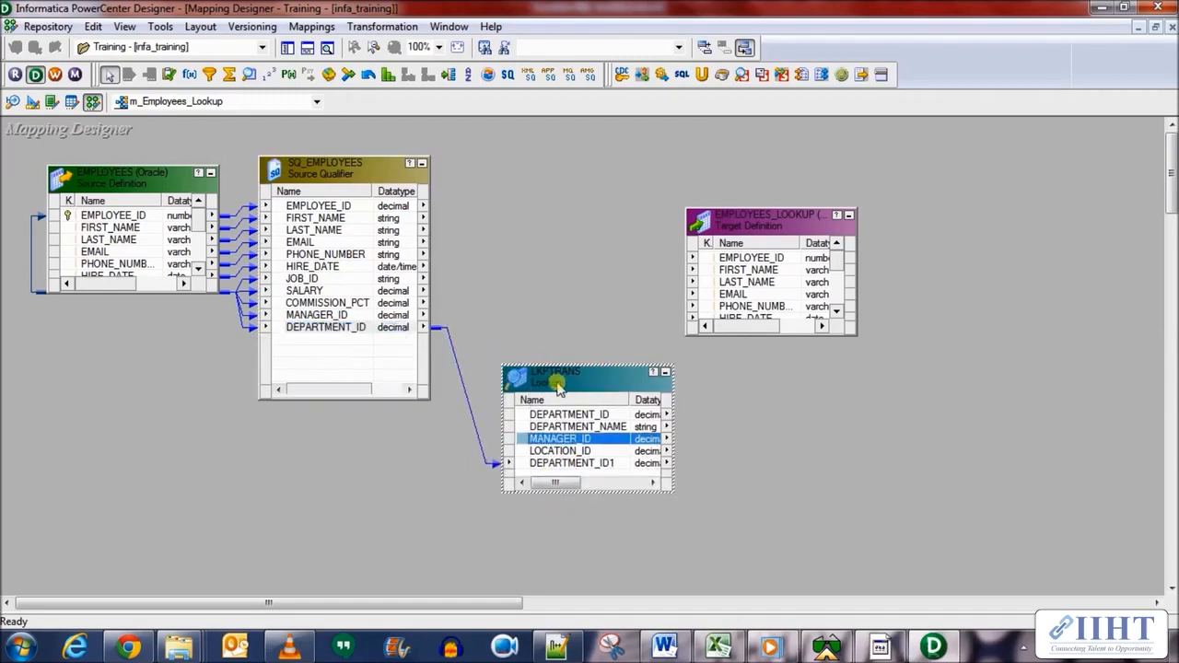
pyautogui.doubleClick(553, 377)
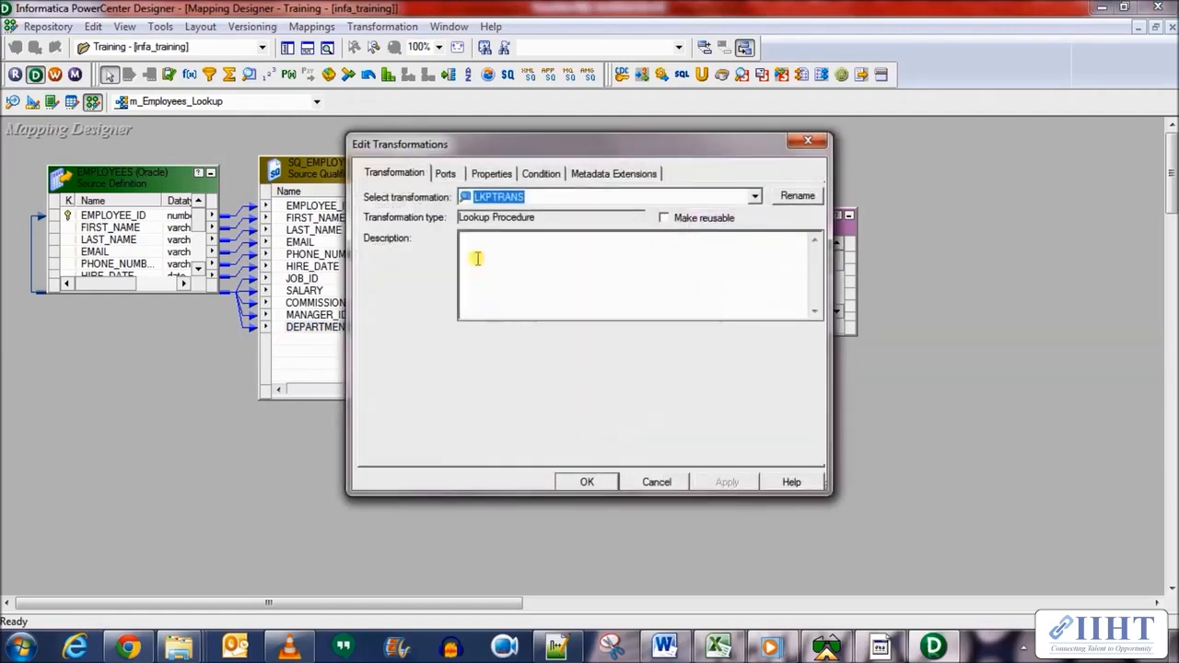
pyautogui.click(796, 195)
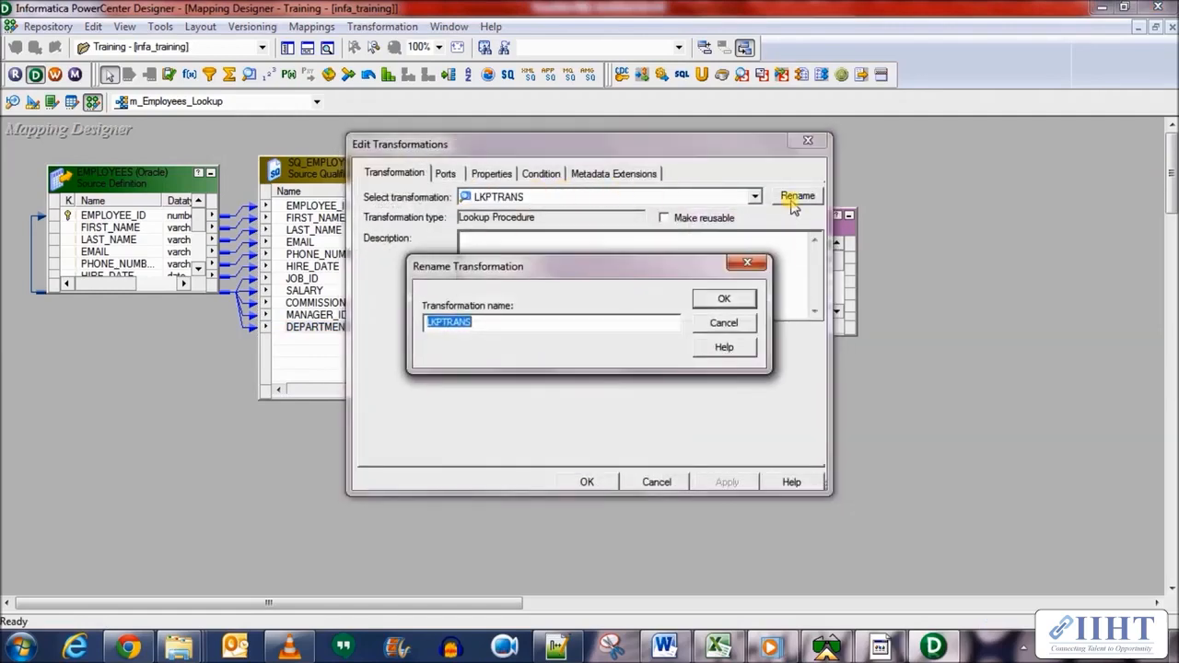
pyautogui.write('lkp')
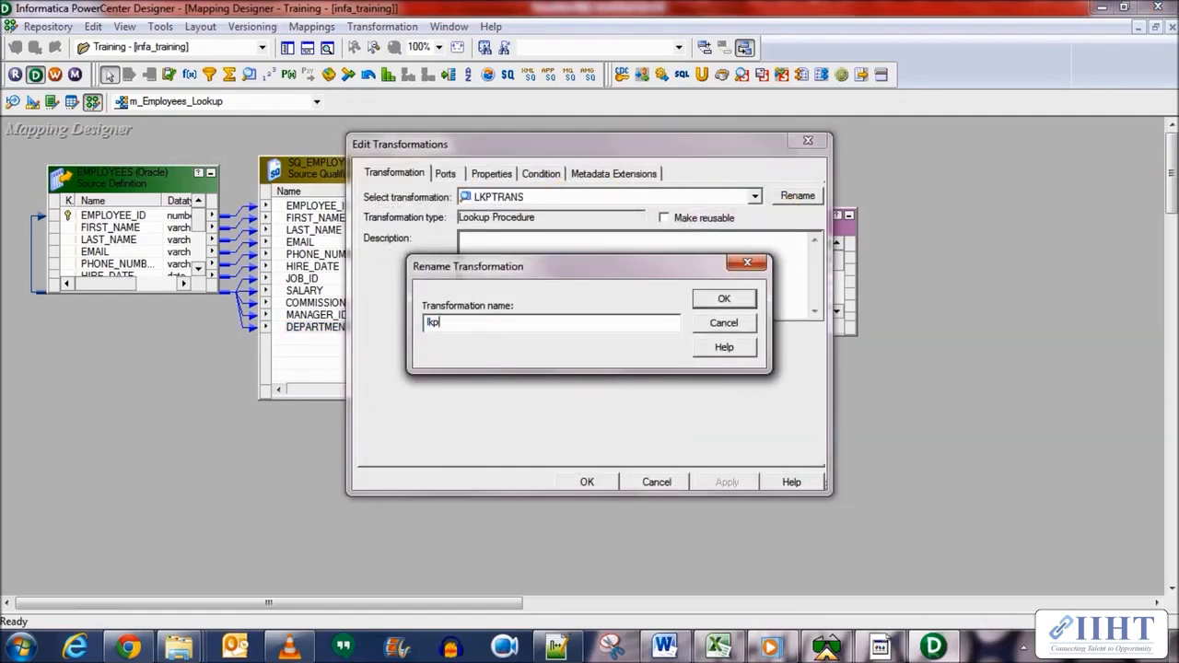
pyautogui.write('_Employe')
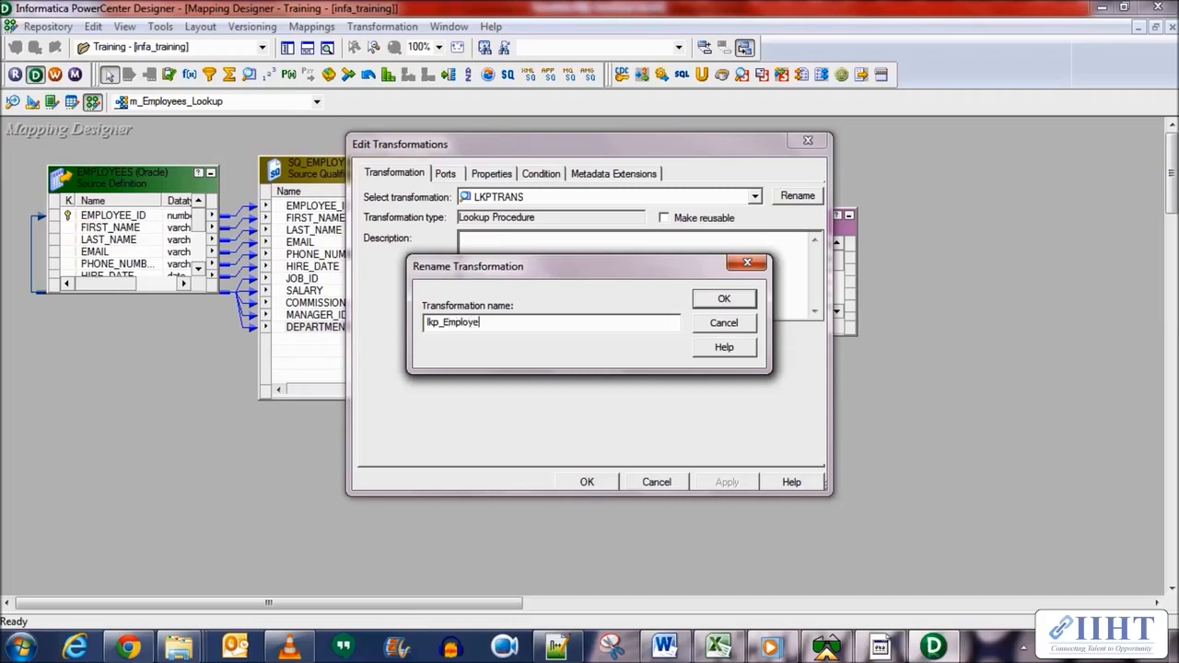
pyautogui.click(723, 298)
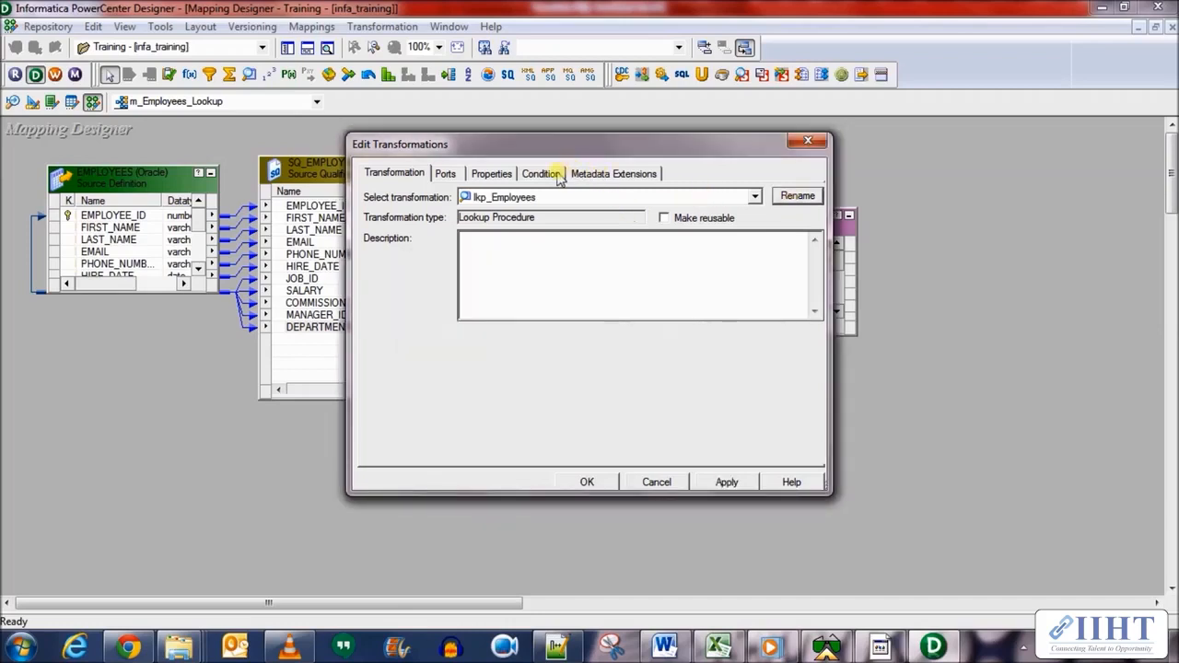
# Add the lookup condition DEPARTMENT_ID = DEPARTMENT_ID1, review properties and ports, and apply
pyautogui.click(541, 173)
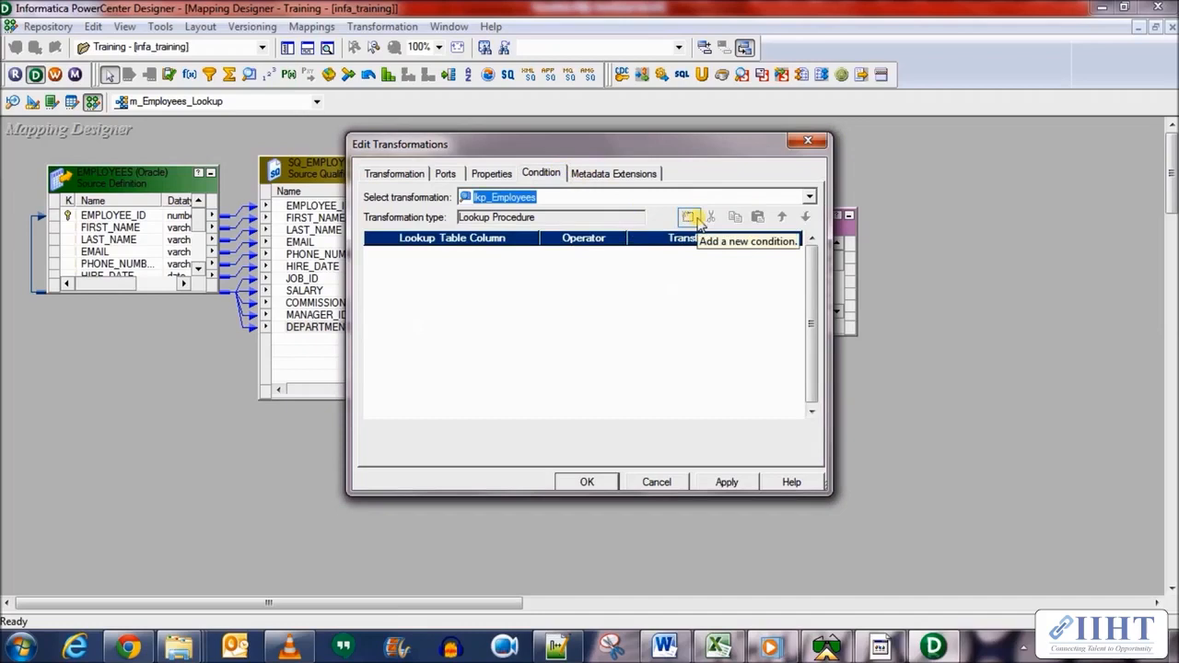
pyautogui.click(689, 216)
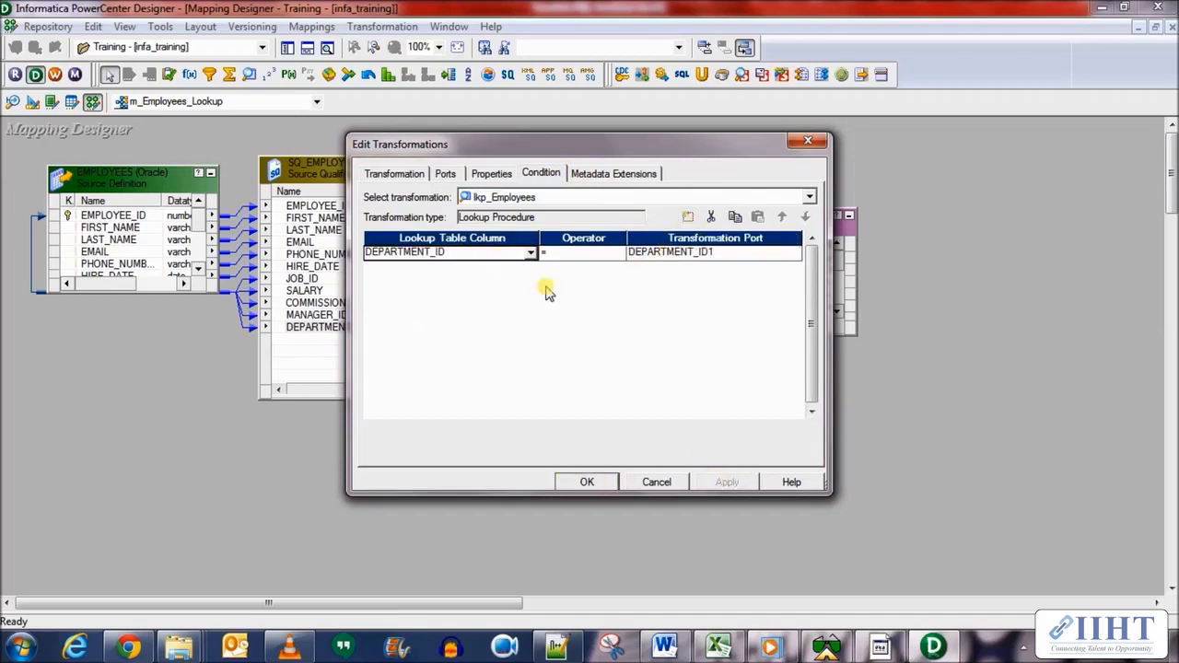
pyautogui.click(491, 173)
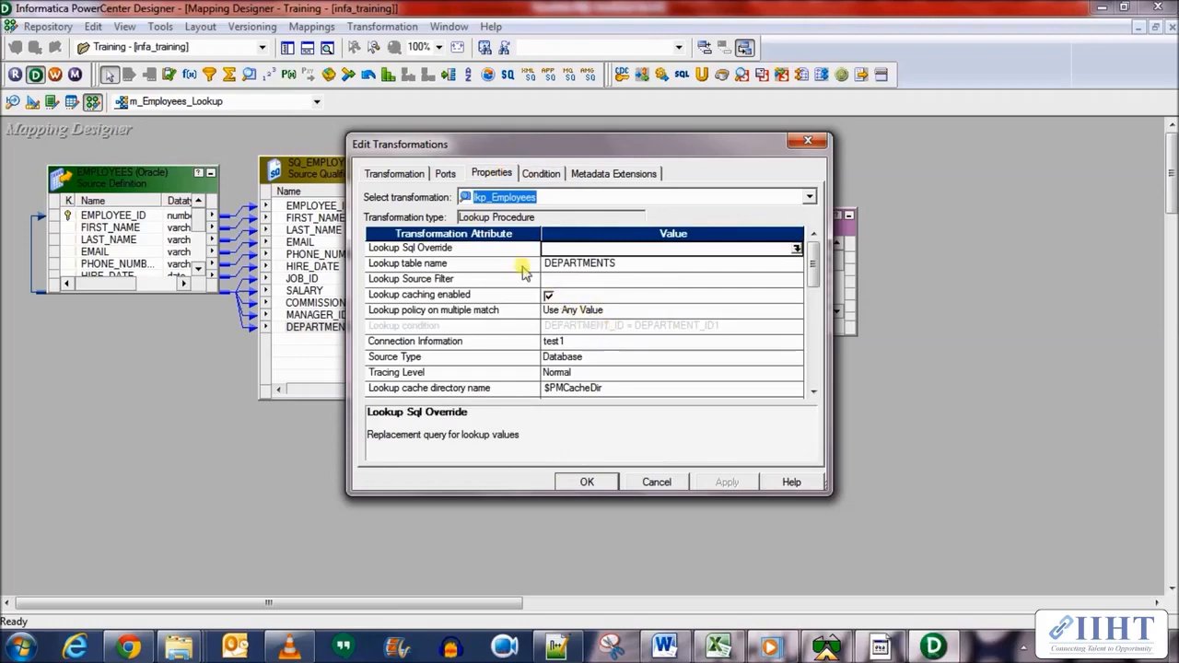
pyautogui.click(444, 173)
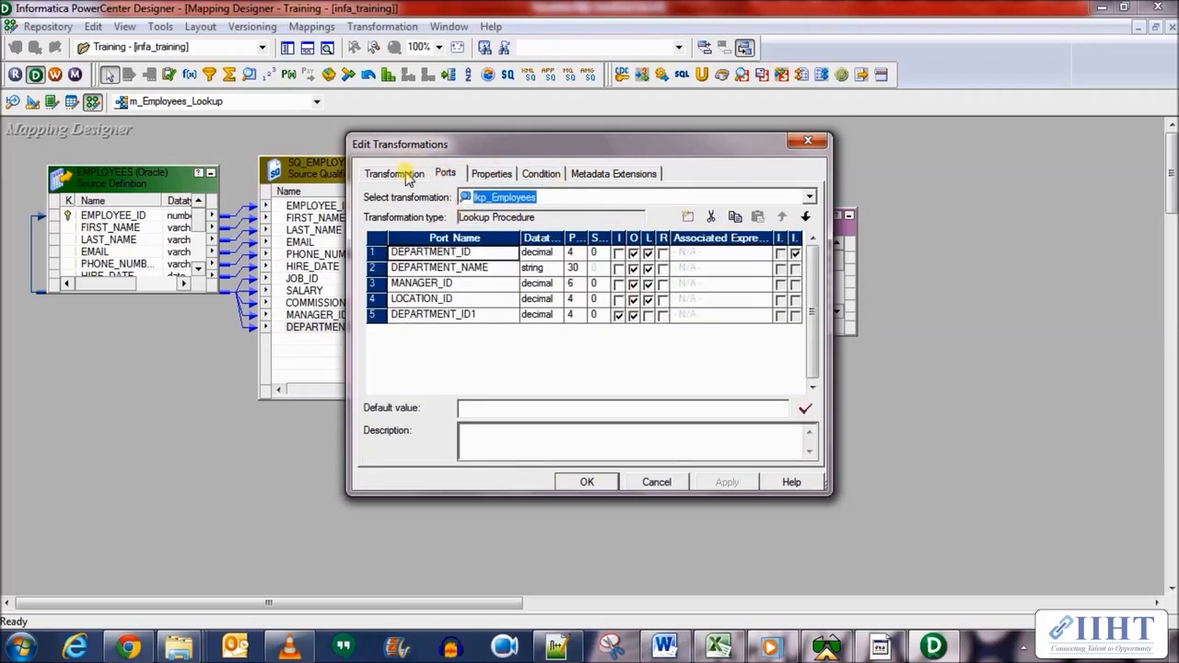
pyautogui.click(394, 173)
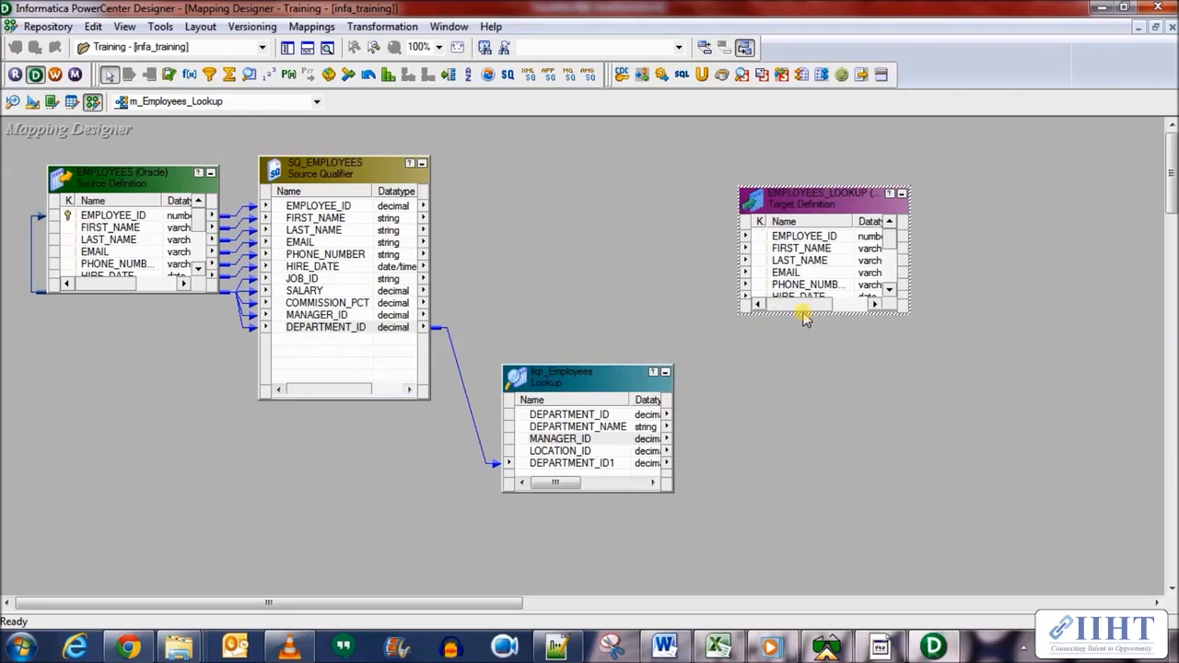
# Link all SQ_EMPLOYEES ports and lkp_Employees' DEPARTMENT_NAME to the enlarged EMPLOYEES_LOOKUP target
pyautogui.moveTo(822, 318); pyautogui.dragTo(822, 447)
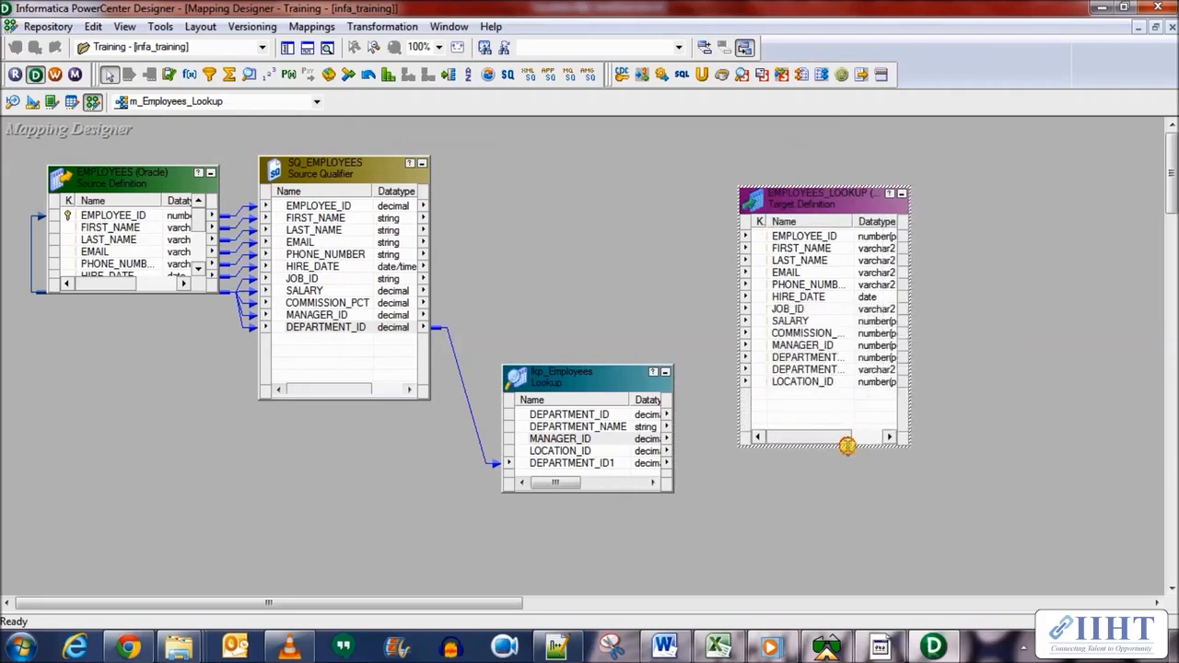
pyautogui.click(318, 206)
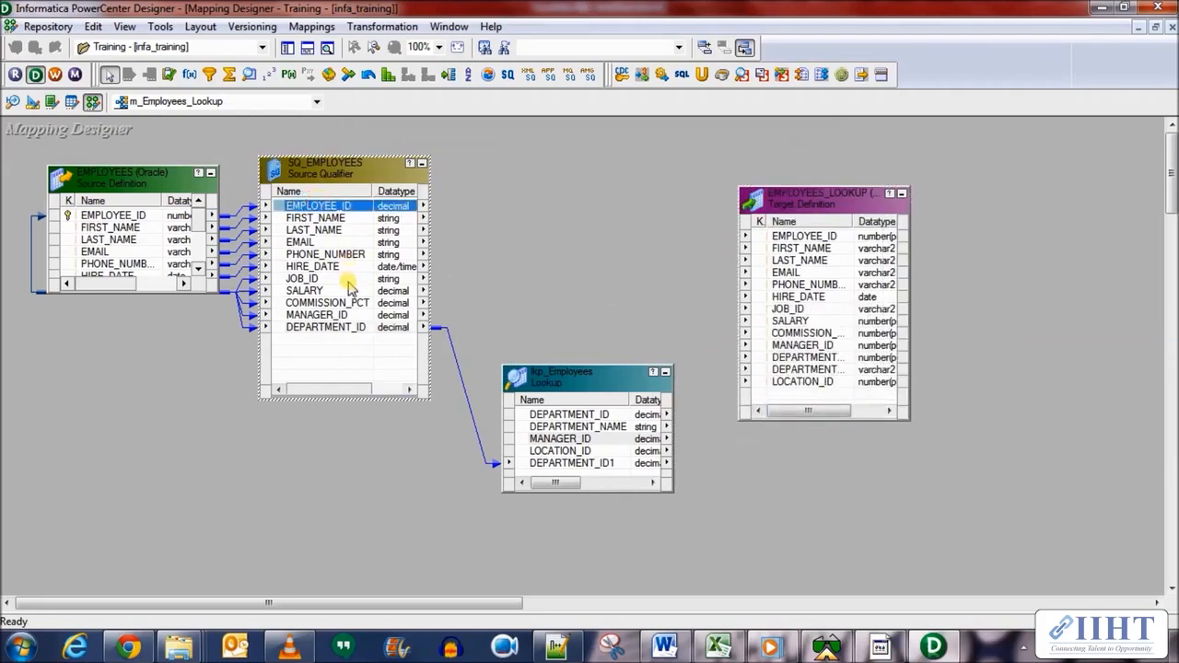
pyautogui.click(319, 205)
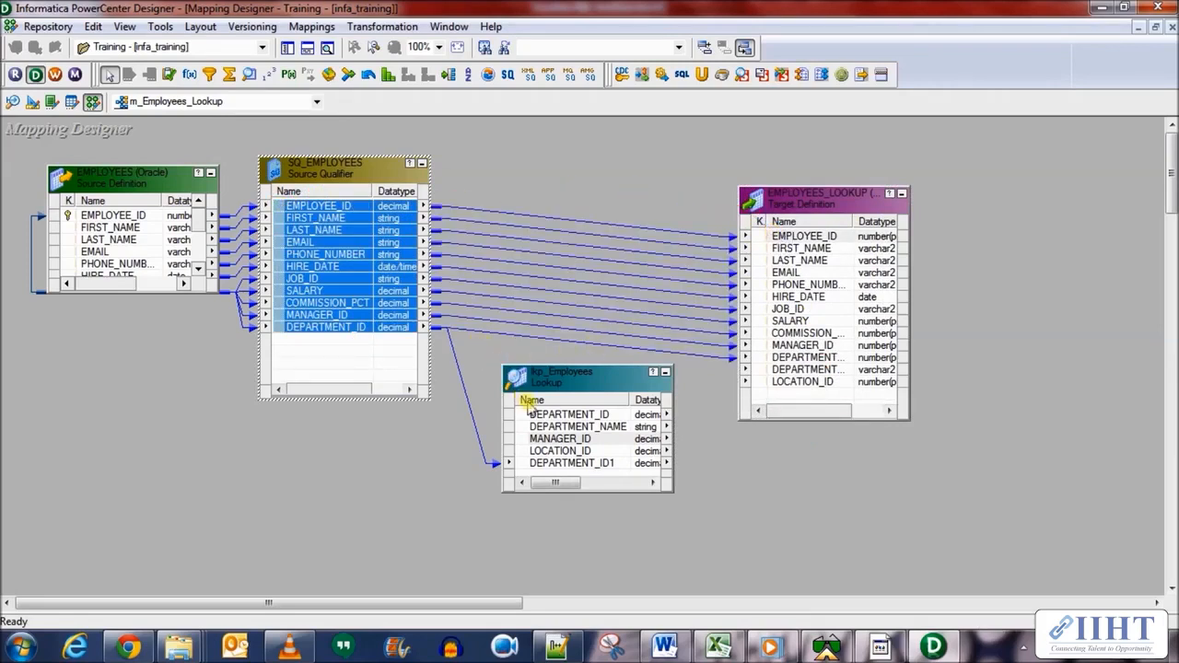
pyautogui.click(560, 450)
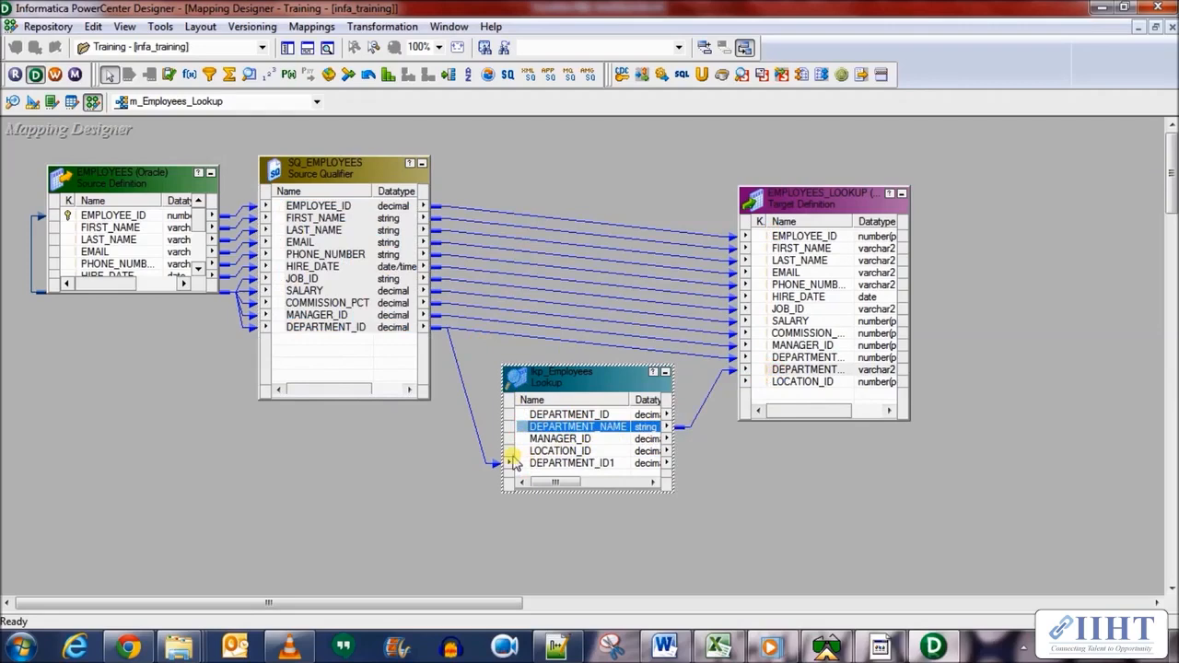
pyautogui.click(560, 451)
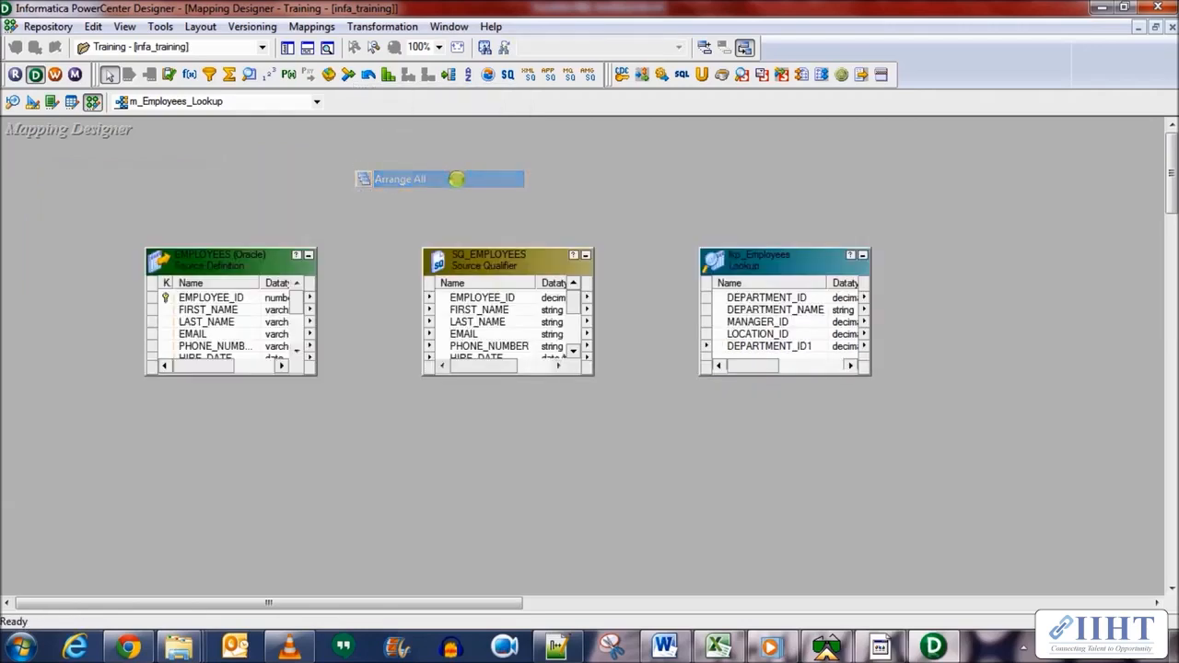
# Auto-arrange the m_Employees_Lookup mapping, scroll through its links, and launch Workflow Manager
pyautogui.click(400, 179)
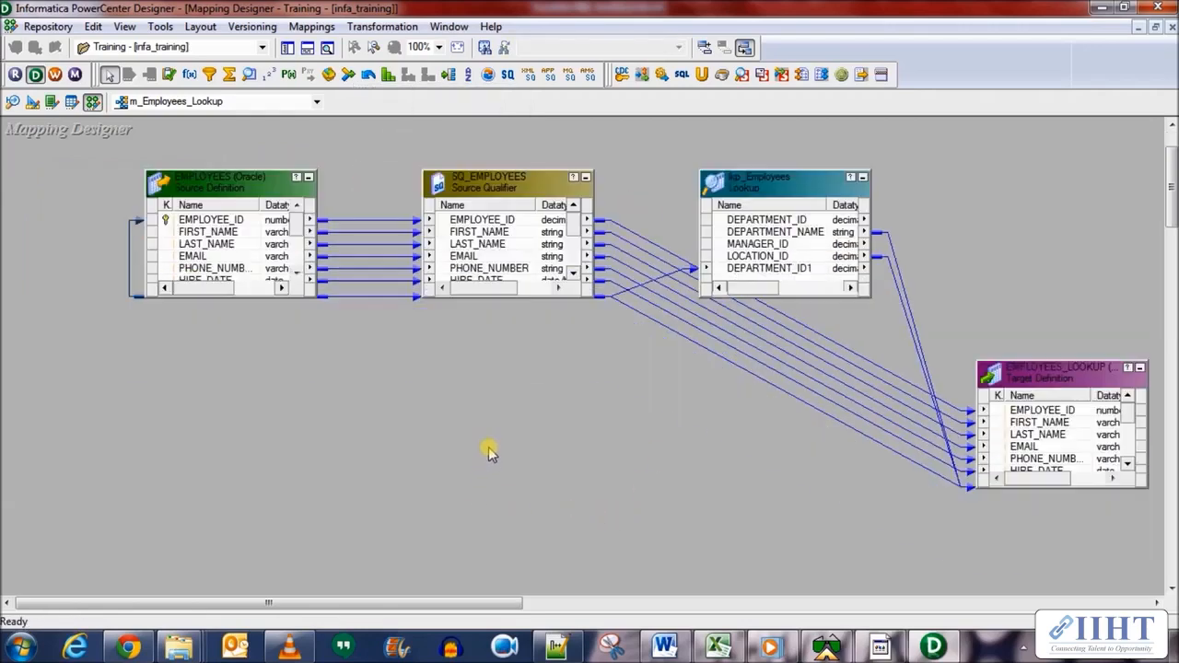
pyautogui.moveTo(291, 299)
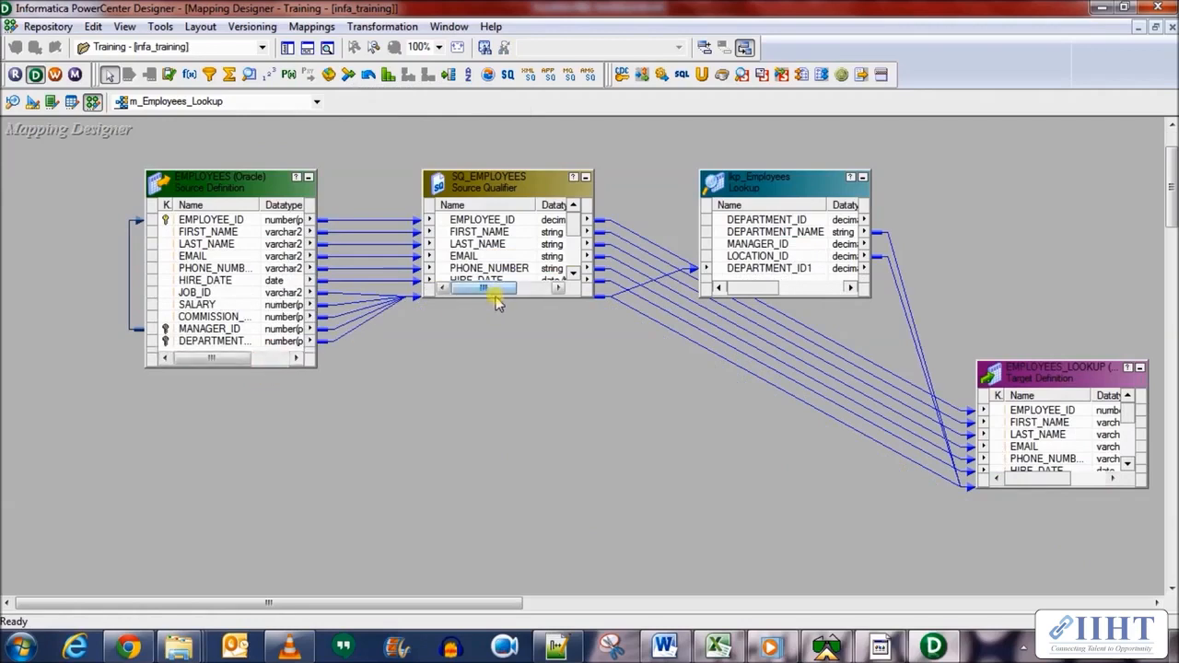
pyautogui.moveTo(503, 299)
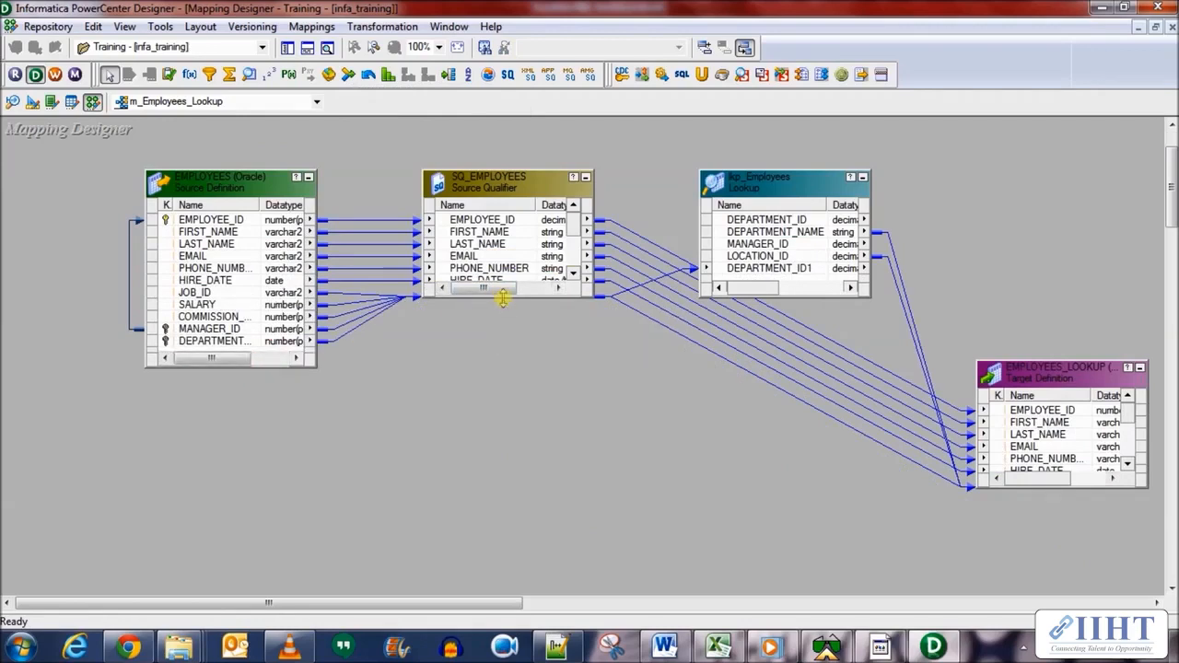
pyautogui.scroll(-3)
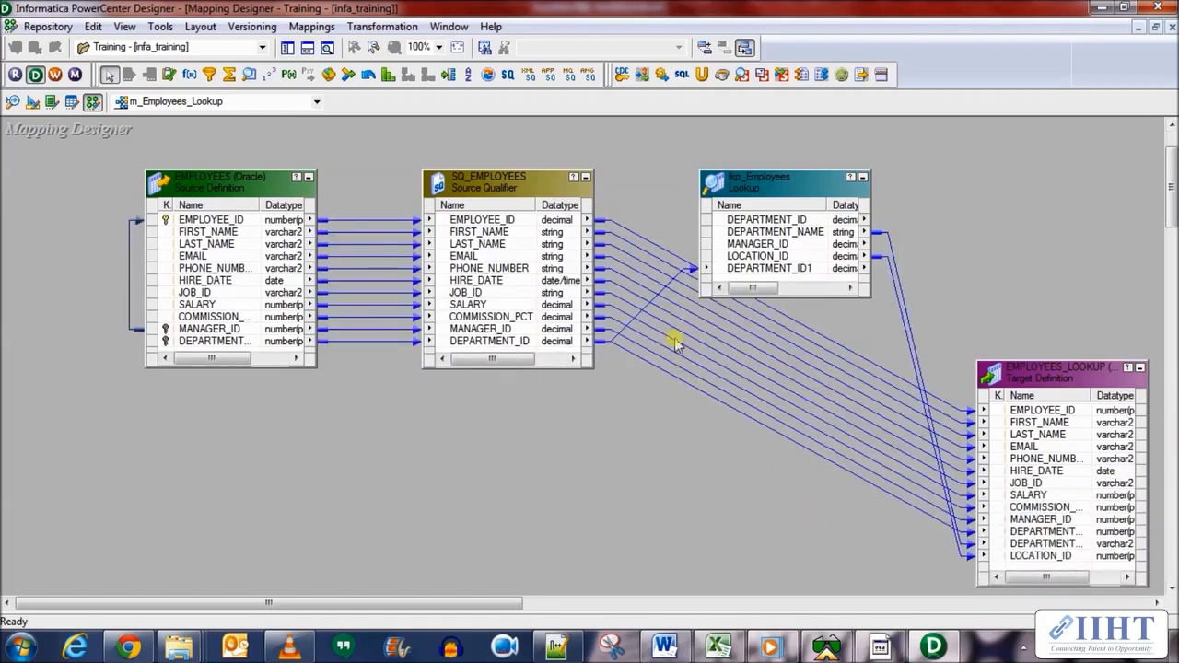
pyautogui.click(48, 26)
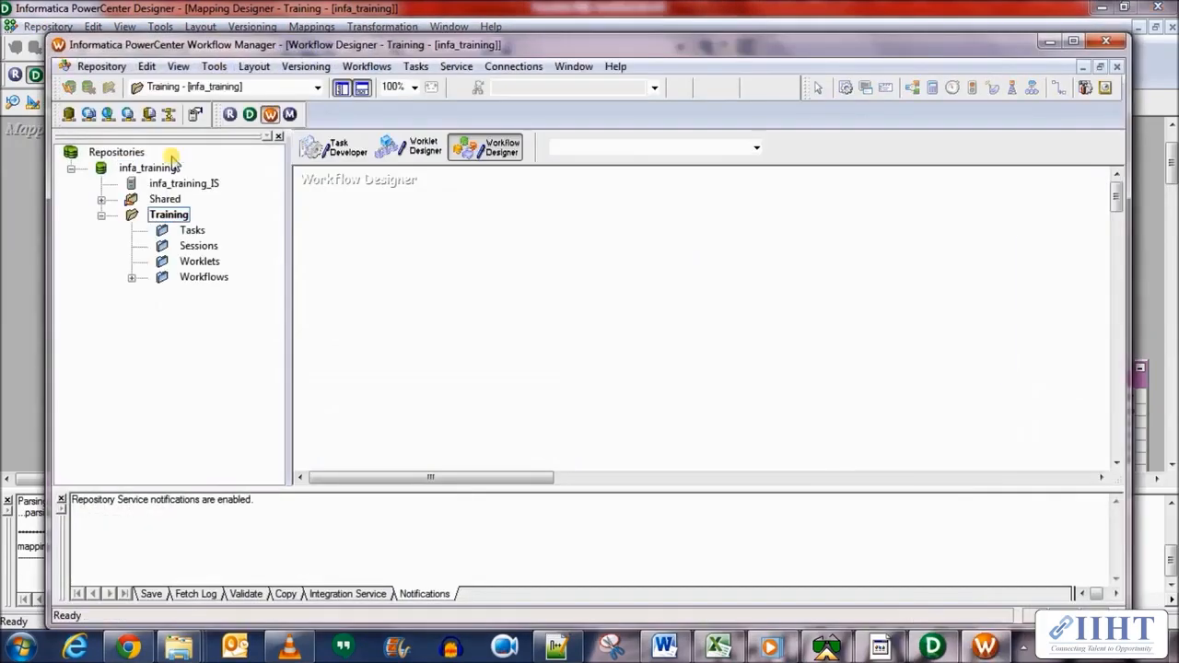
# Maximize Workflow Manager and create a new workflow named wf_Employees_Lookup
pyautogui.click(1073, 41)
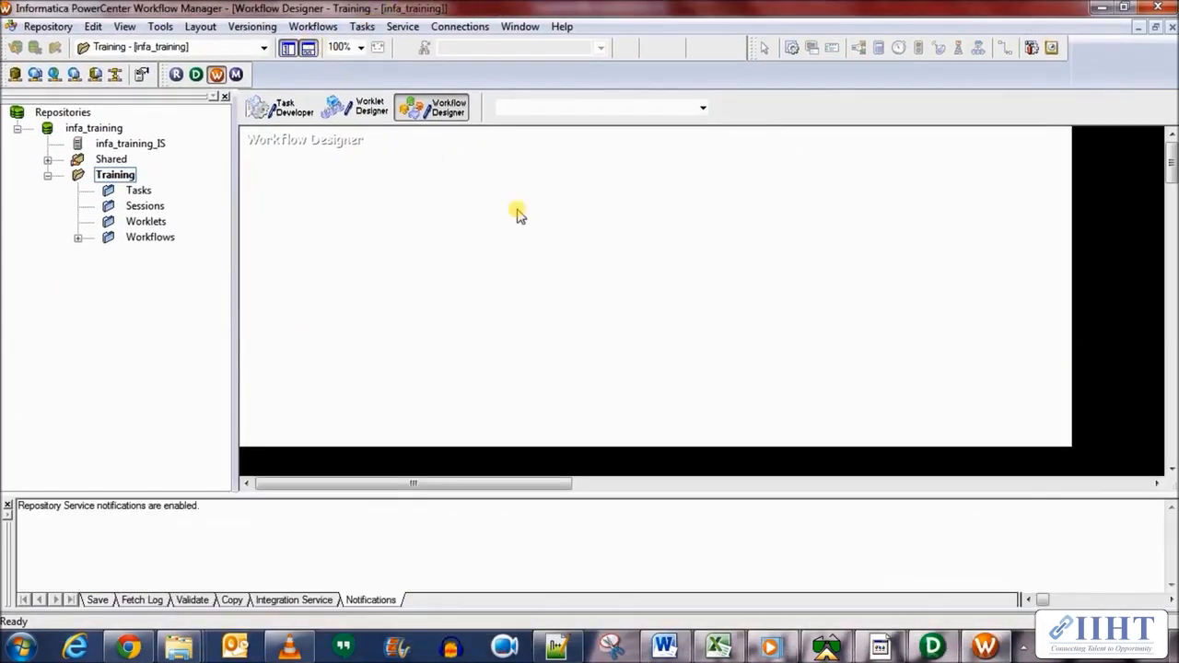
pyautogui.click(312, 25)
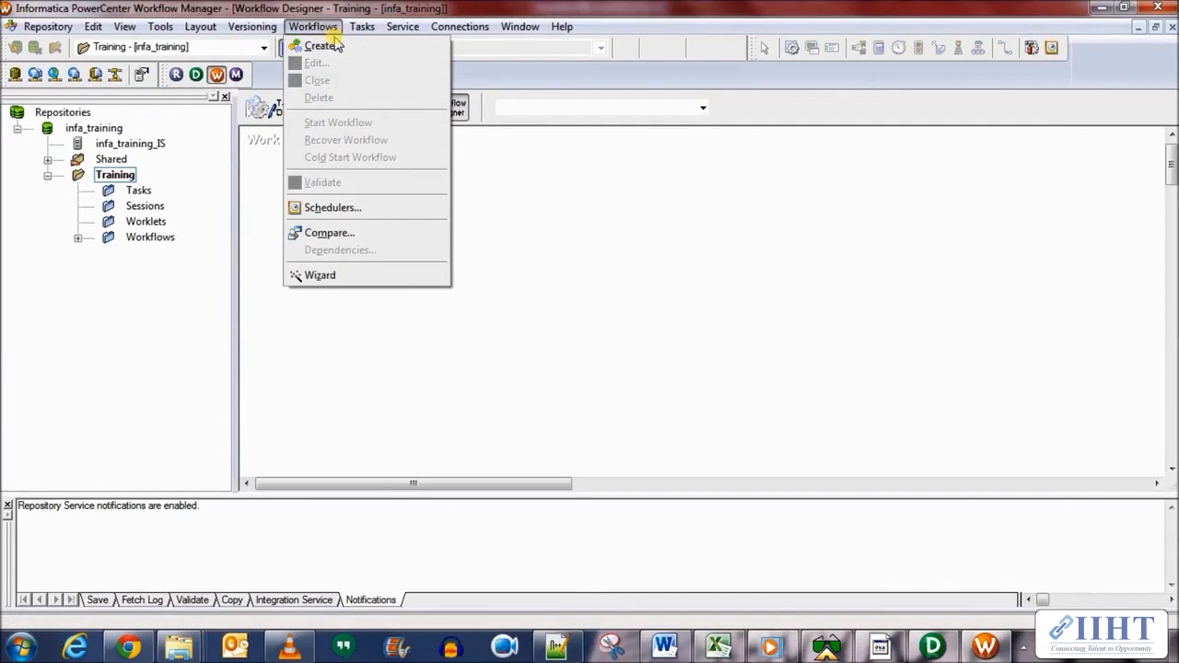
pyautogui.click(319, 45)
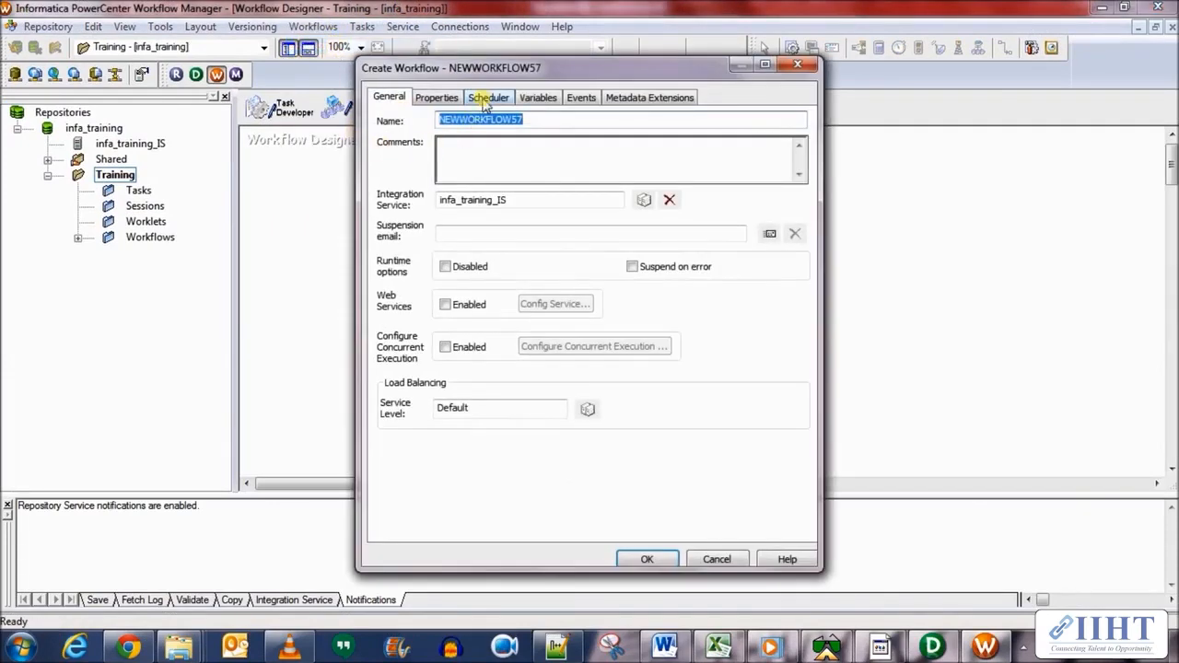
pyautogui.write('wf_')
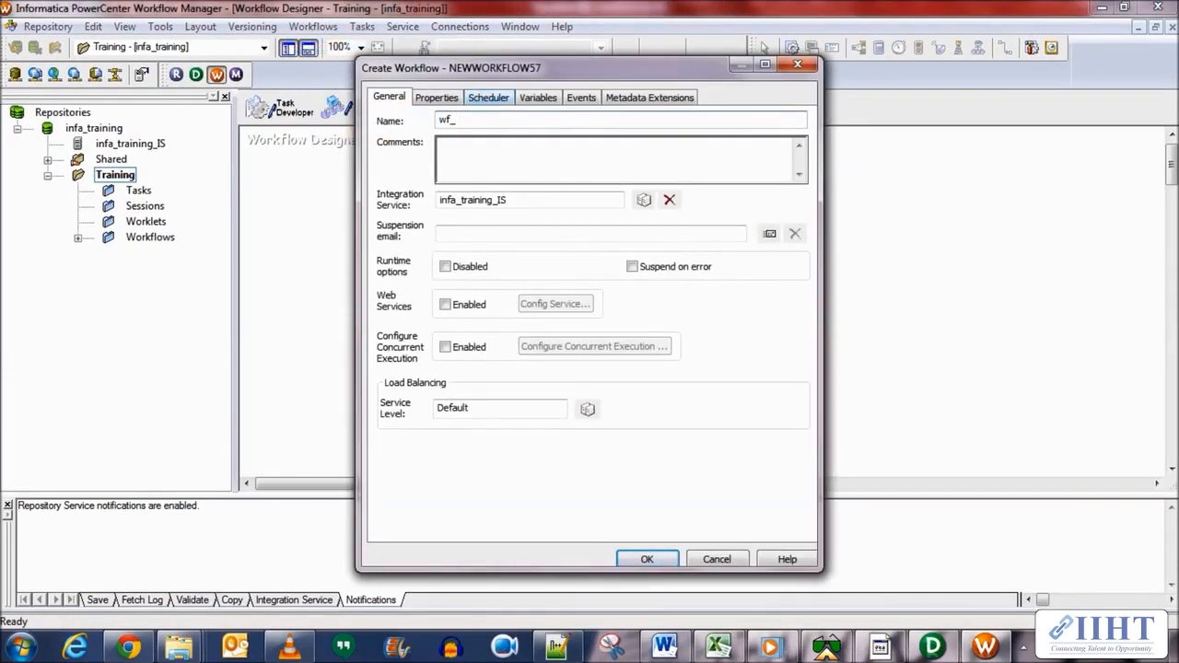
pyautogui.write('Emloy')
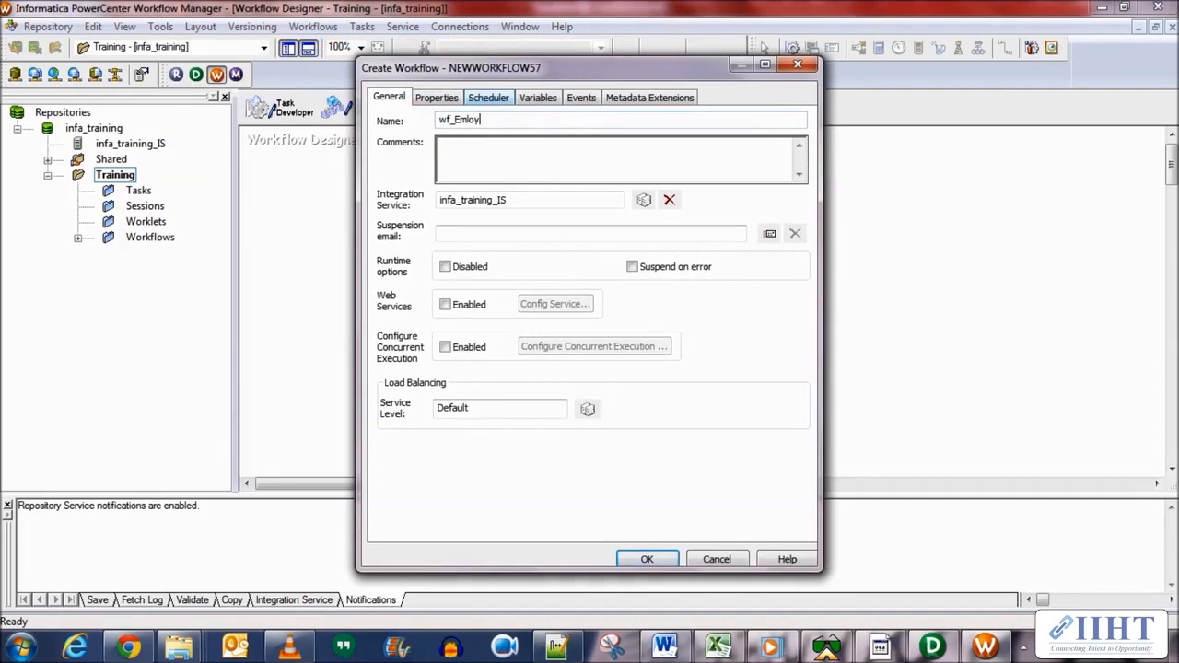
pyautogui.press('BackSpace')
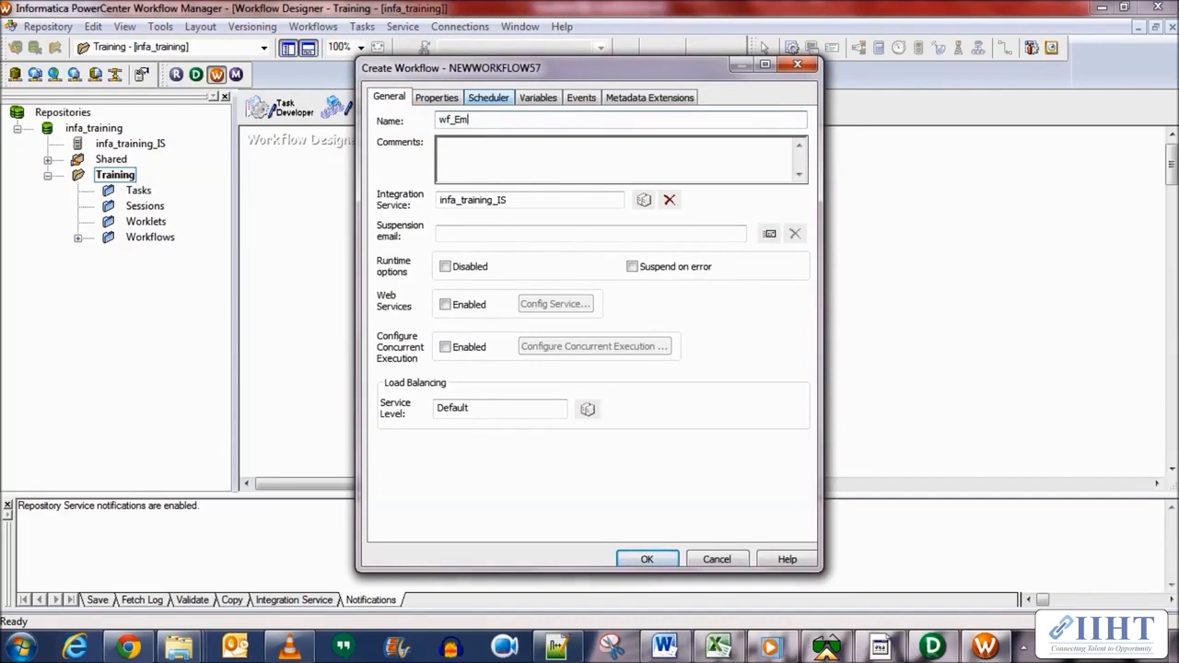
pyautogui.write('ployees')
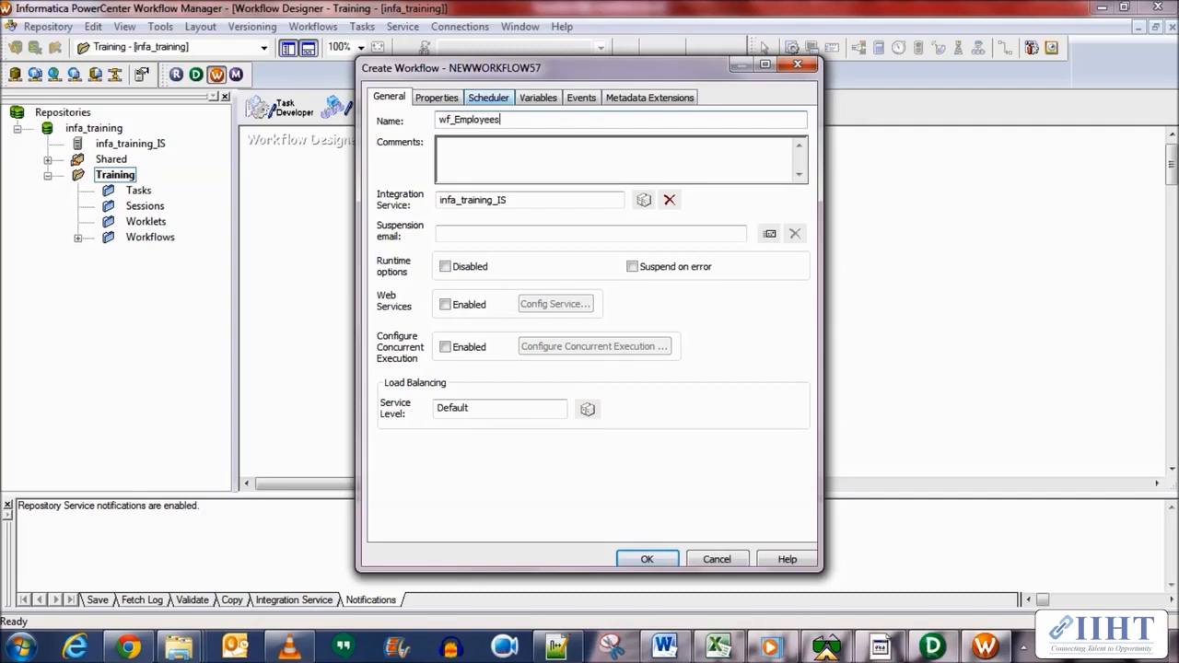
pyautogui.write('_L')
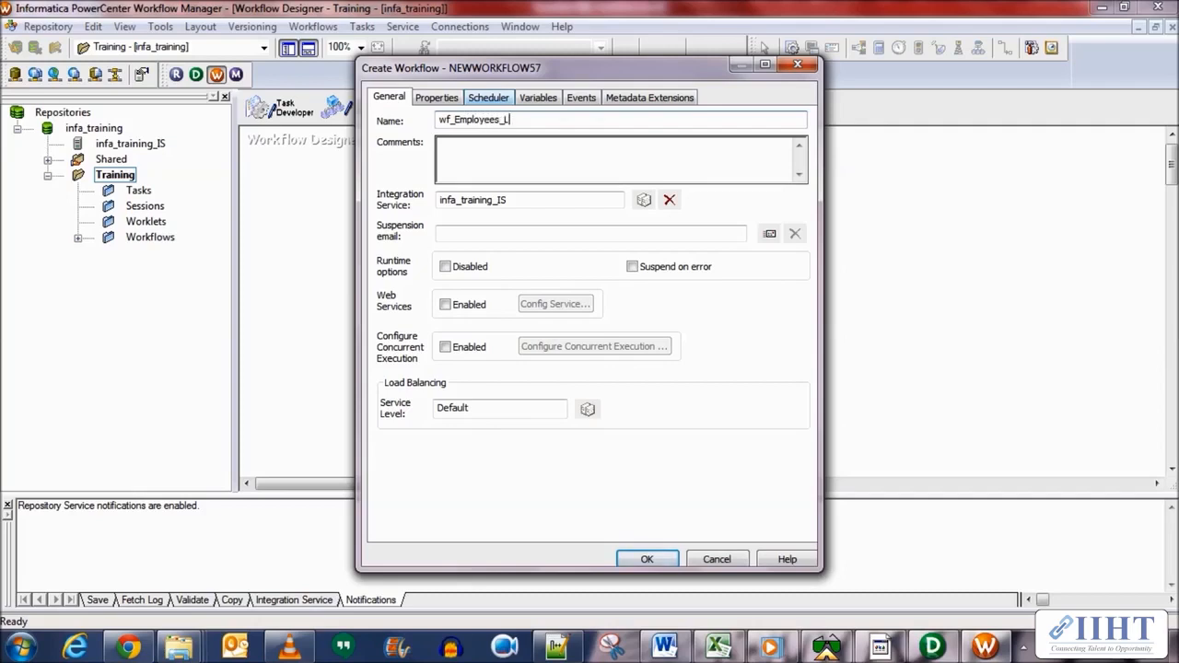
pyautogui.click(647, 559)
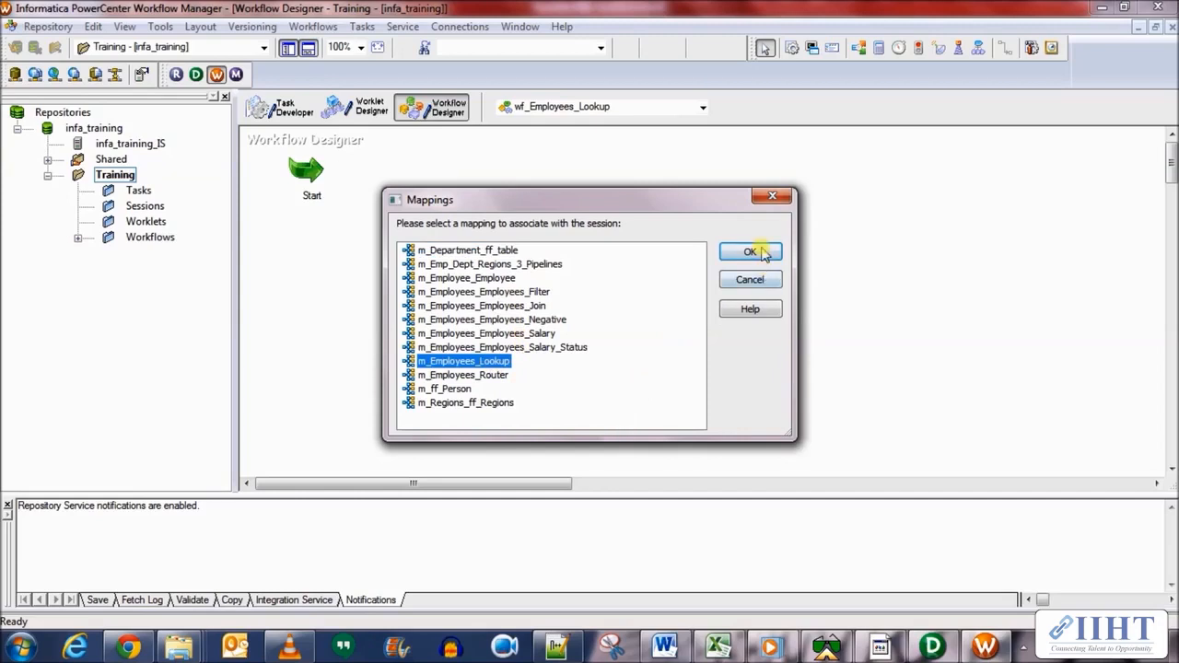
# Confirm m_Employees_Lookup as the session's mapping and reposition the session on the canvas
pyautogui.click(750, 253)
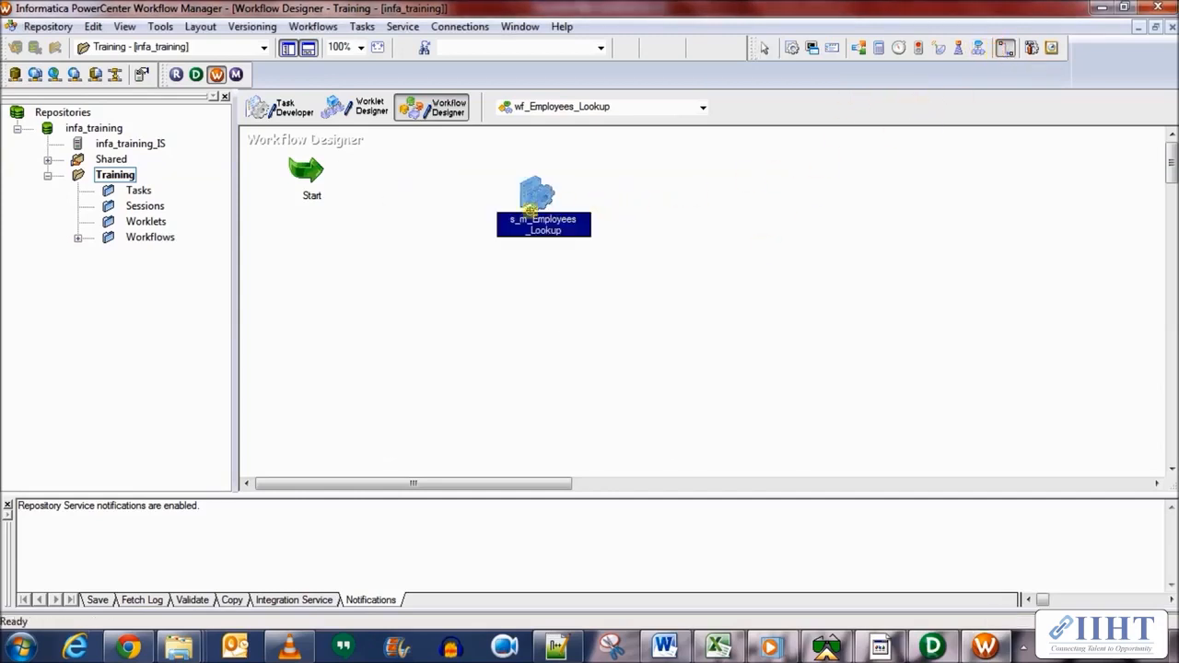
pyautogui.moveTo(313, 171); pyautogui.dragTo(530, 198)
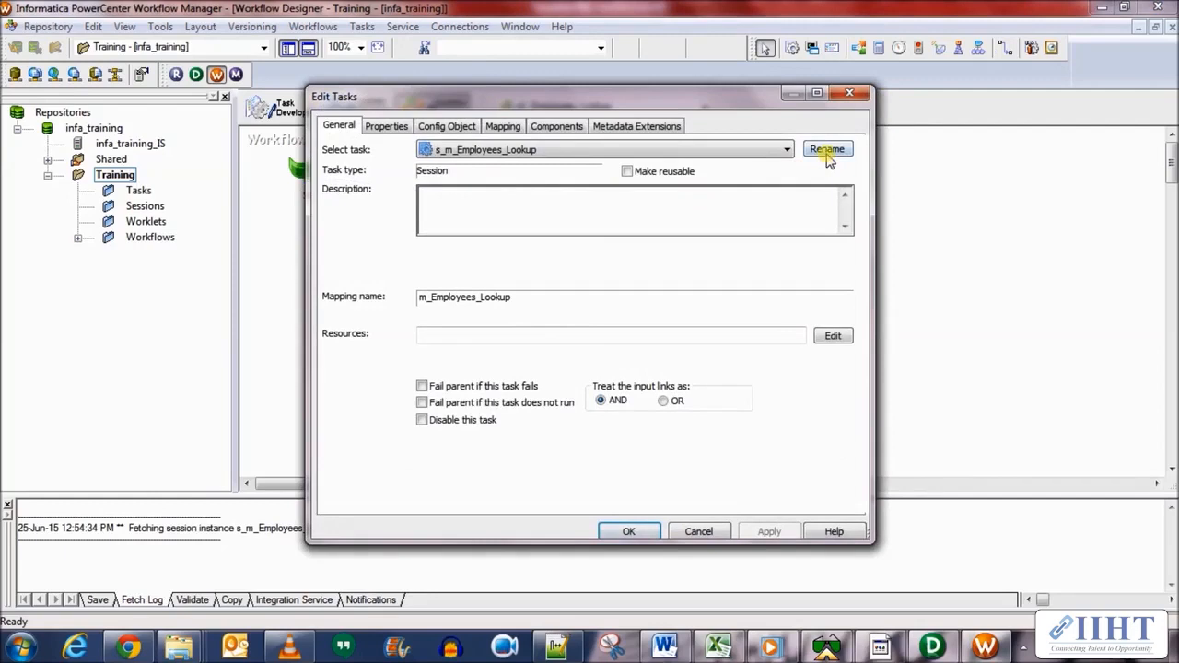
# Rename the session s_Employees_Lookup, enable 'Fail parent if this task fails', and review Properties
pyautogui.click(826, 148)
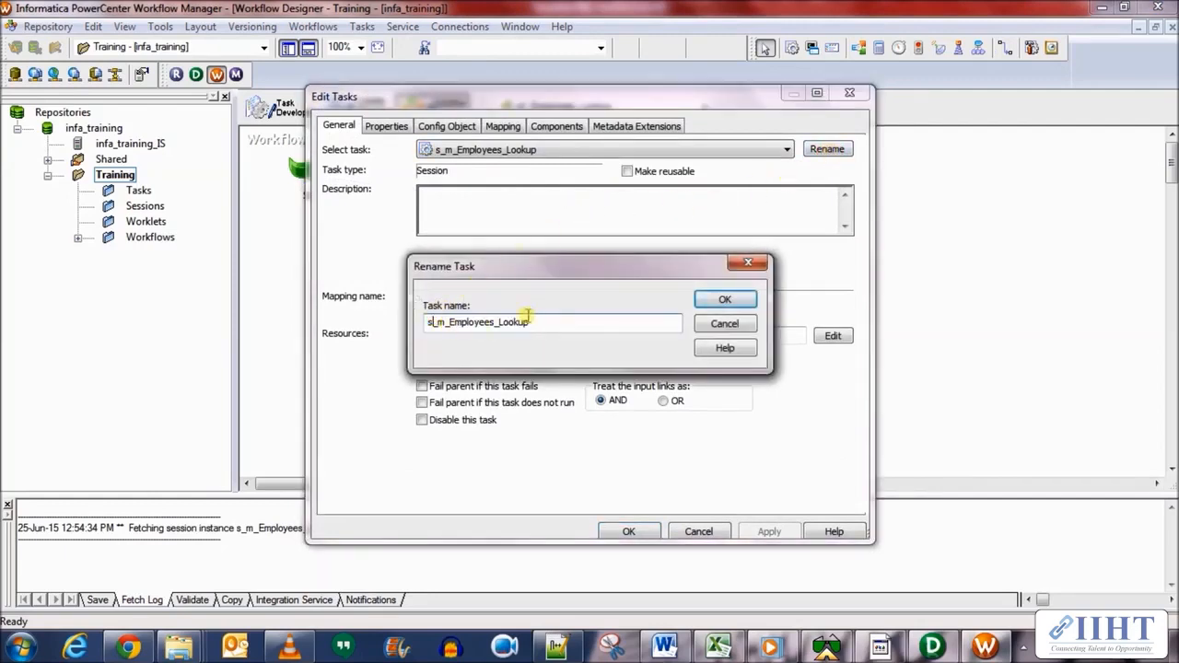
pyautogui.click(724, 298)
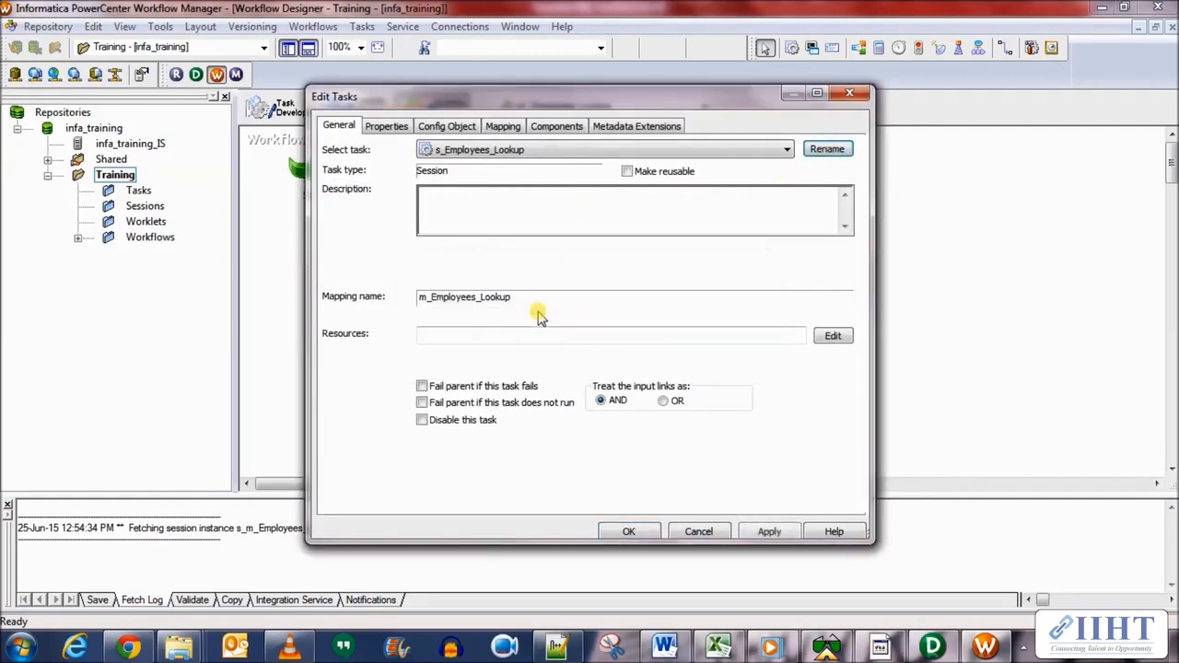
pyautogui.click(422, 386)
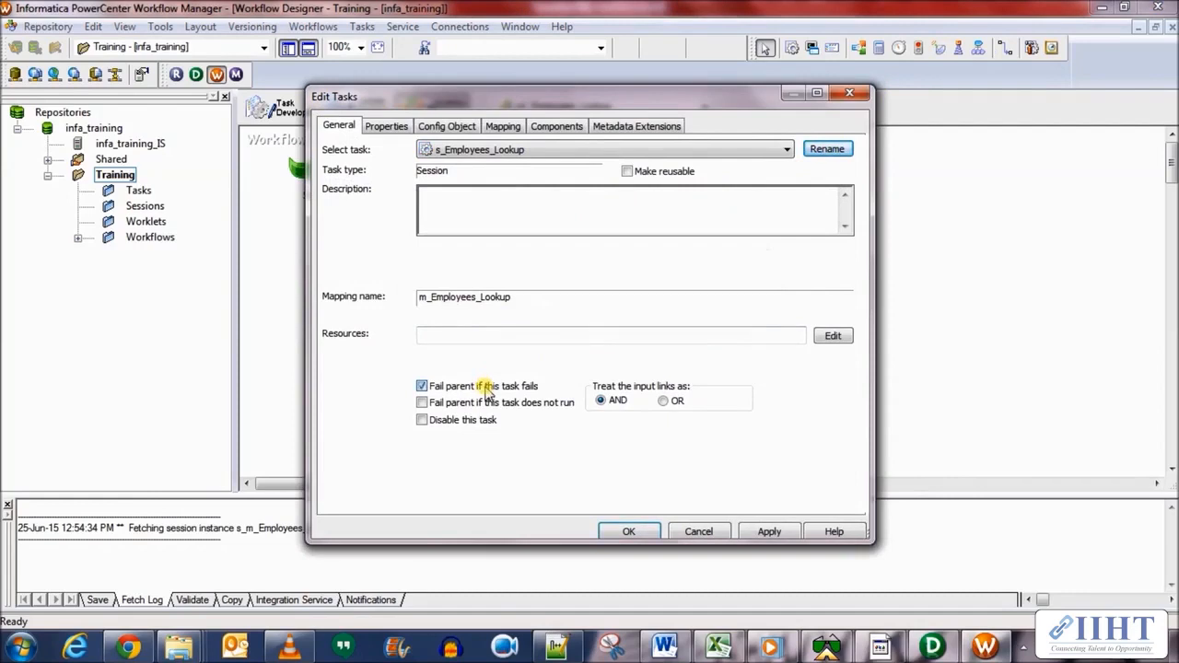
pyautogui.click(386, 125)
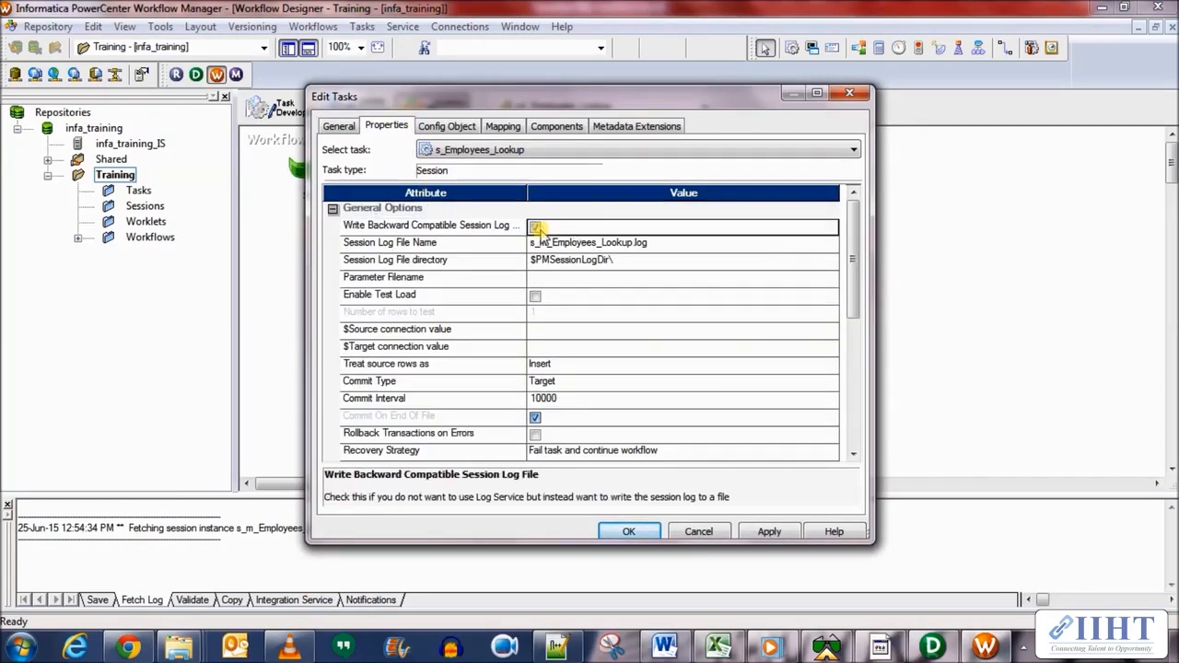
pyautogui.scroll(-3)
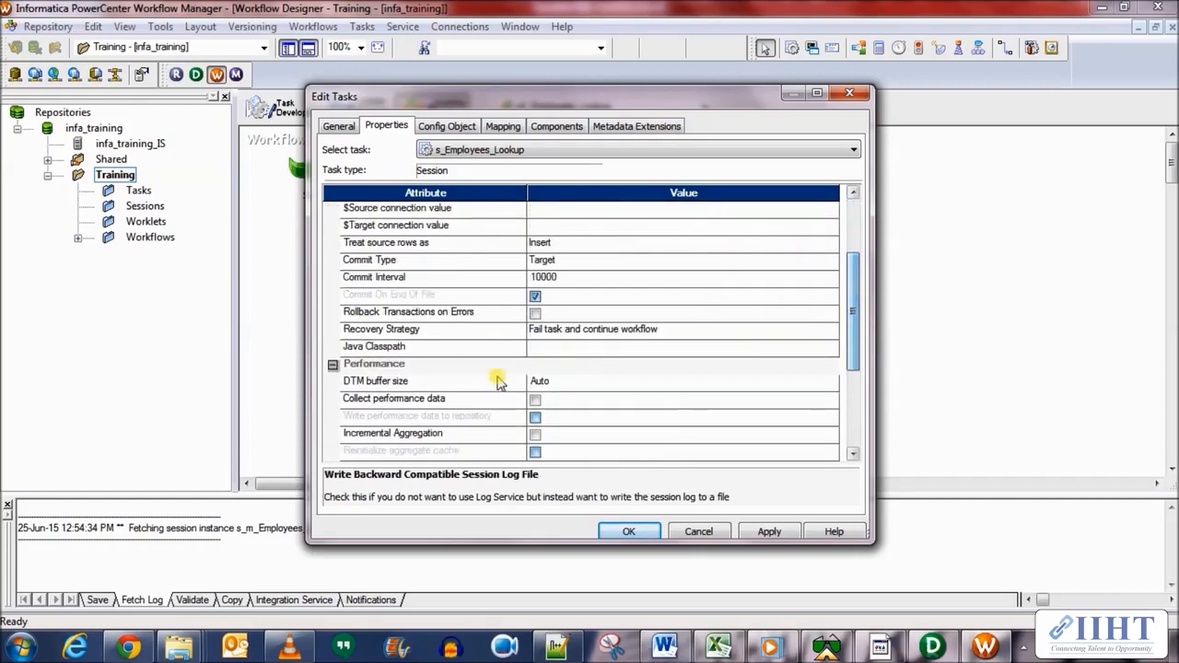
pyautogui.scroll(3)
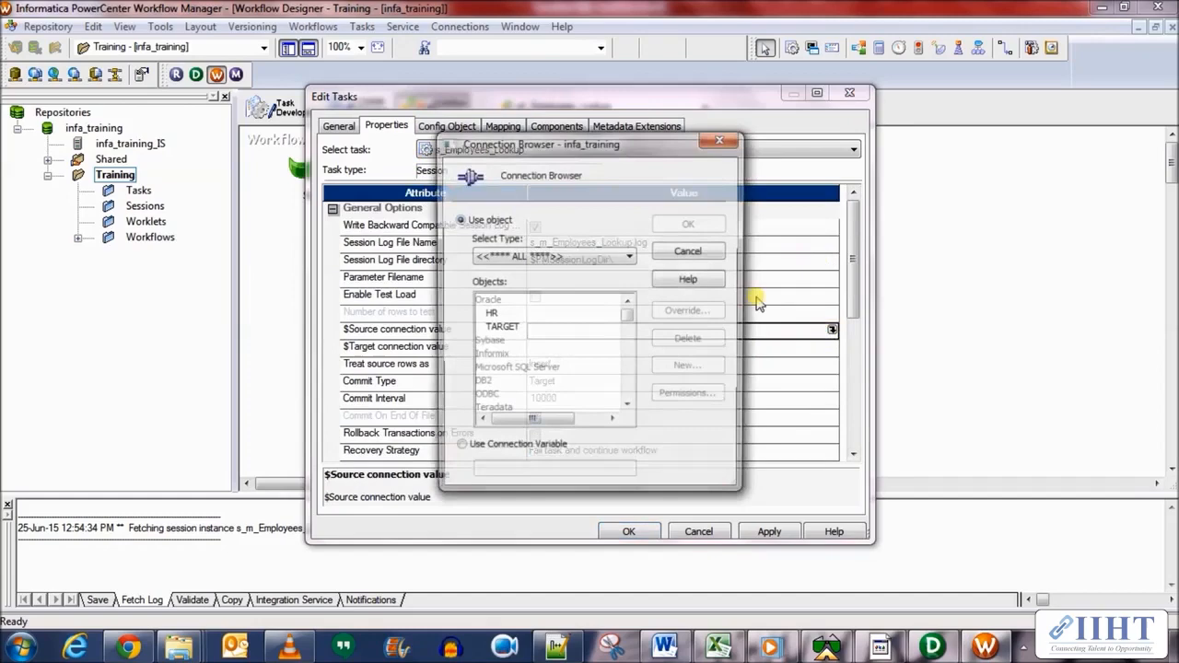
# Pick the $Source connection value and choose TARGET as the $Target connection value
pyautogui.click(491, 314)
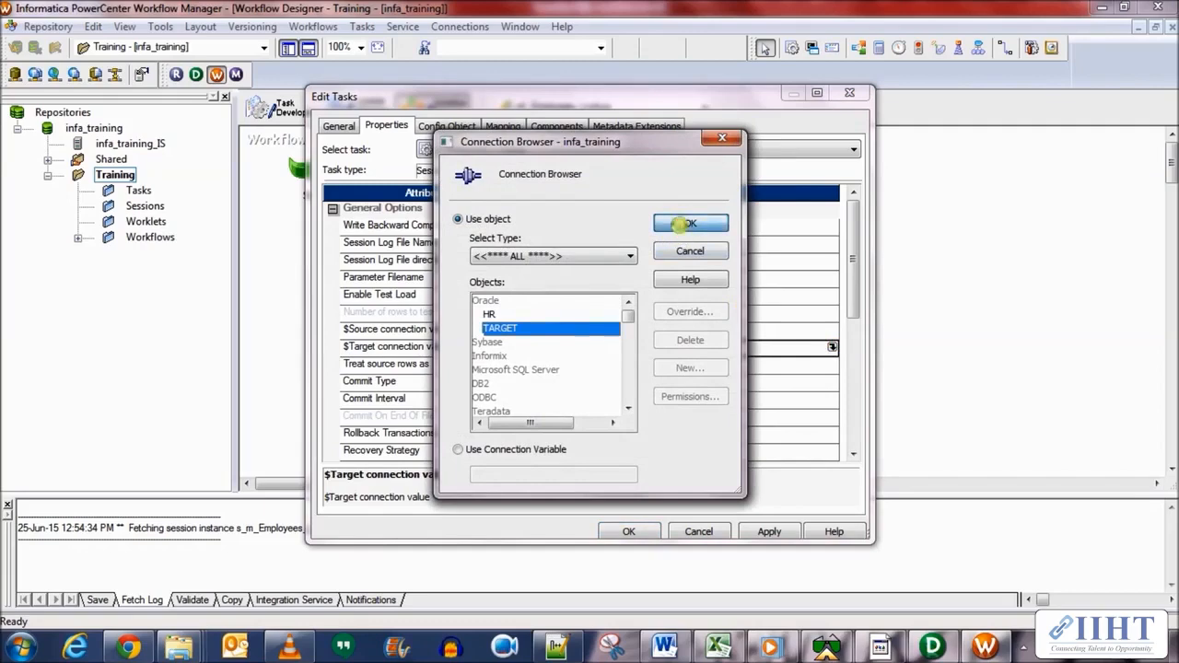
pyautogui.click(690, 223)
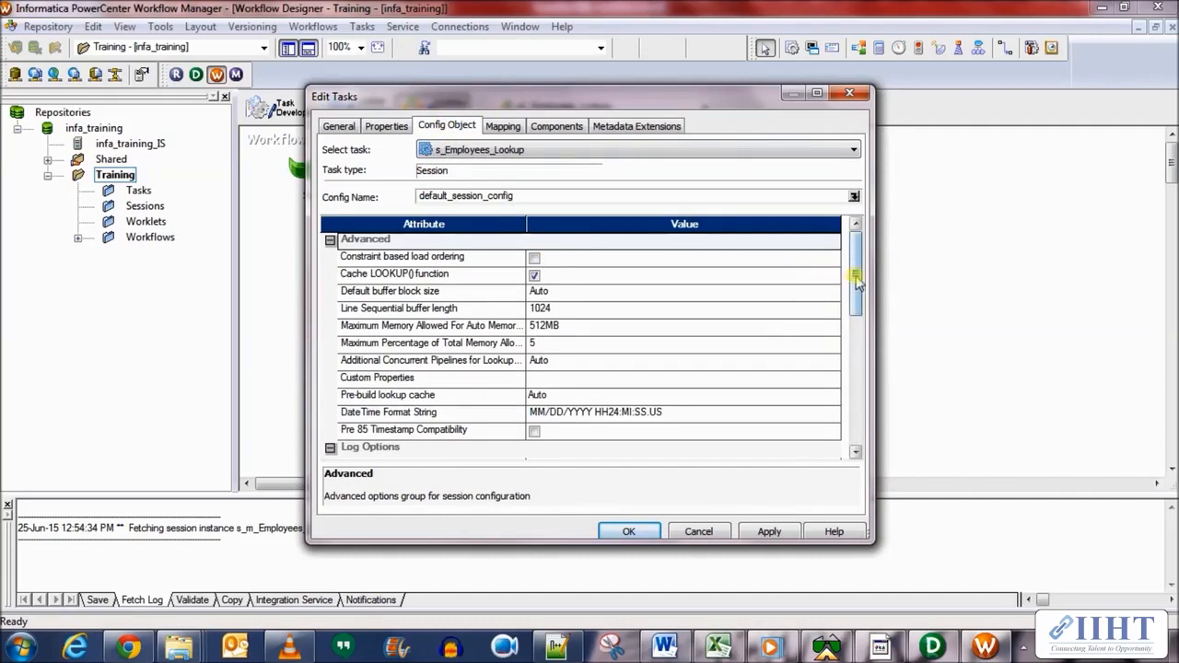
# On Config Object, save session logs for the last 5 runs
pyautogui.scroll(-3)
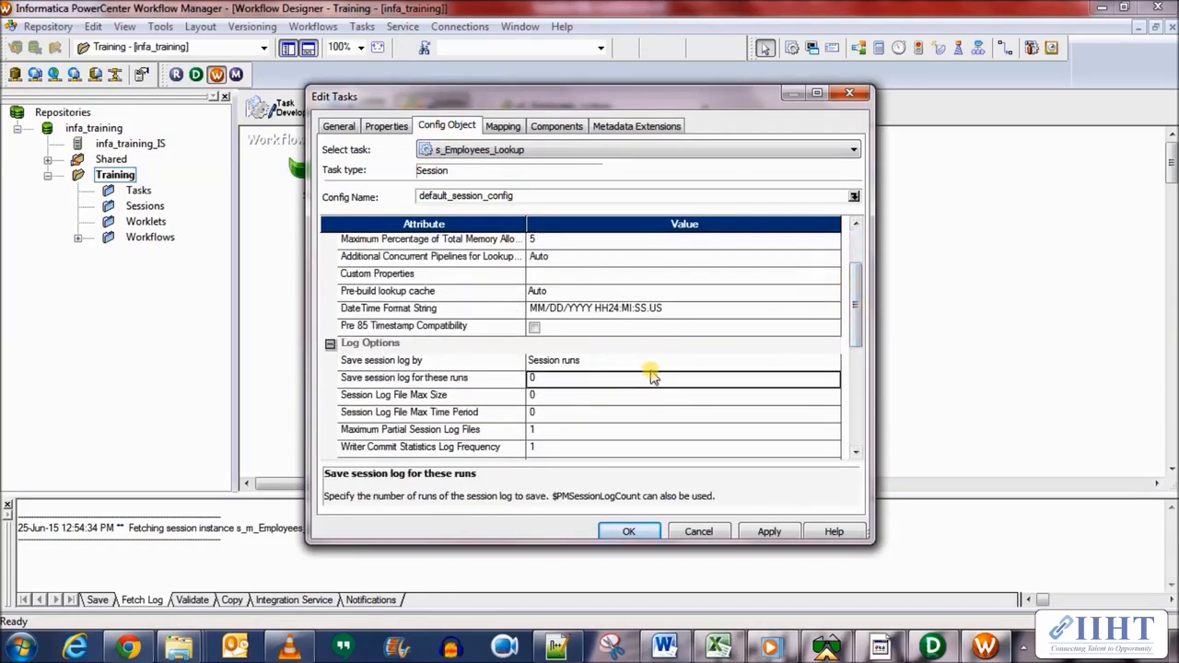
pyautogui.scroll(-3)
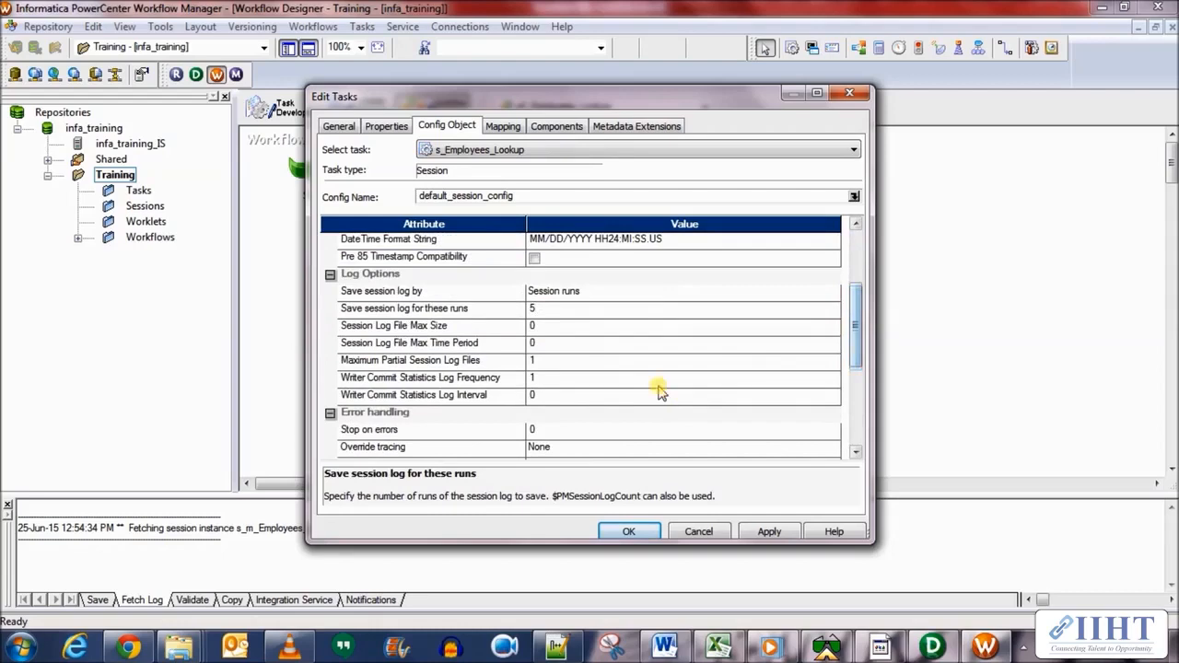
pyautogui.click(644, 429)
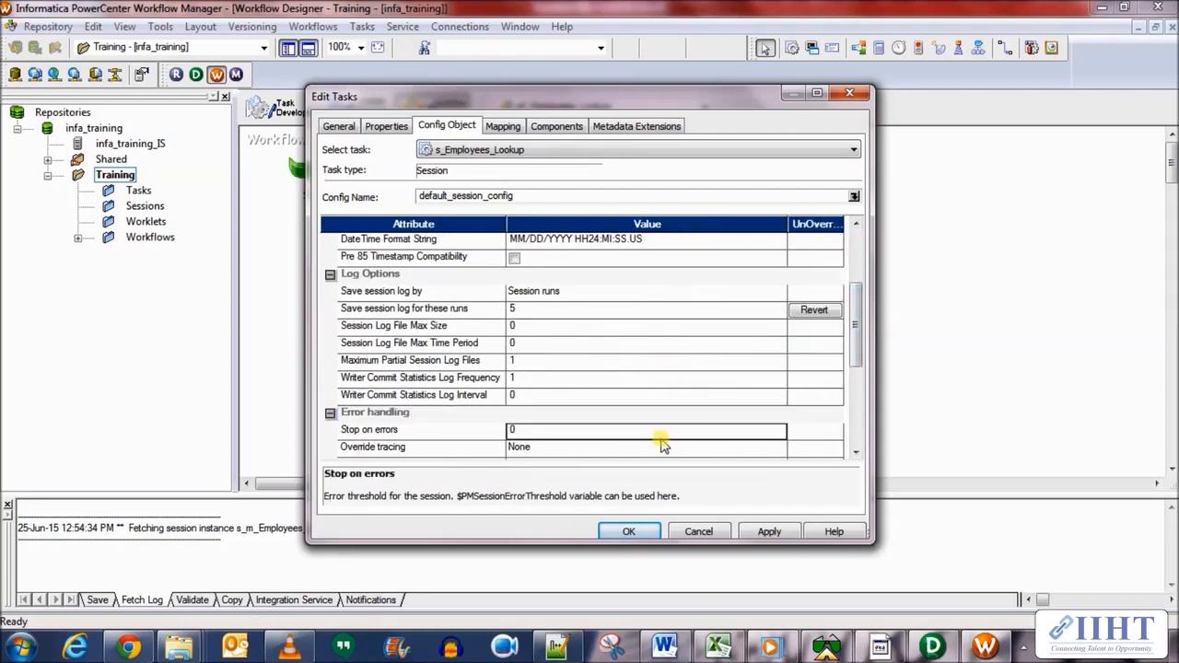
pyautogui.click(503, 126)
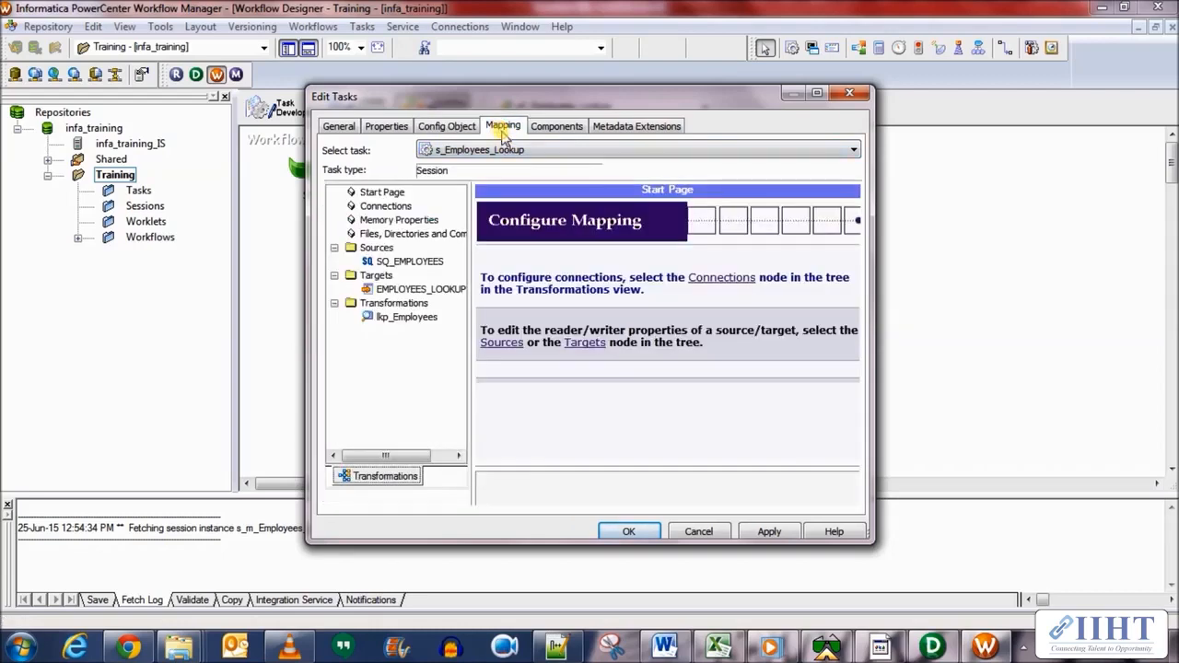
# Set the SQ_EMPLOYEES source connection to the $Source variable
pyautogui.click(410, 260)
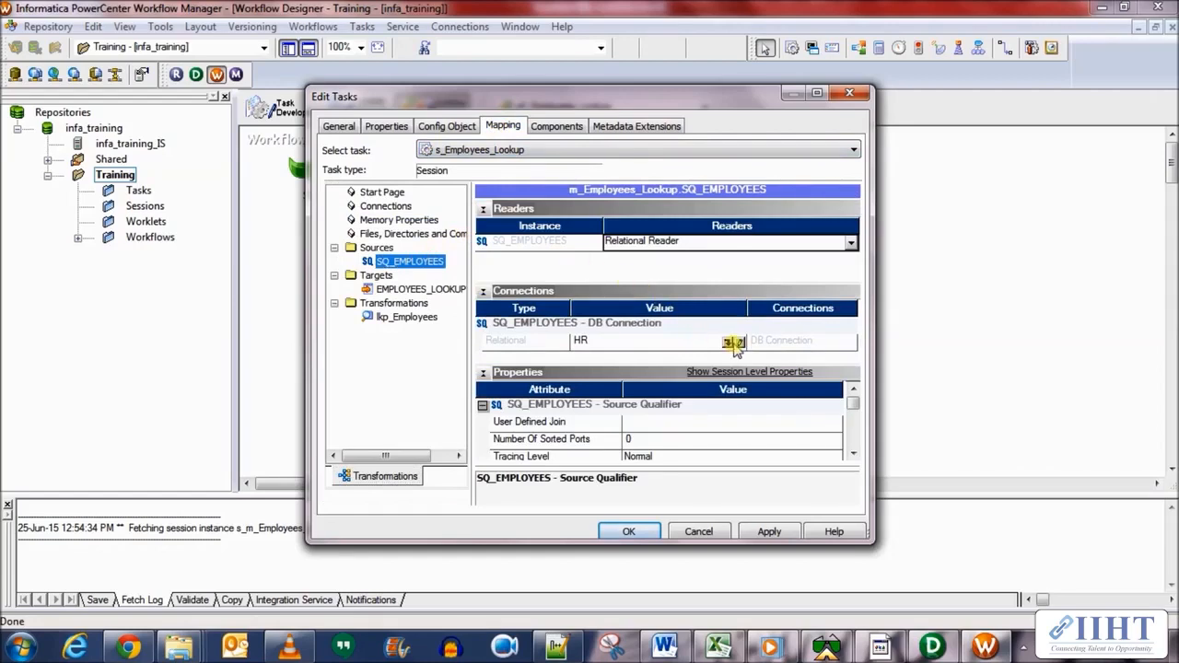
pyautogui.click(730, 342)
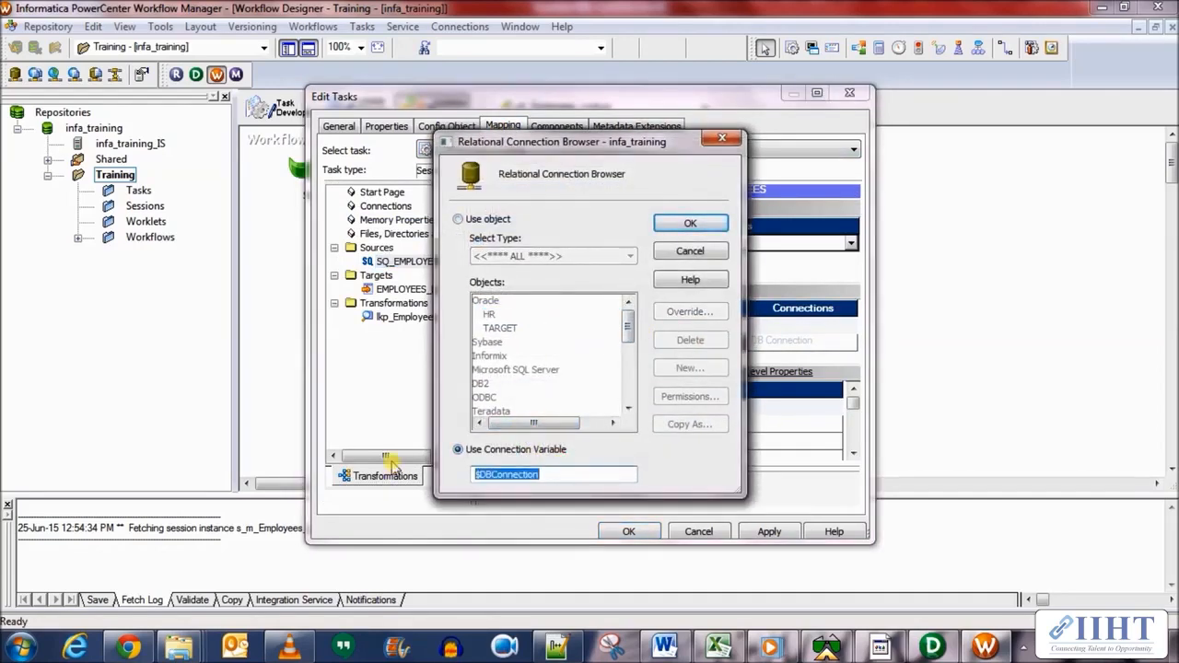
pyautogui.write('$Sou')
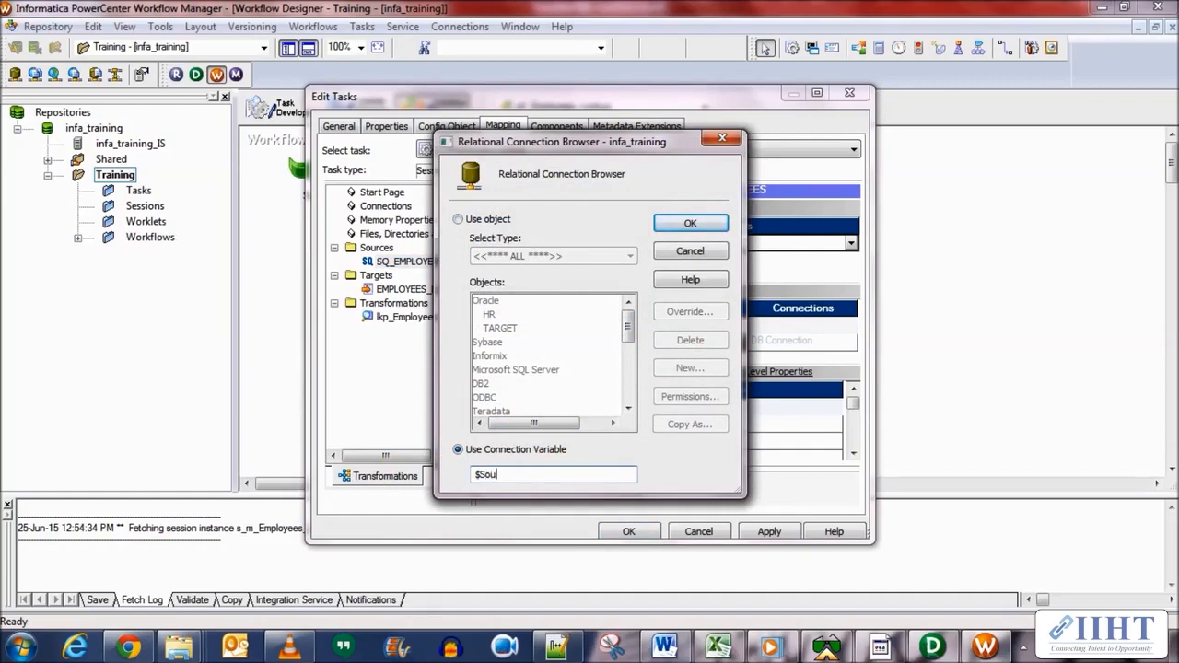
pyautogui.click(688, 223)
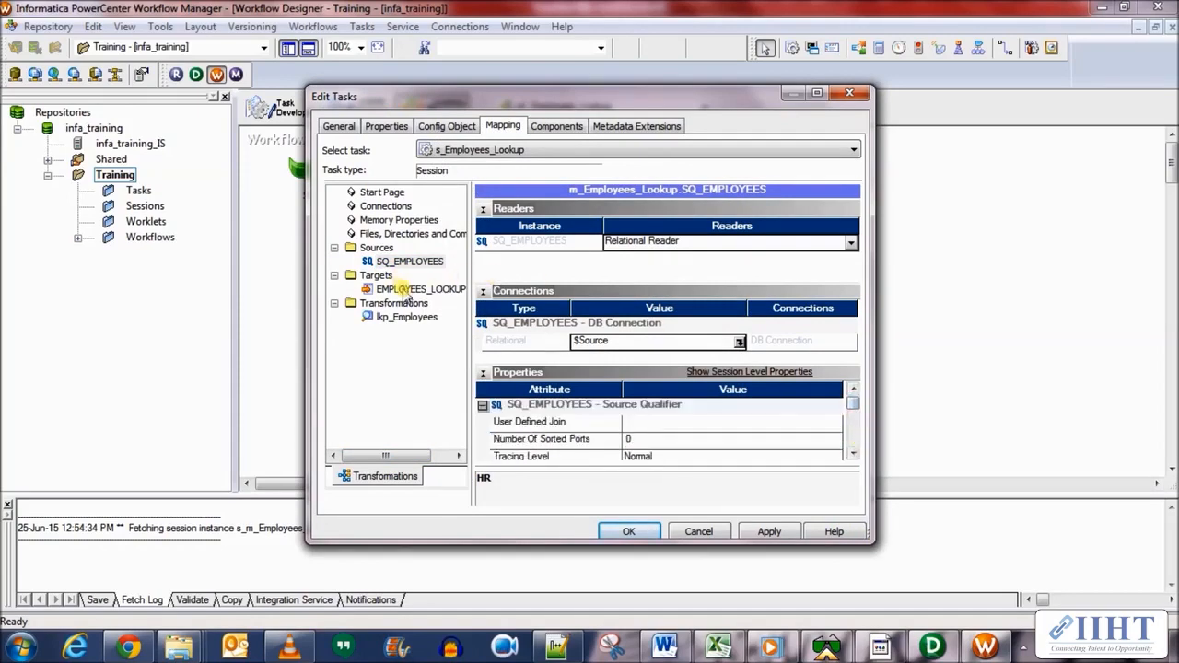
# Give the EMPLOYEES_LOOKUP target the $Target connection variable with truncate target table
pyautogui.click(740, 341)
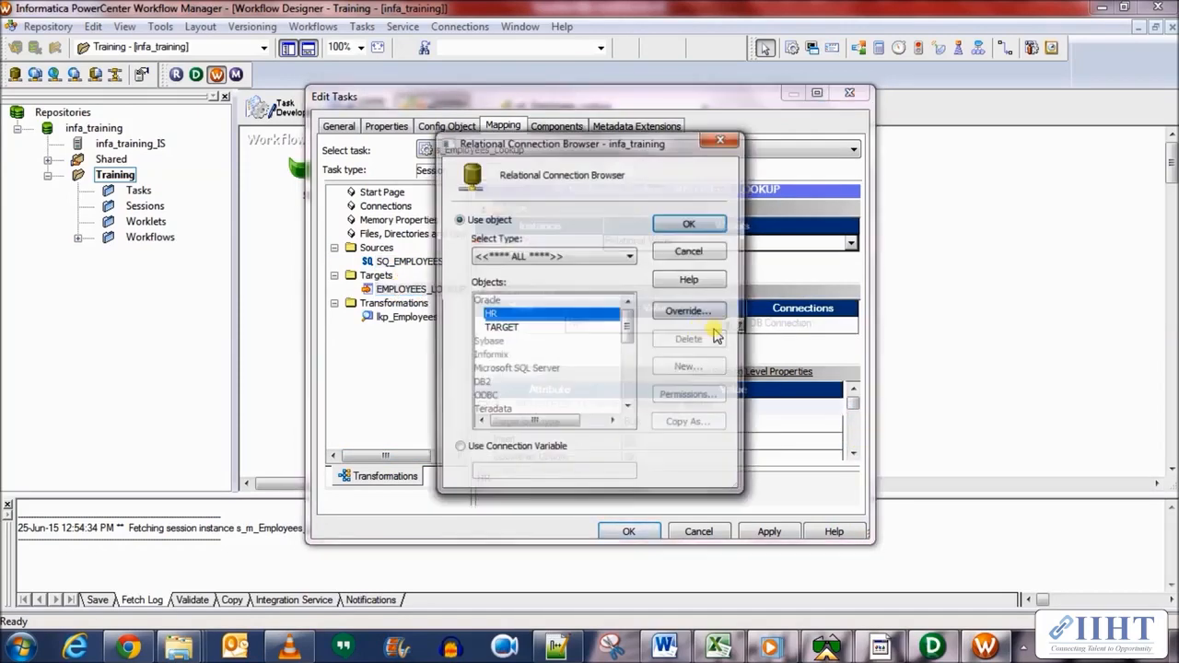
pyautogui.click(501, 327)
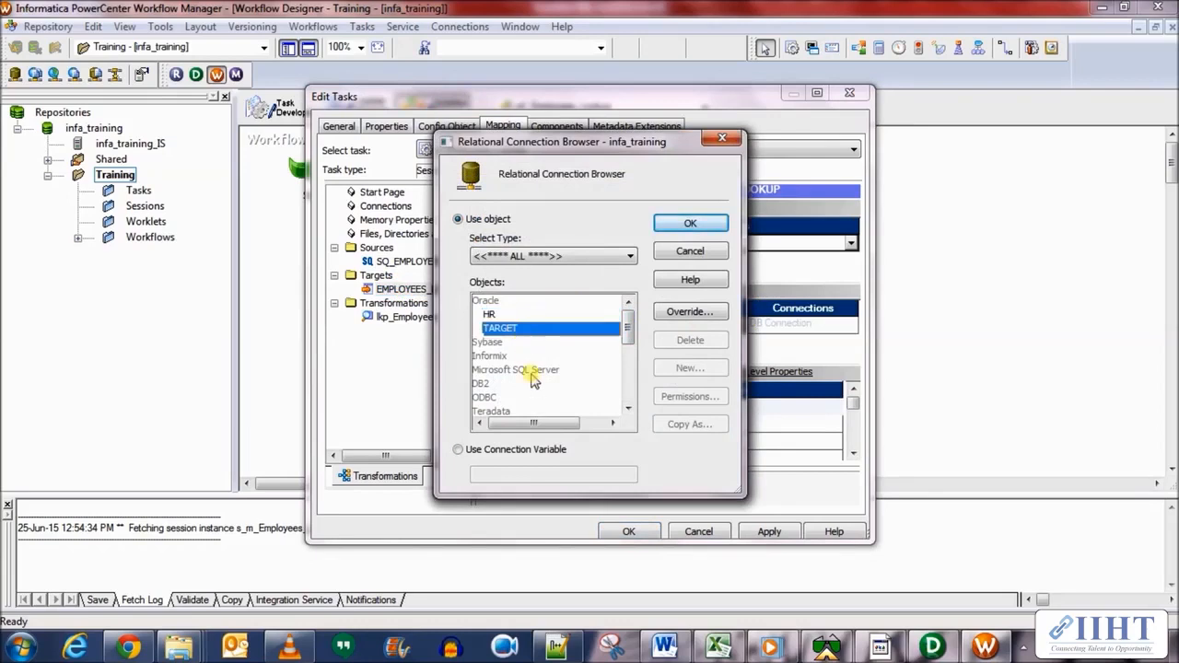
pyautogui.click(458, 450)
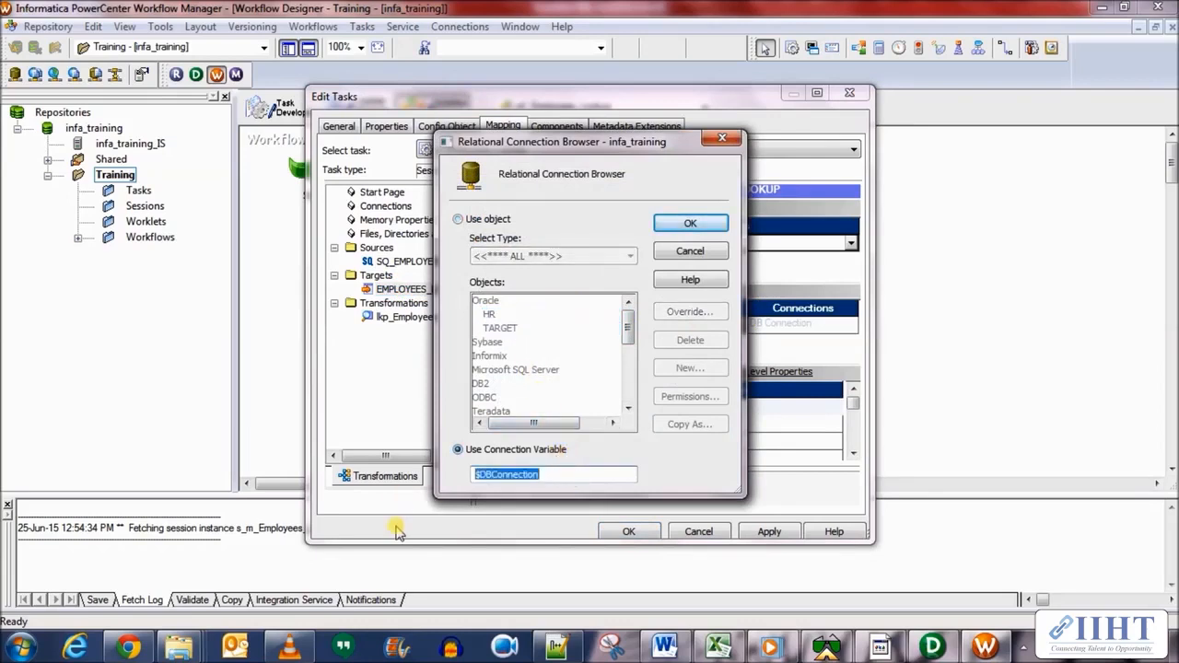
pyautogui.write('$Target')
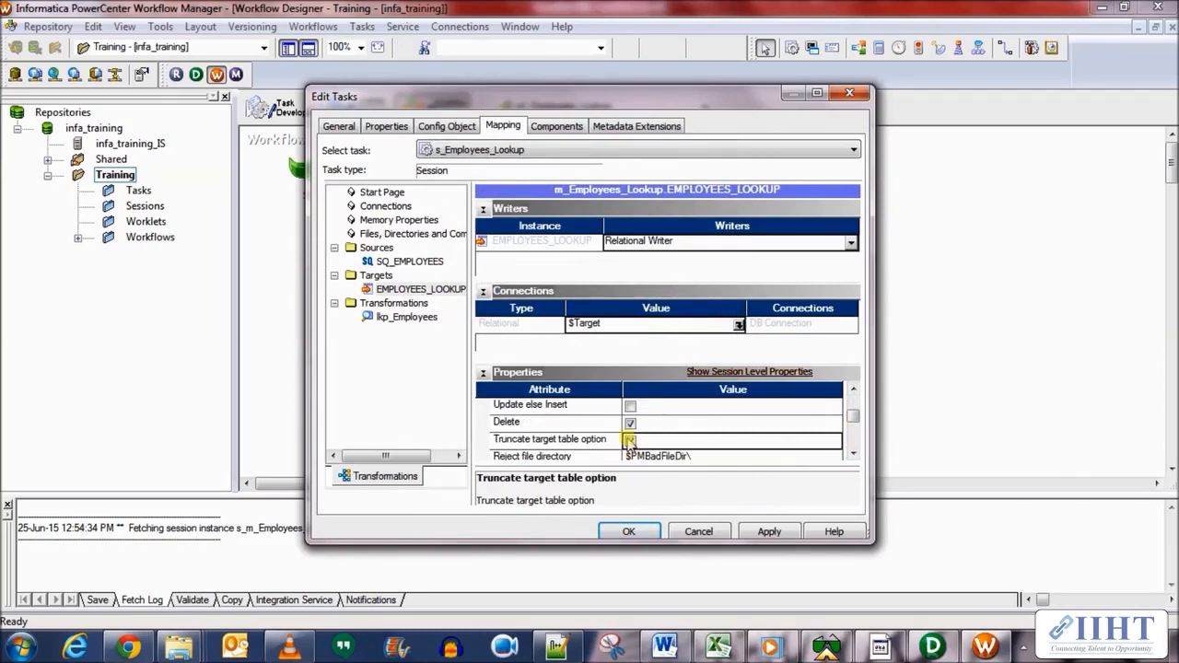
pyautogui.click(406, 316)
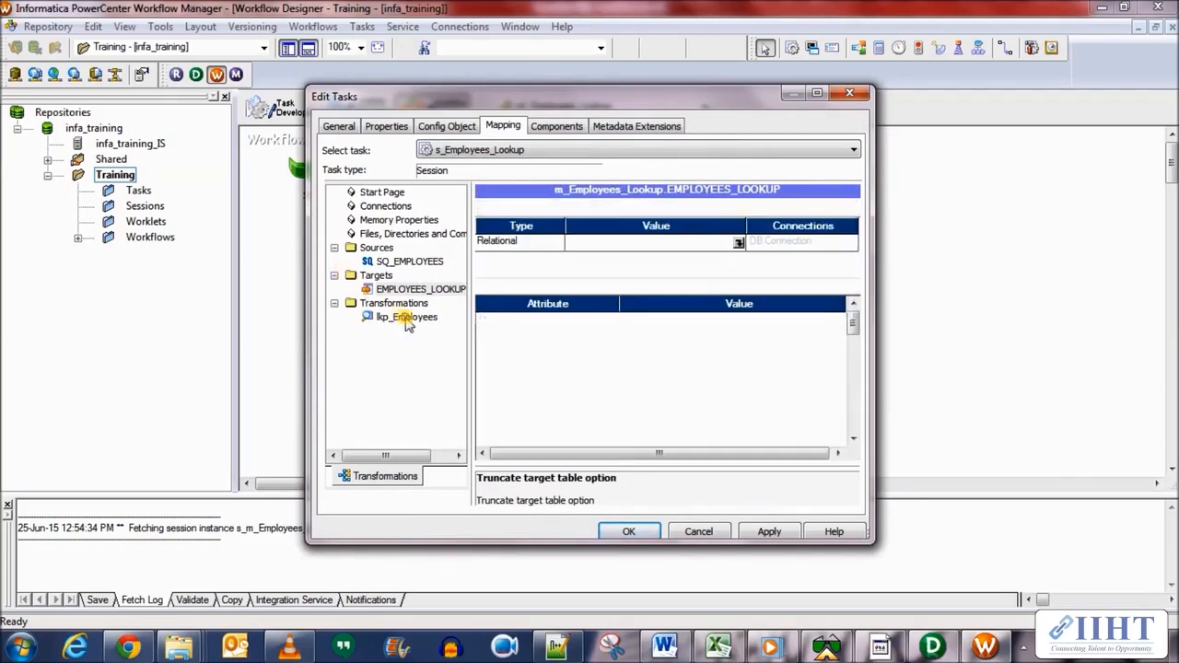
# Set the lkp_Employees lookup connection to the $Source connection variable
pyautogui.click(406, 315)
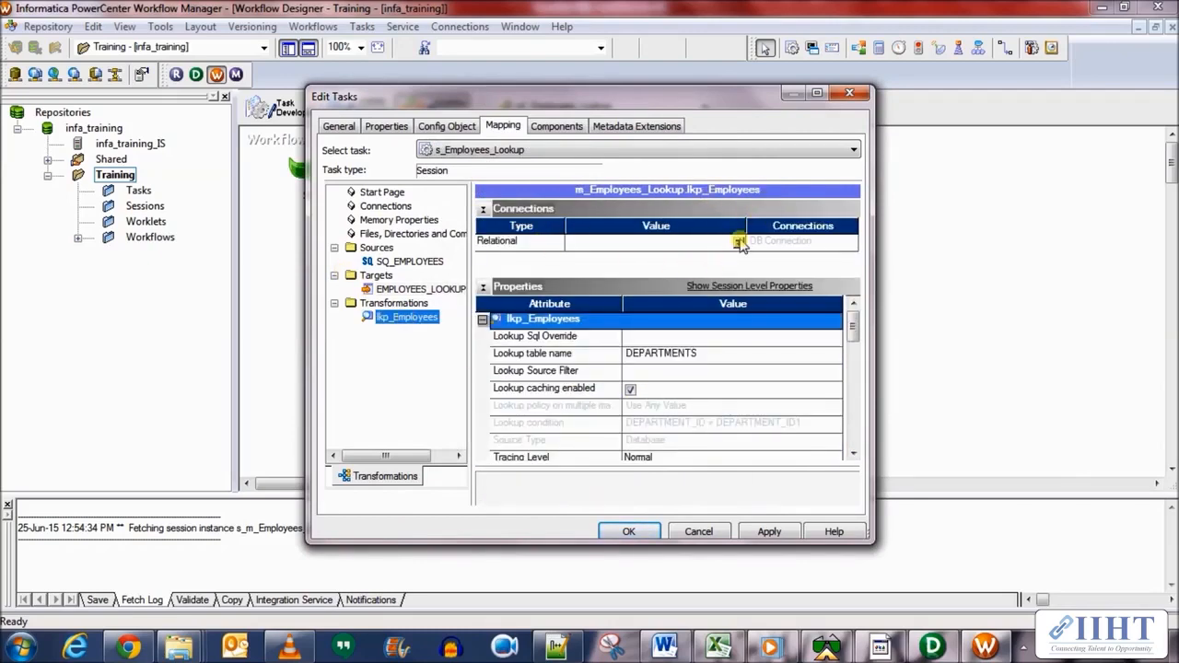
pyautogui.click(739, 240)
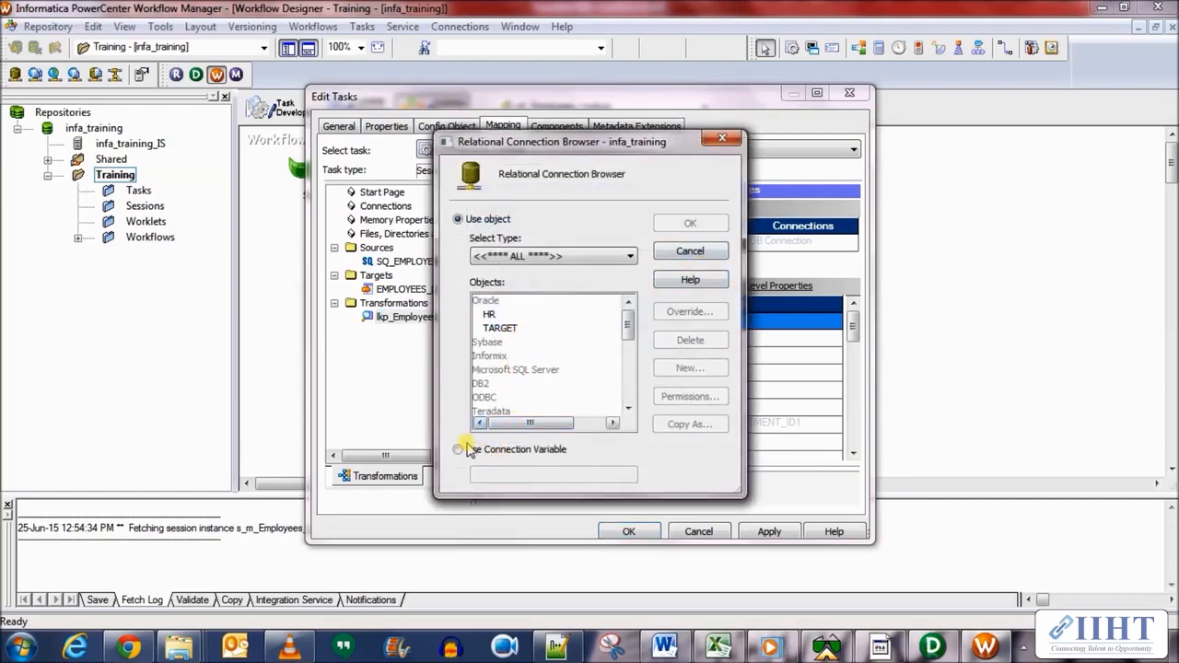
pyautogui.click(458, 449)
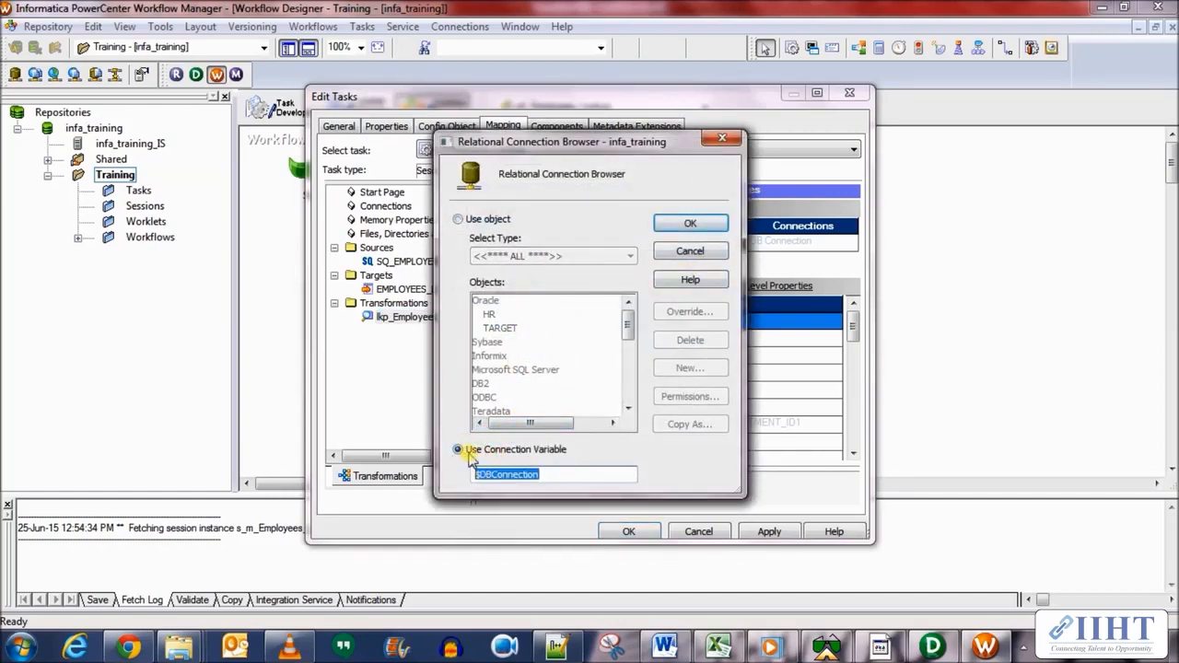
pyautogui.write('$So')
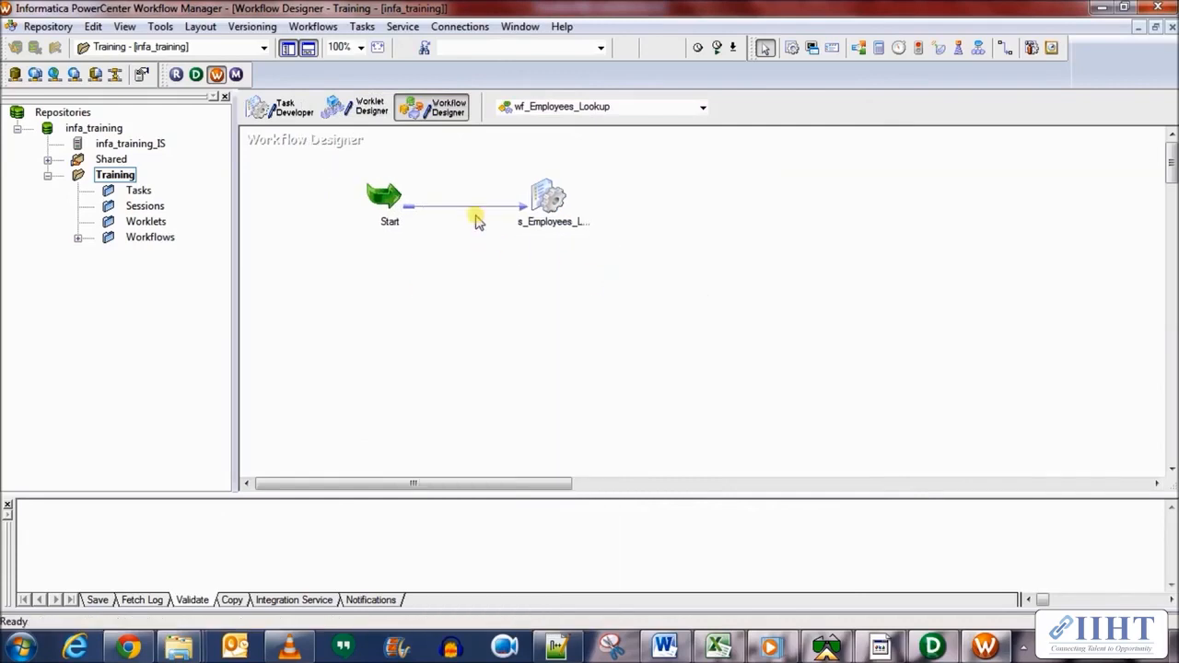
# Validate wf_Employees_Lookup, save it when prompted, and start the workflow run
pyautogui.click(312, 26)
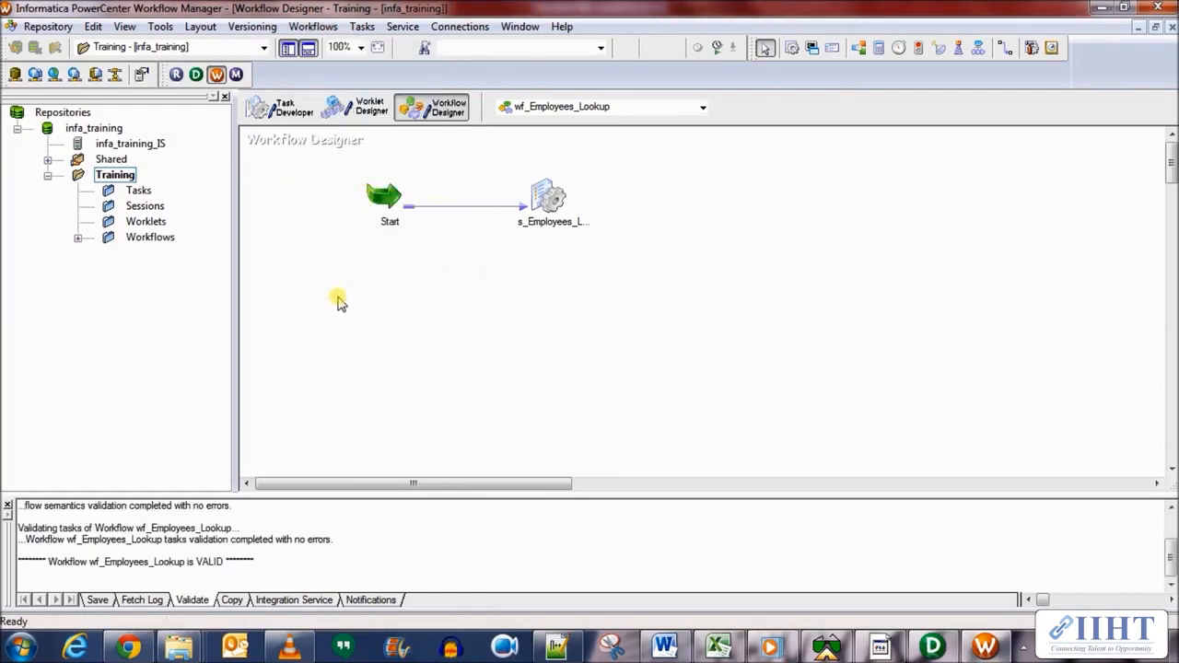
pyautogui.moveTo(412, 344)
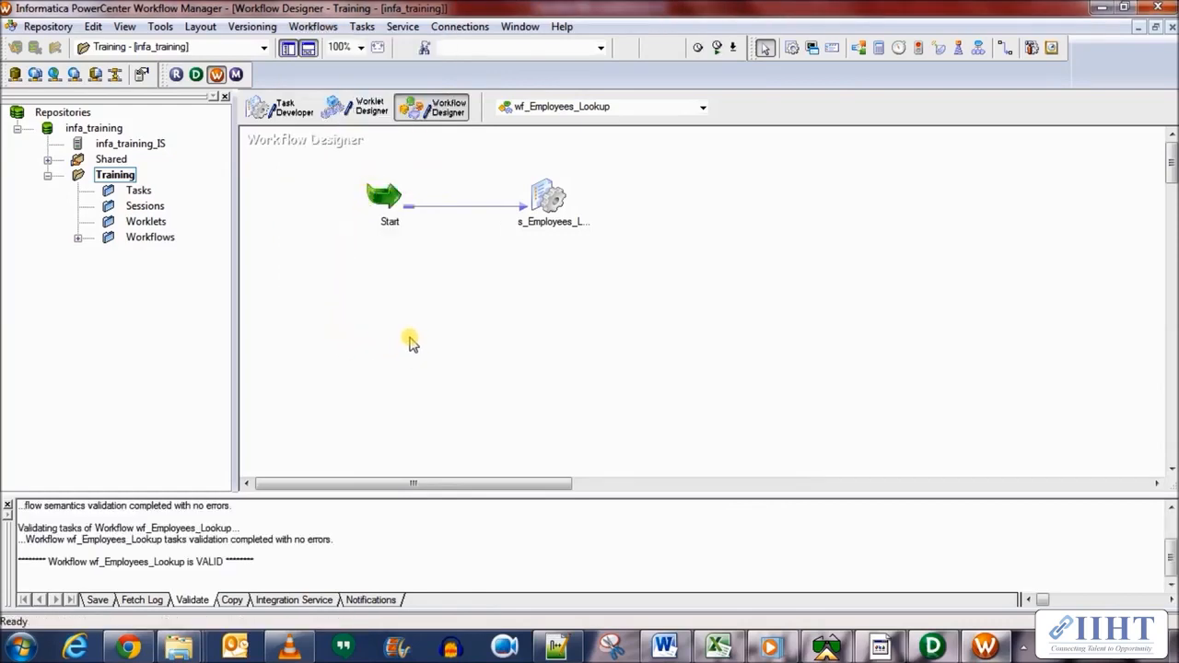
pyautogui.moveTo(371, 264)
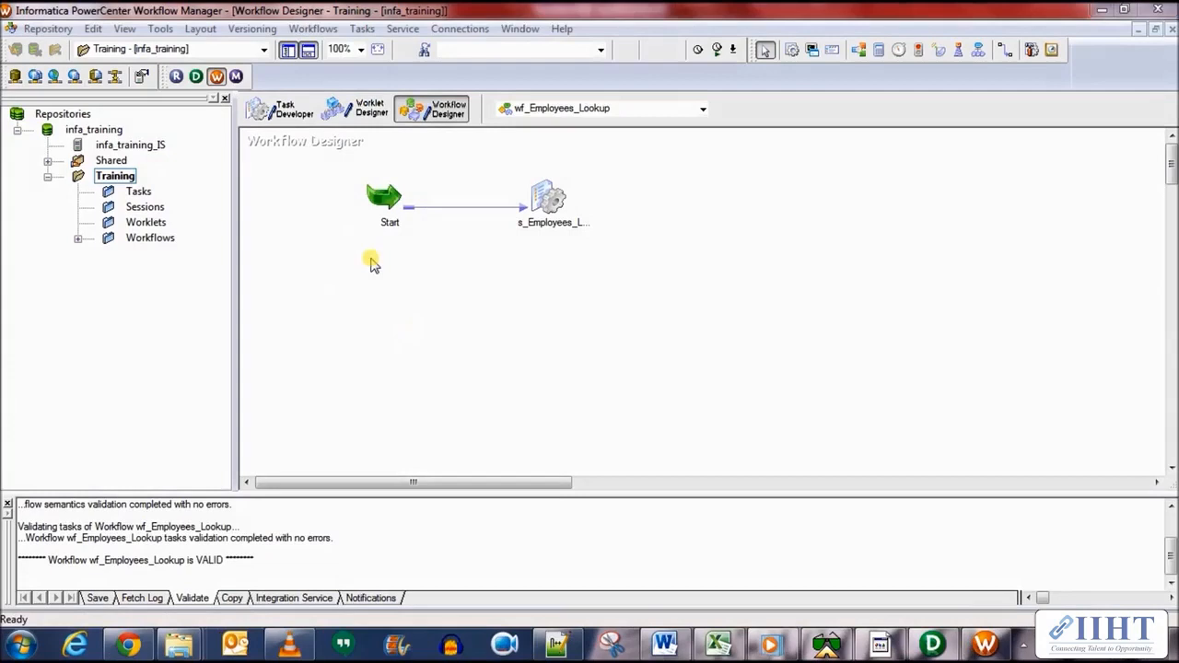
pyautogui.rightClick(371, 262)
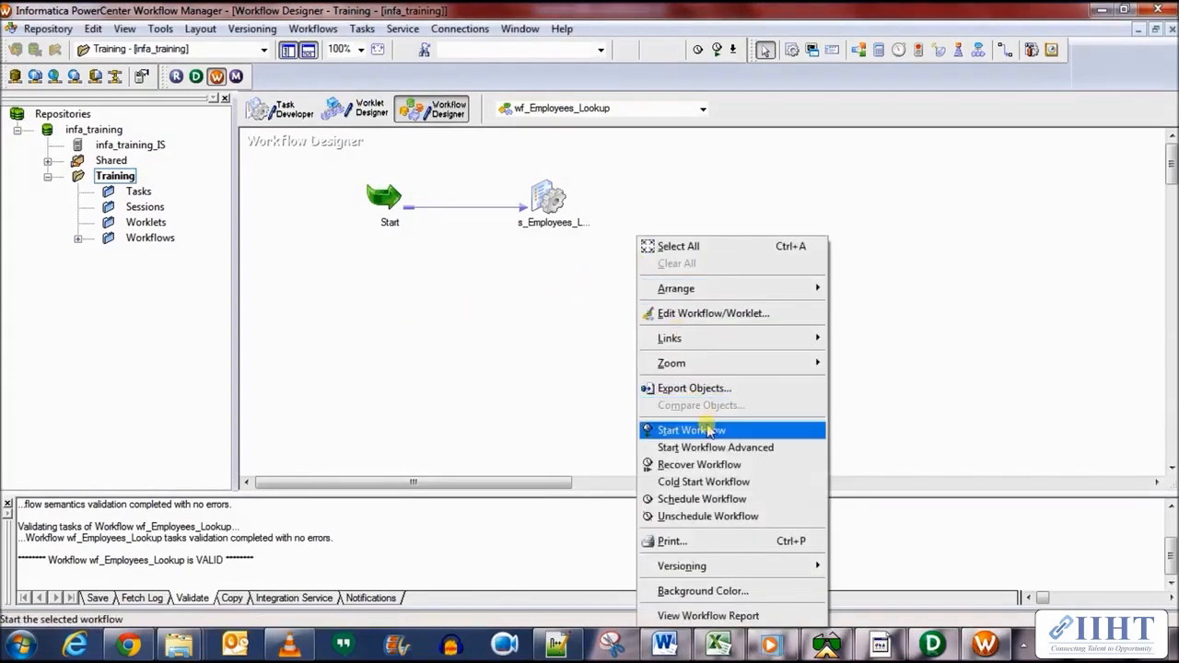
pyautogui.click(692, 430)
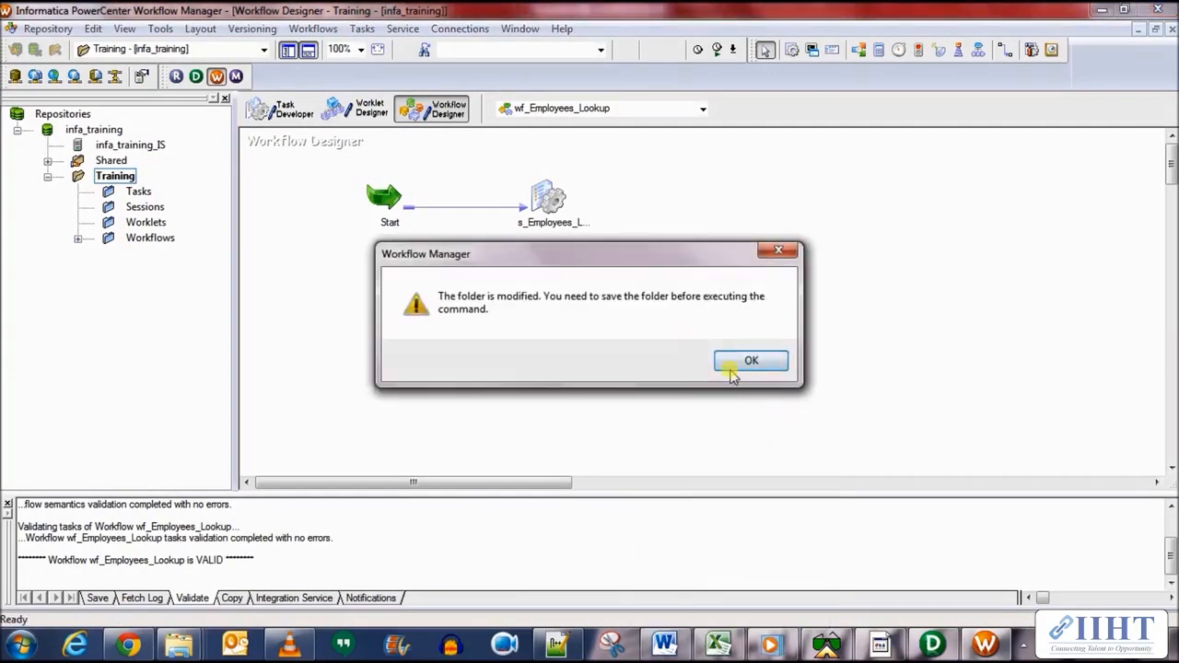
pyautogui.click(751, 360)
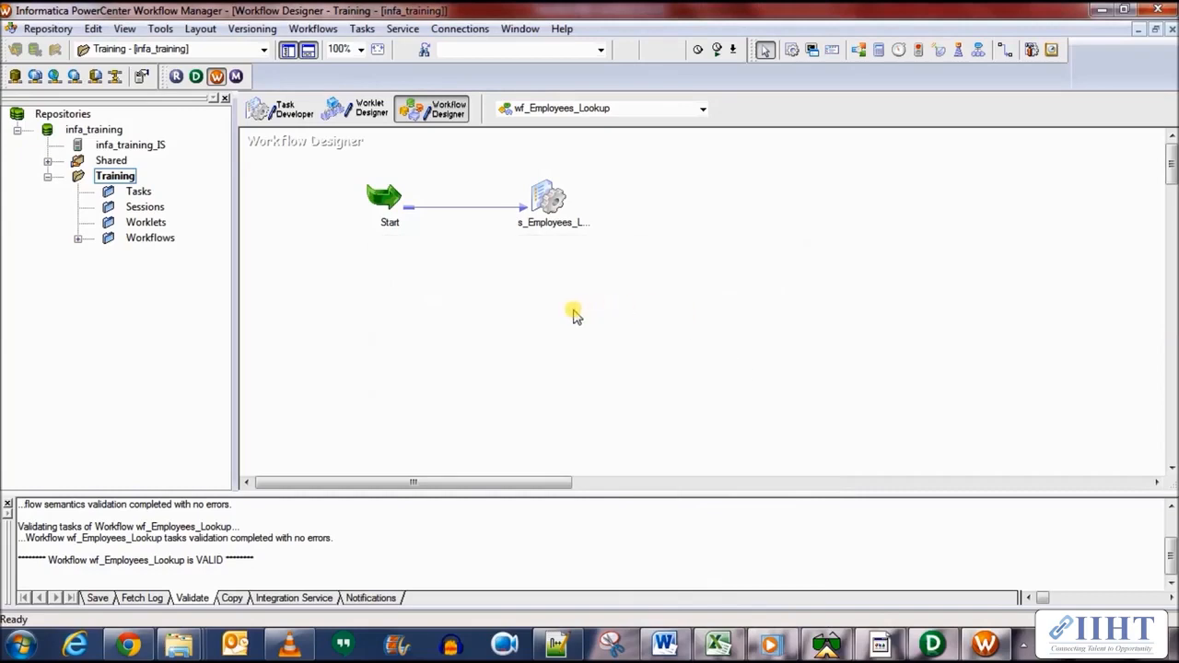
pyautogui.moveTo(465, 279)
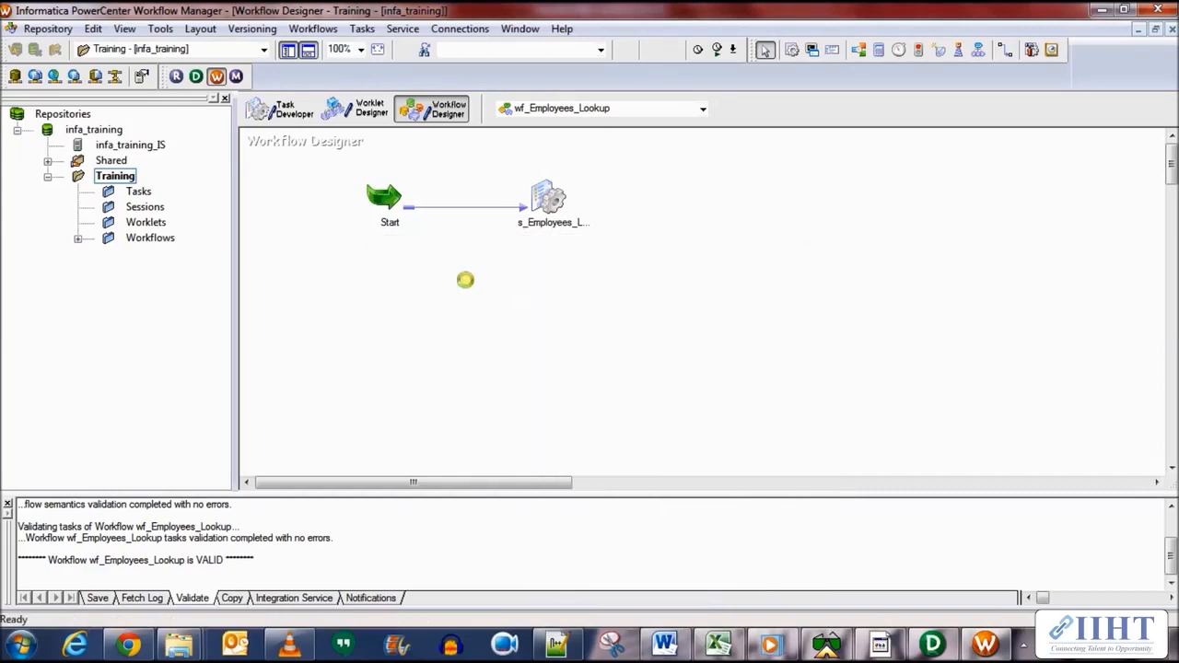
pyautogui.rightClick(465, 280)
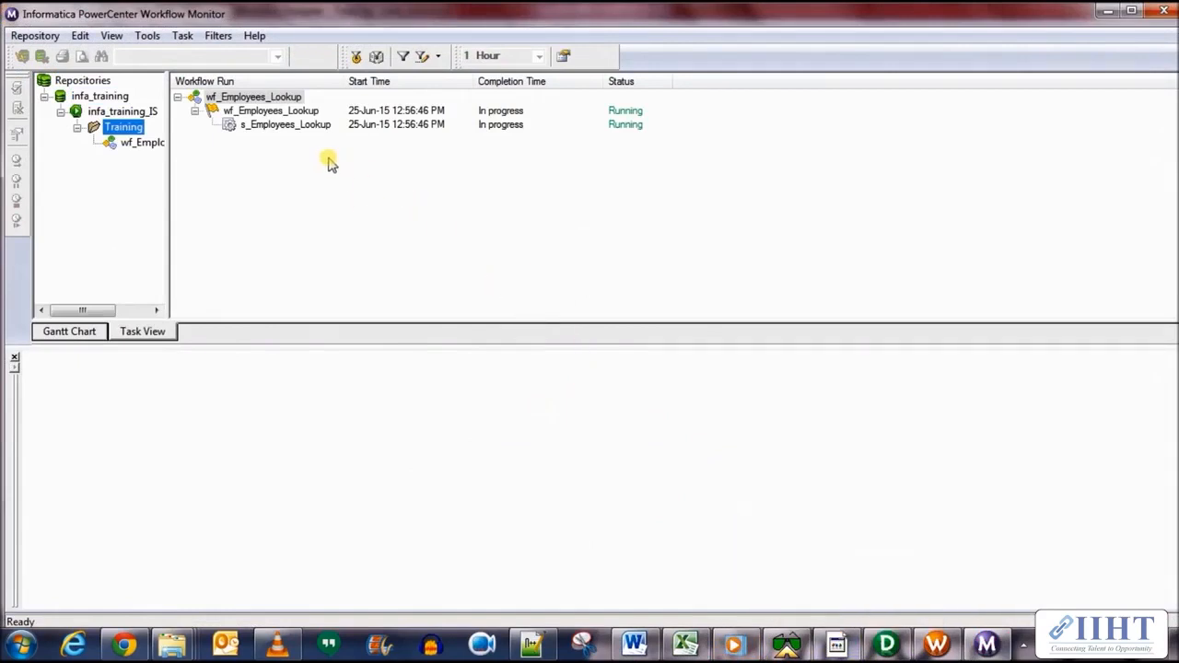
pyautogui.click(286, 125)
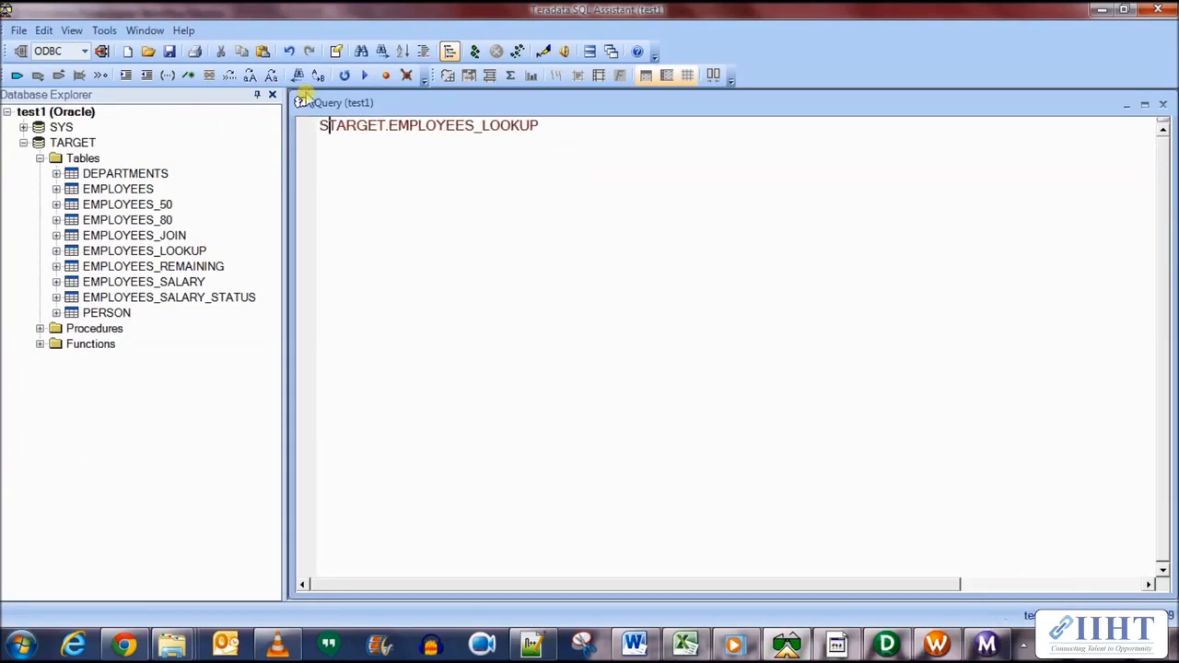
# Execute SELECT * FROM TARGET.EMPLOYEES_LOOKUP to list the loaded employee rows
pyautogui.write('ELECT *')
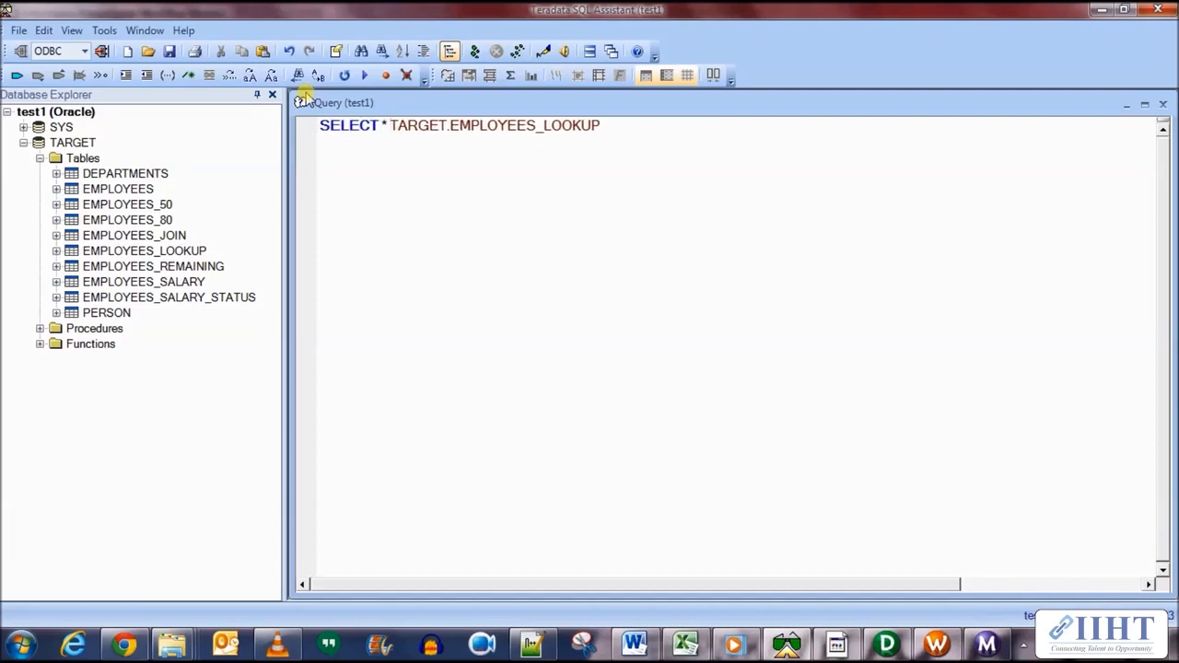
pyautogui.write('FROM')
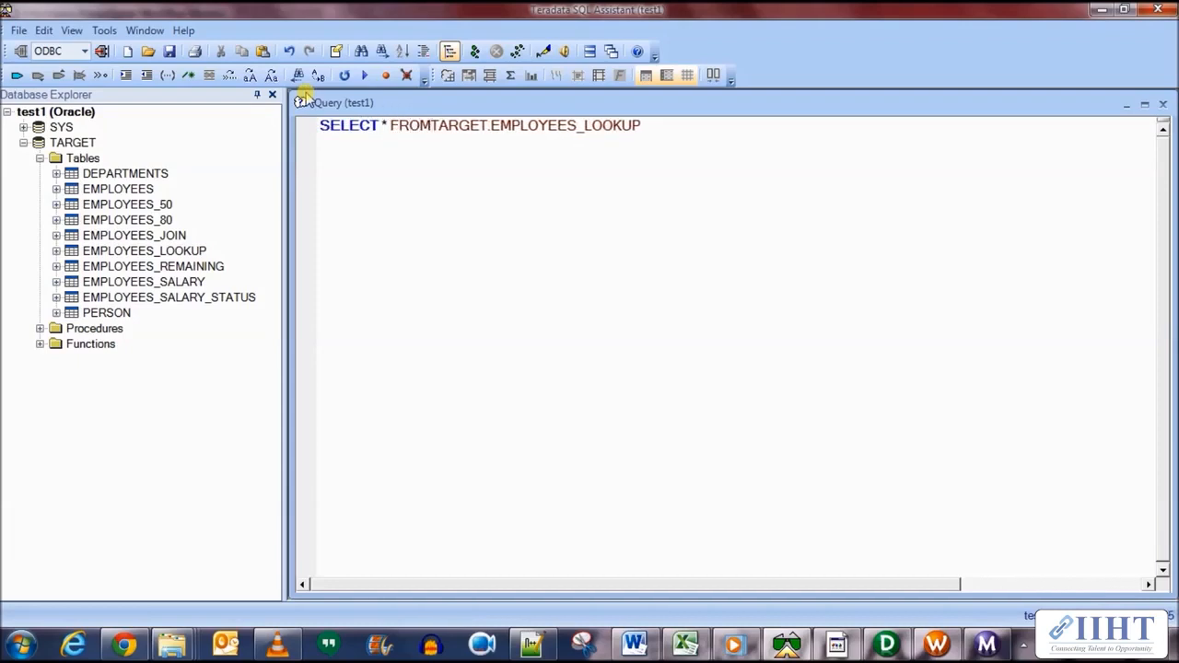
pyautogui.click(364, 75)
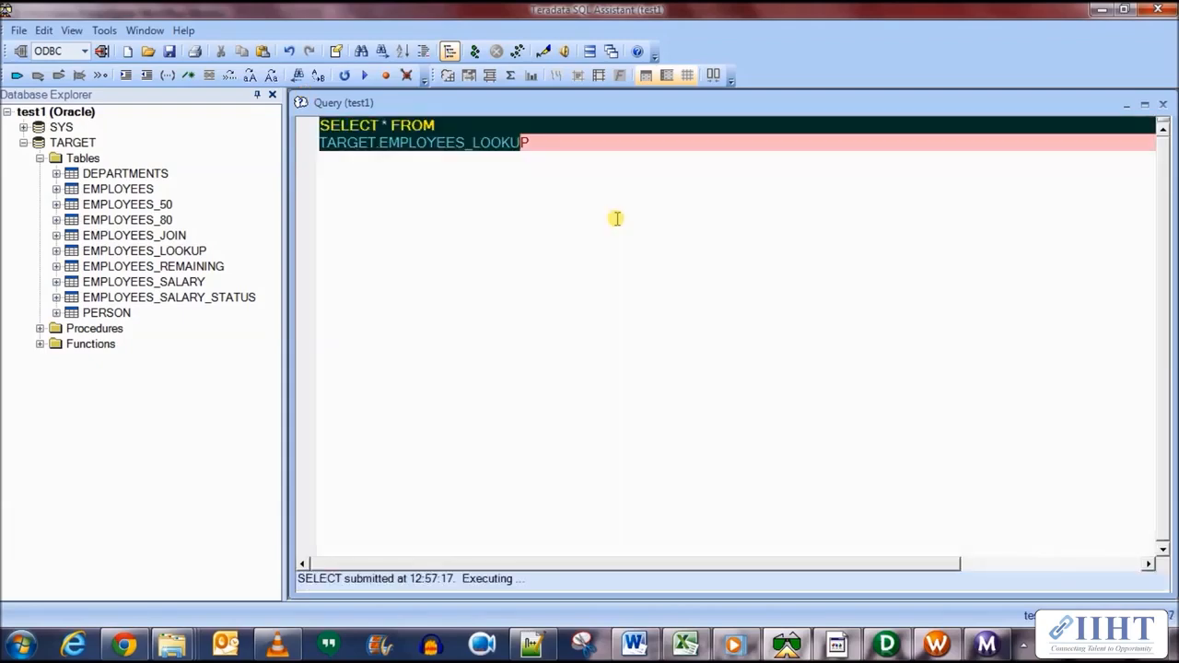
pyautogui.click(364, 76)
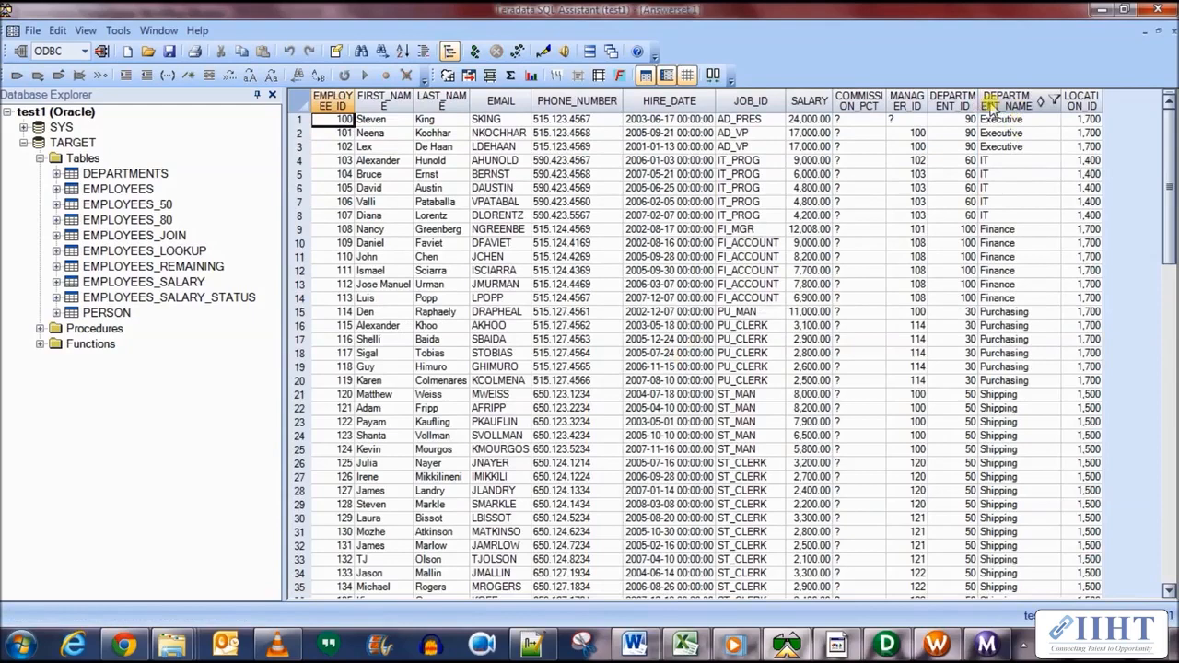
# Sort results by DEPARTMENT_ID, select Purchasing LOCATION_ID cells, and browse the rows
pyautogui.click(948, 100)
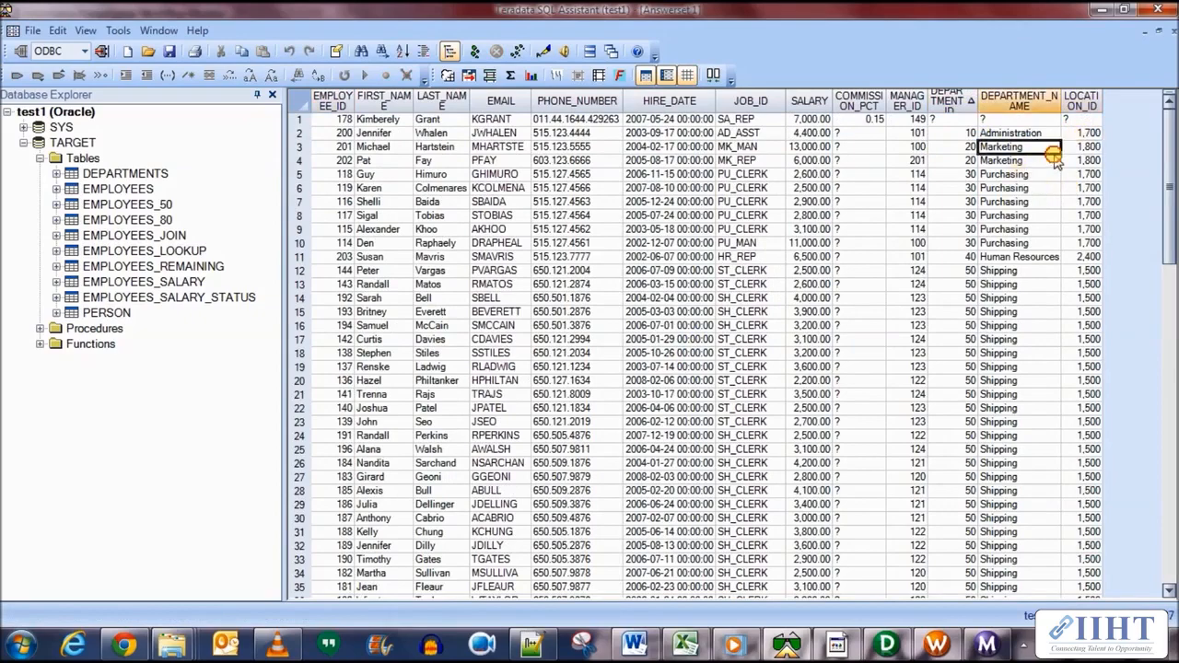
pyautogui.moveTo(1082, 174); pyautogui.dragTo(1082, 215)
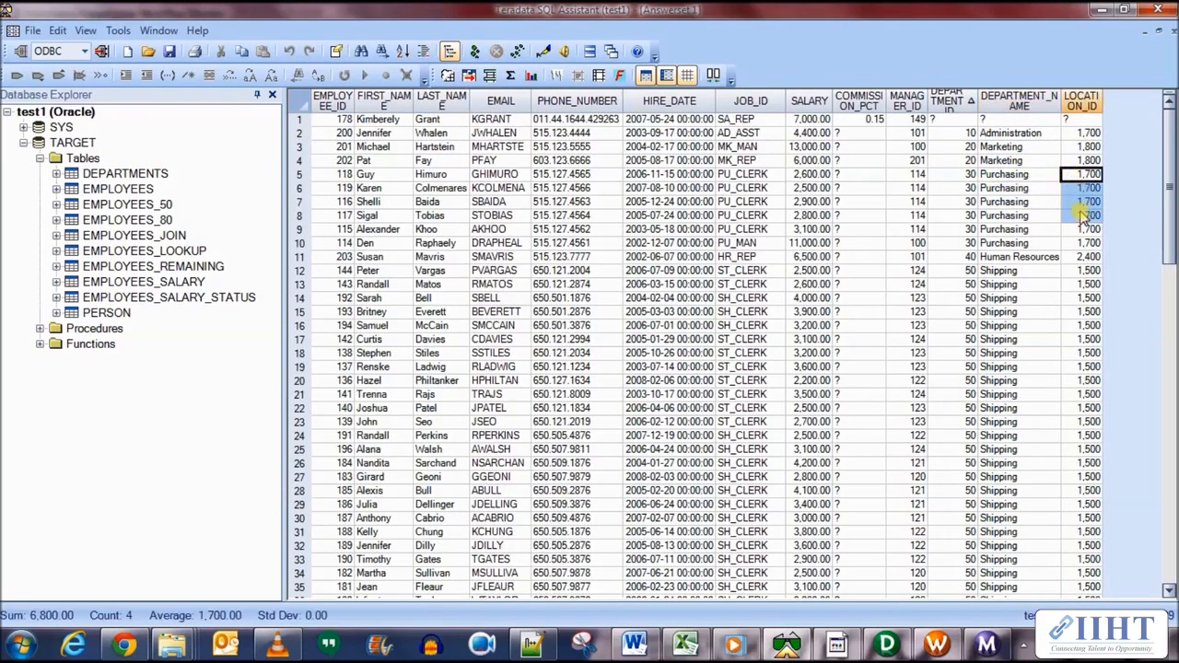
pyautogui.scroll(-3)
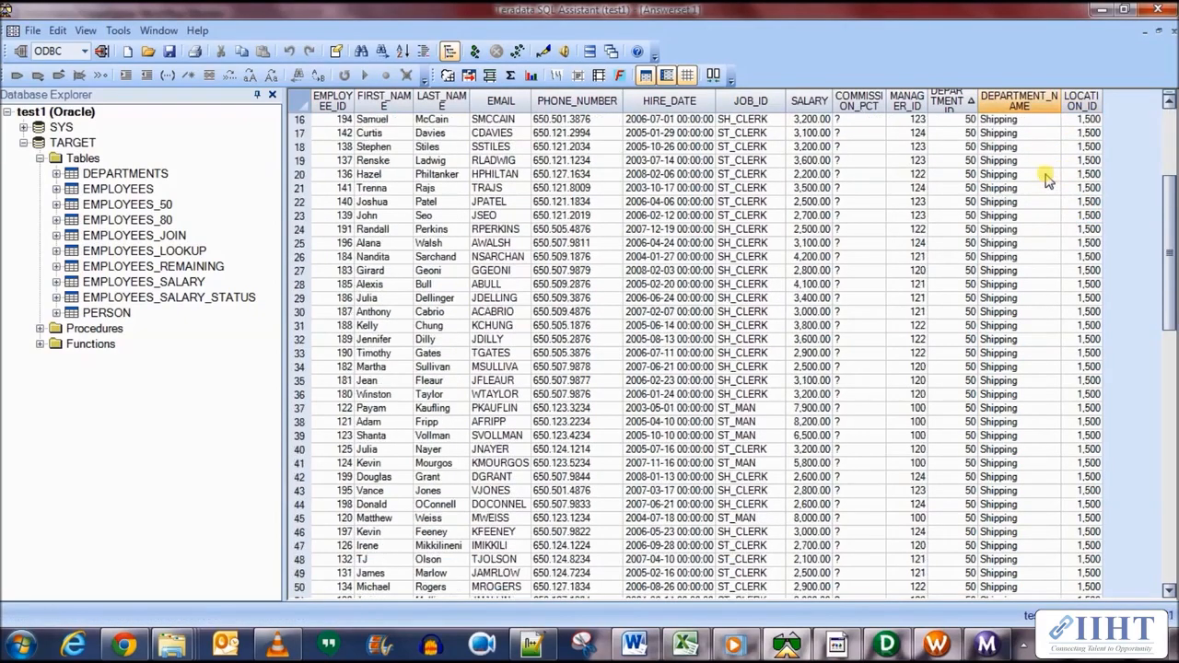
pyautogui.scroll(-3)
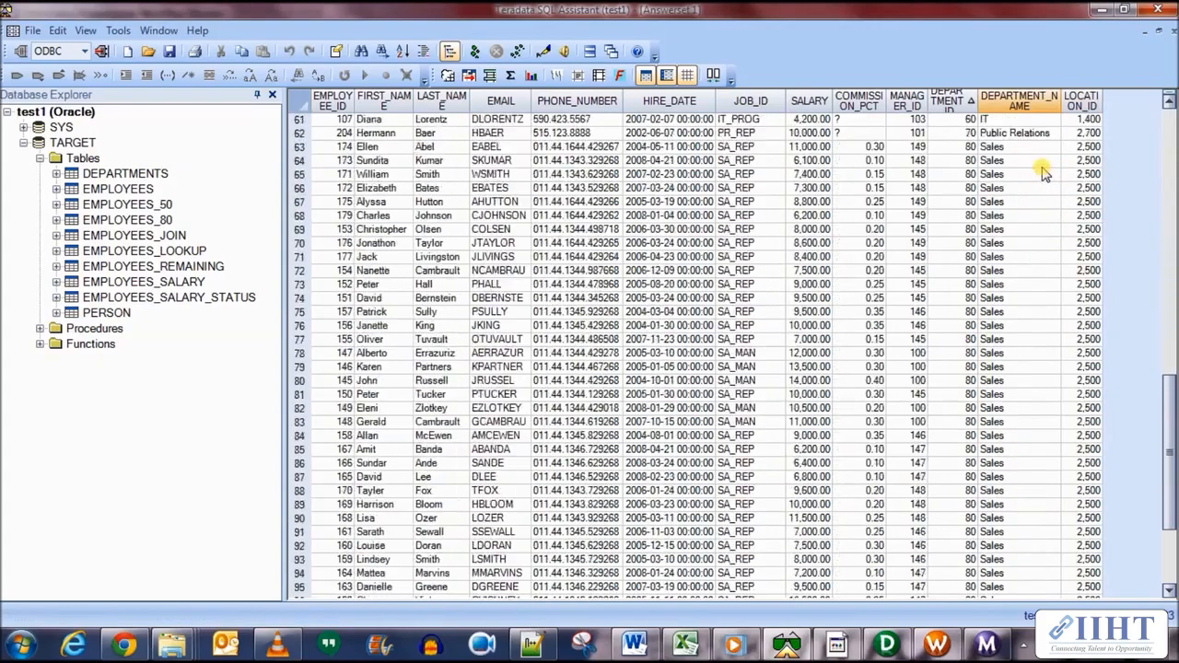
pyautogui.scroll(3)
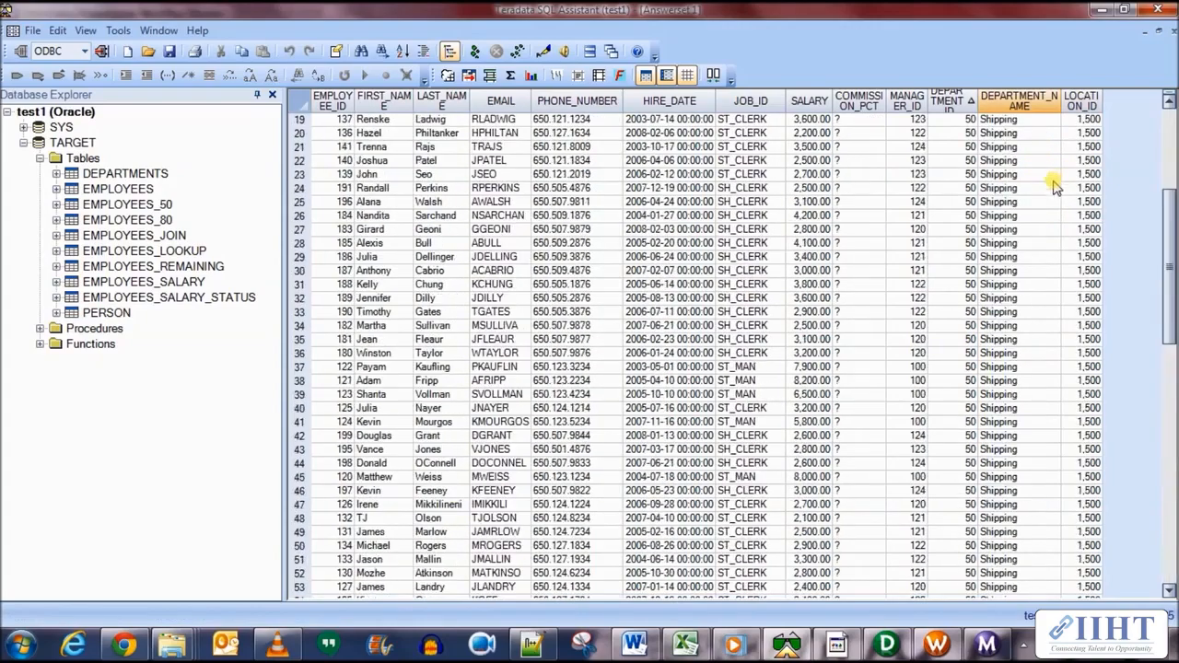
pyautogui.scroll(3)
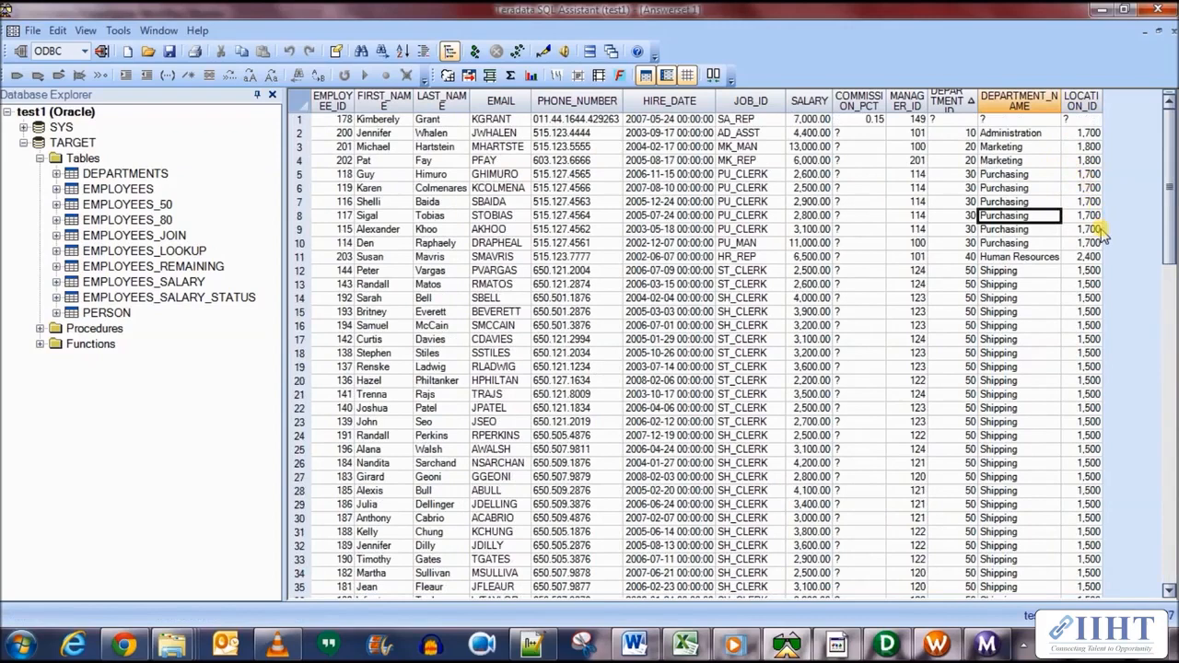